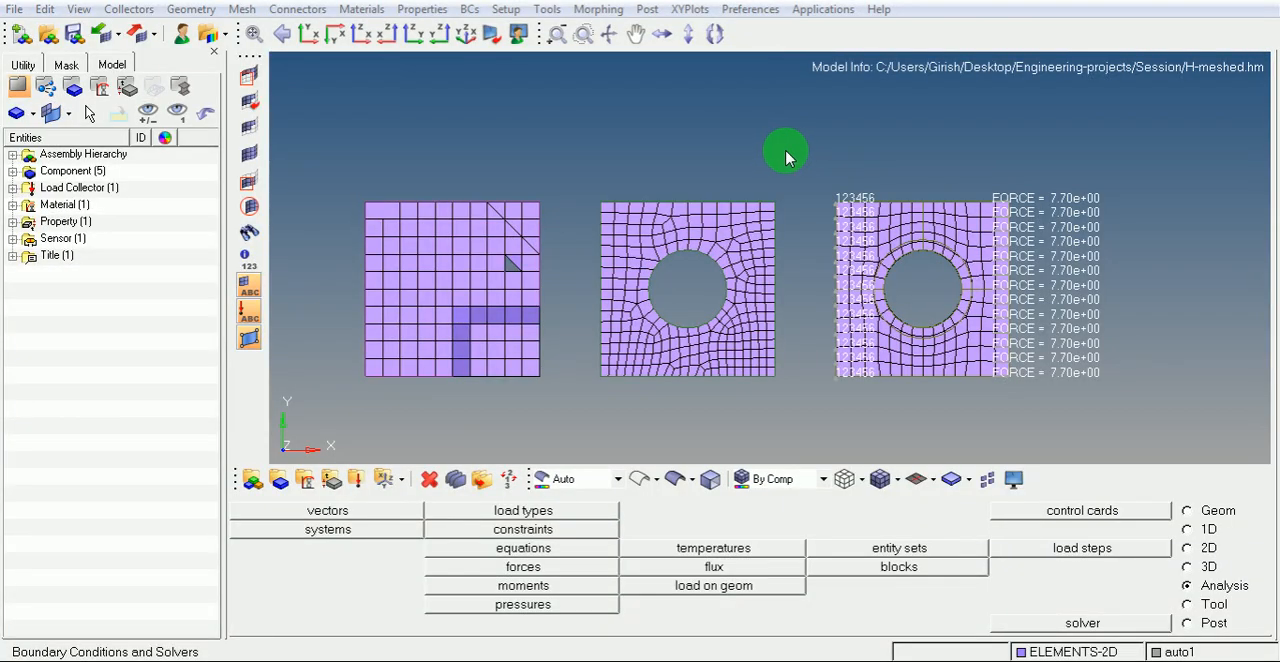
mouse_move(800, 152)
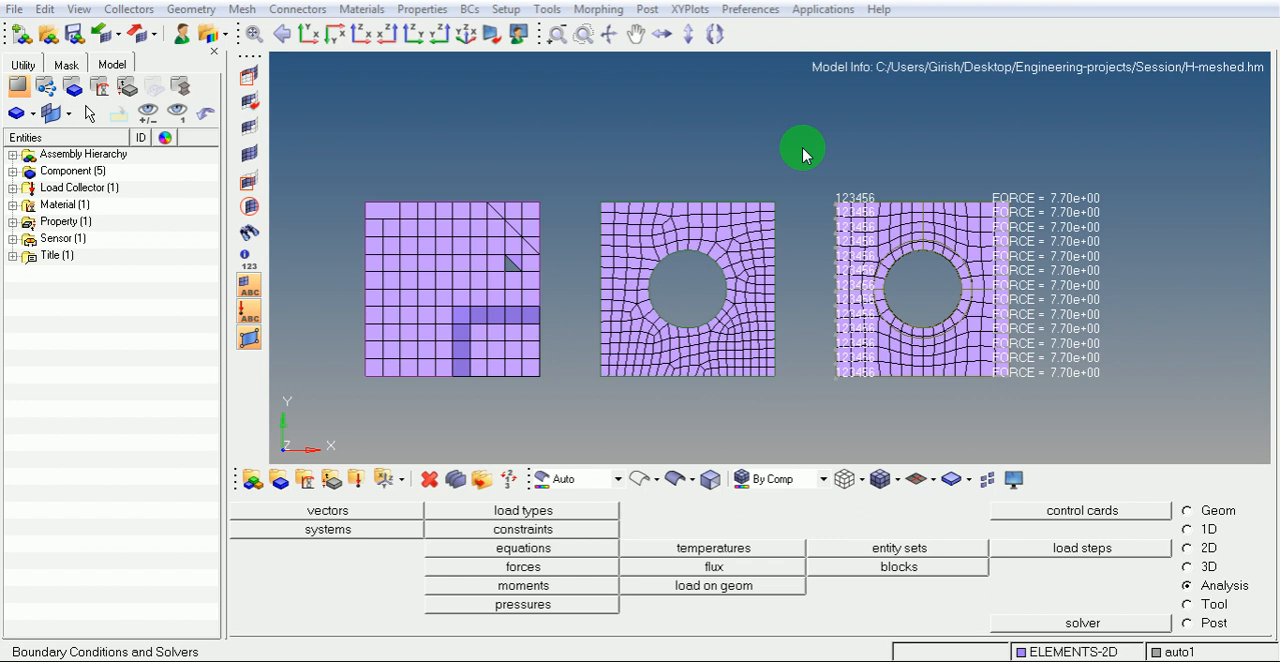
mouse_move(756, 50)
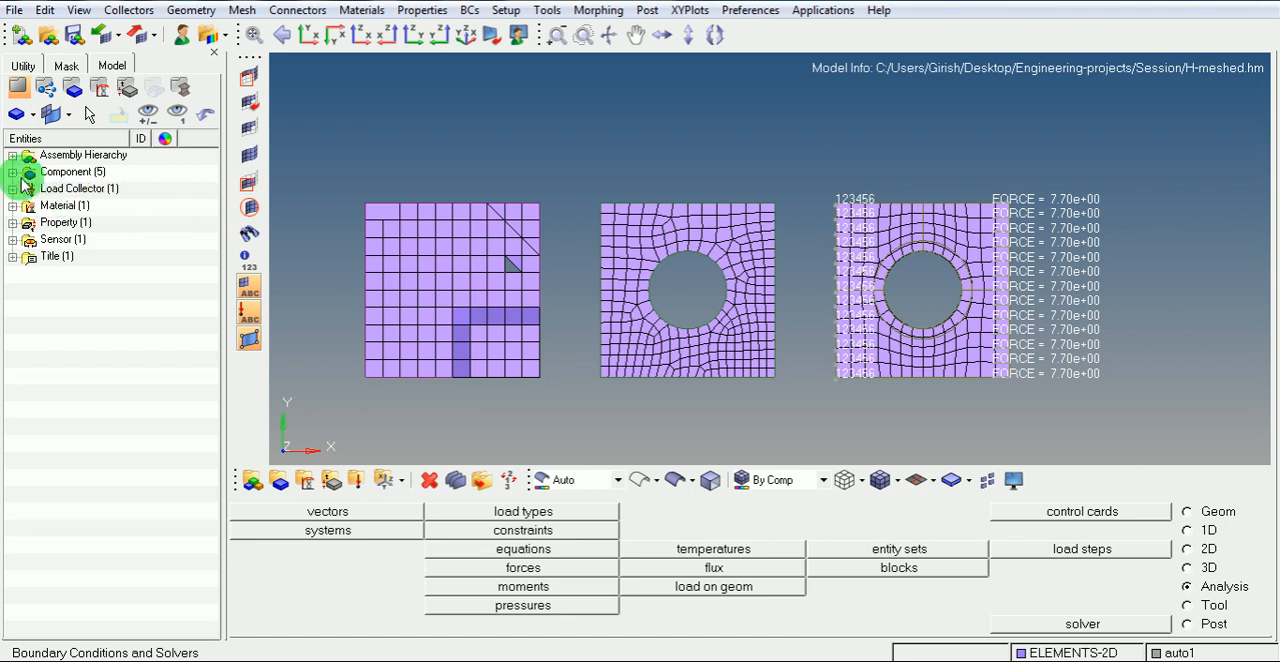
Step: Delete the four surface components (06_PRT_ALL_SURFS, Surface-01 to 03), keeping only ELEMENTS-2D
click(12, 172)
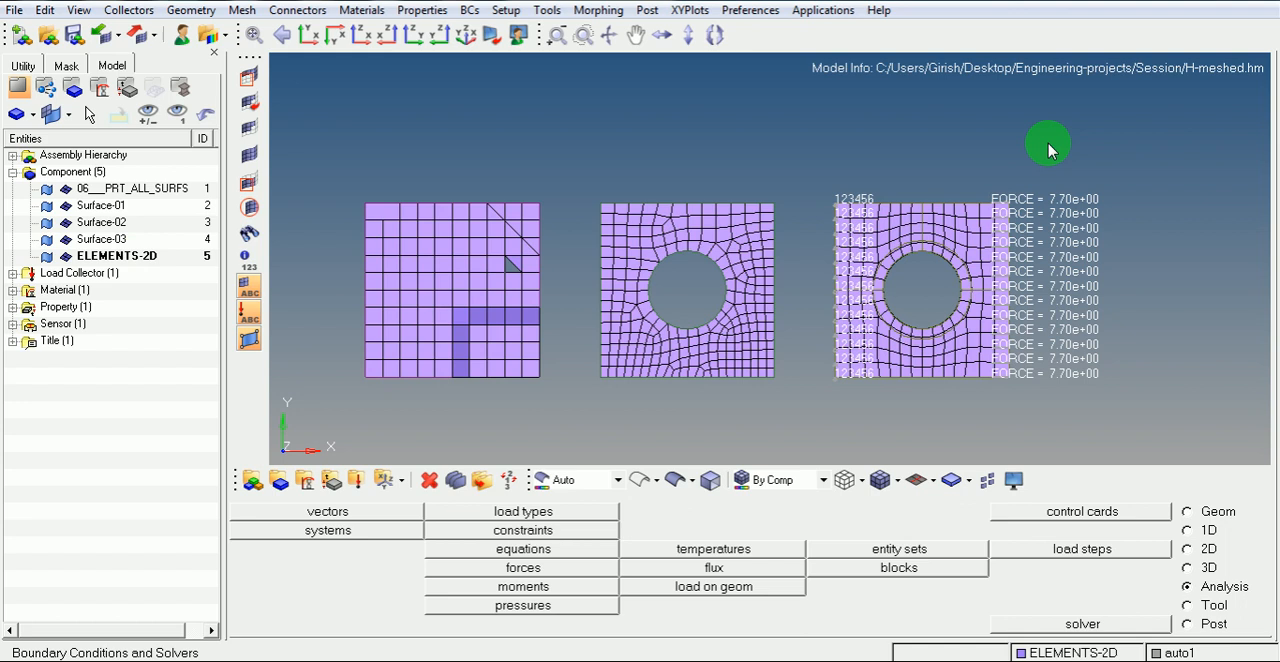
mouse_move(808, 350)
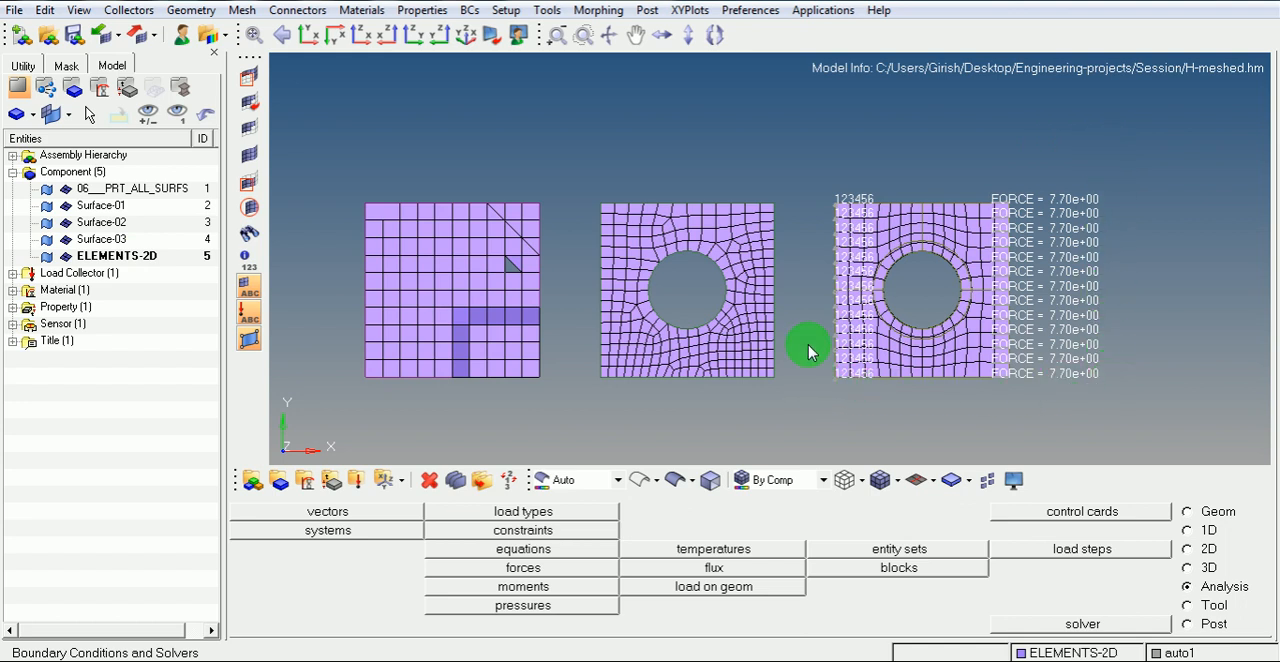
mouse_move(1136, 366)
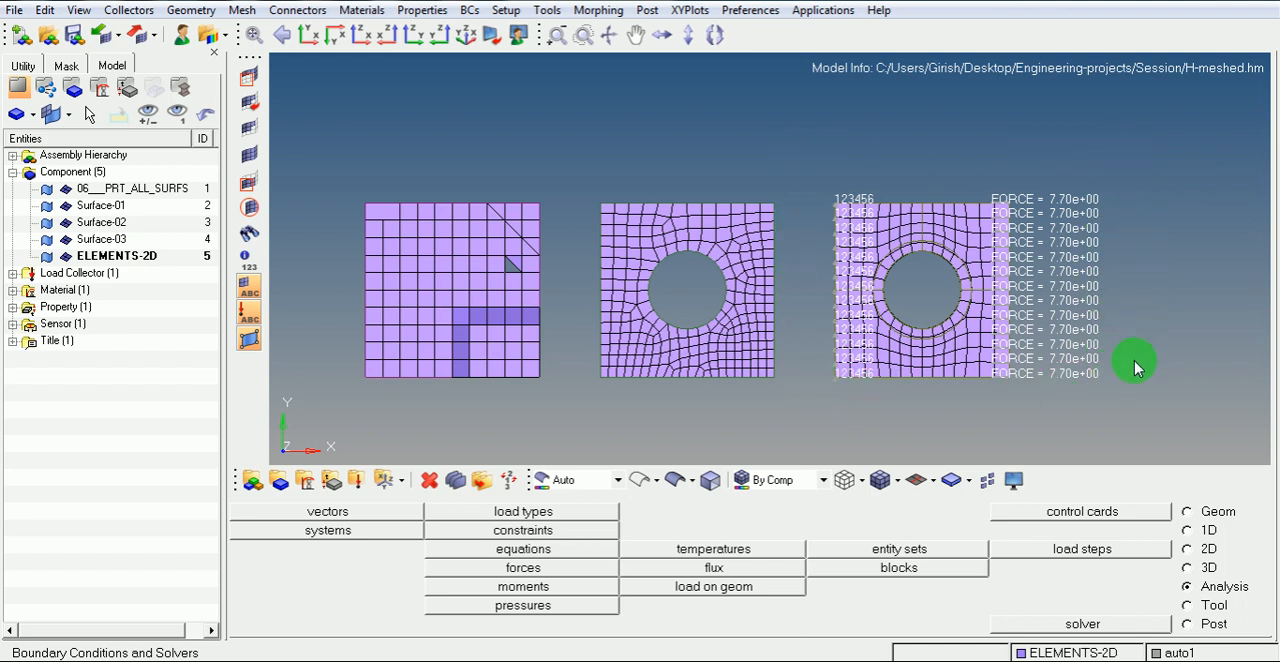
mouse_move(928, 154)
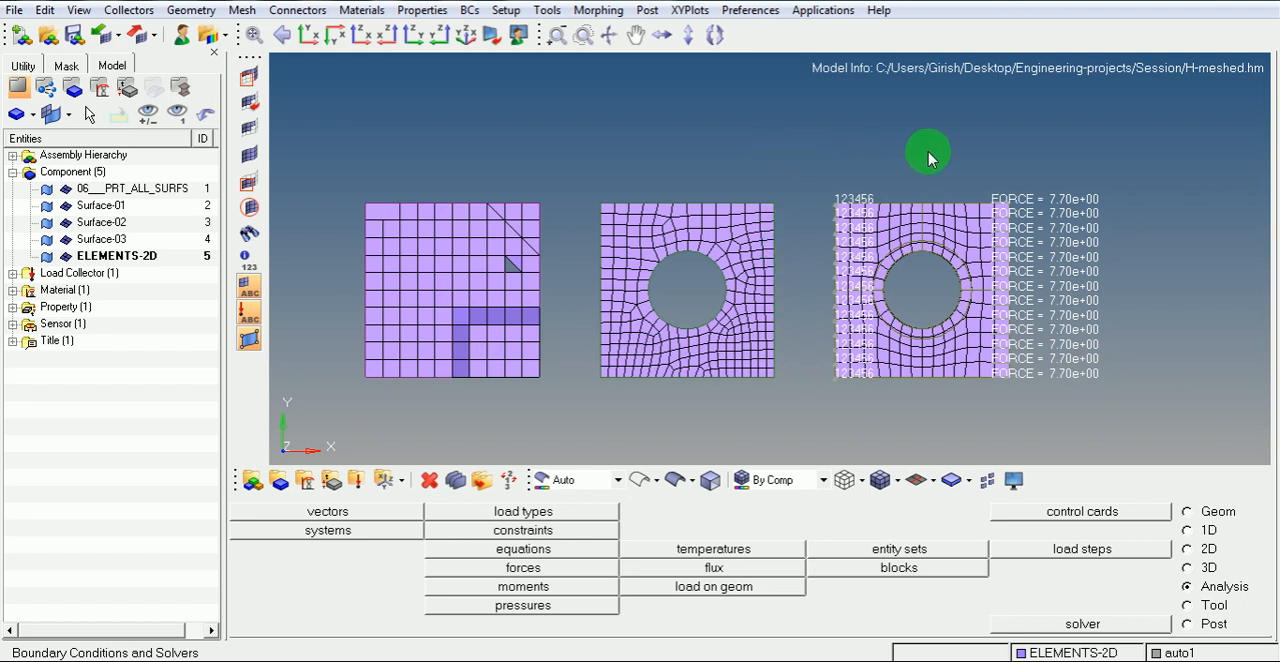
mouse_move(796, 302)
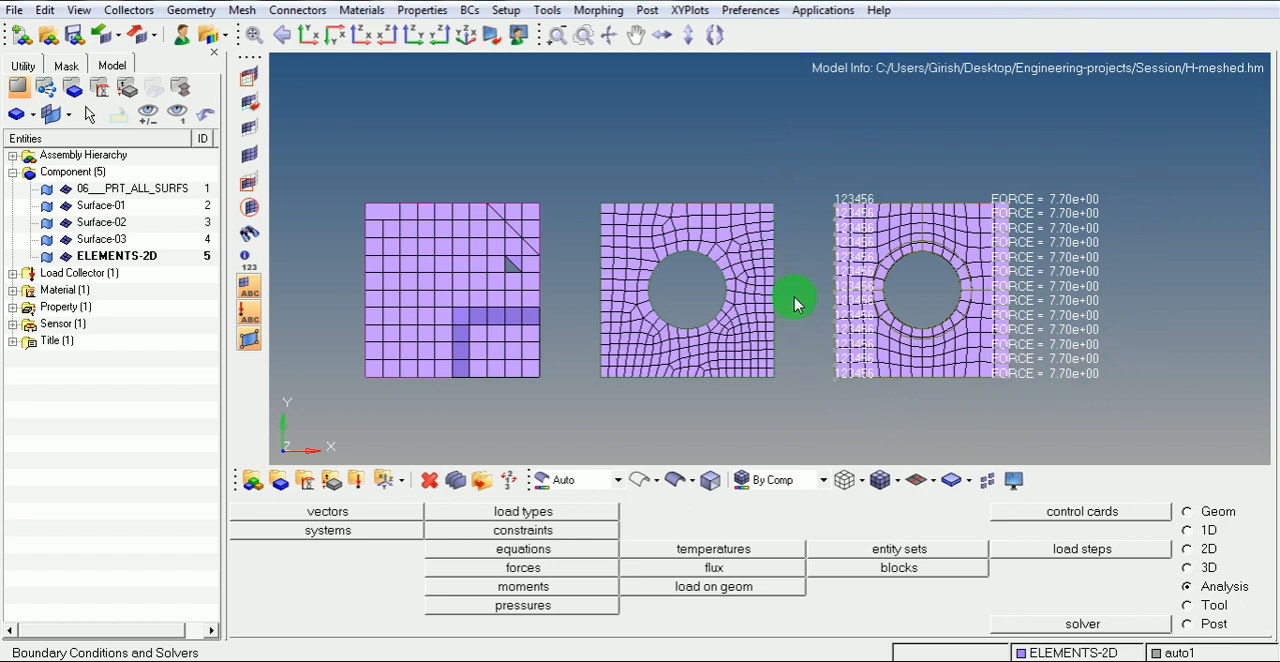
mouse_move(304, 352)
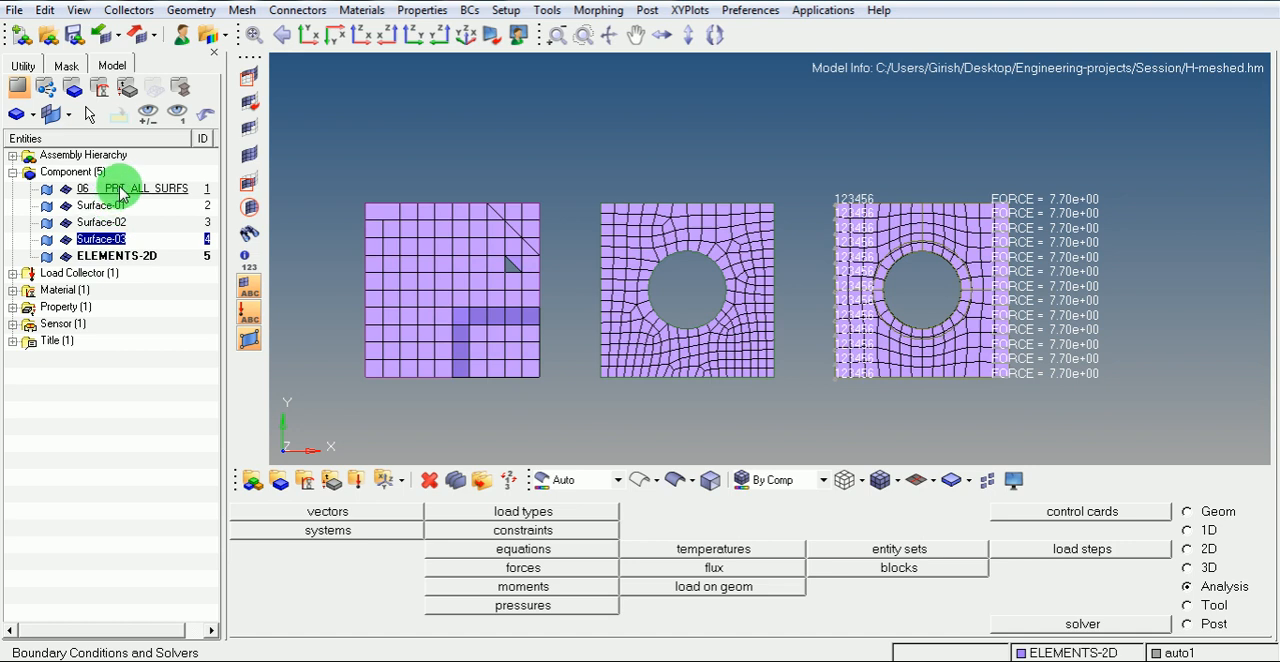
click(130, 188)
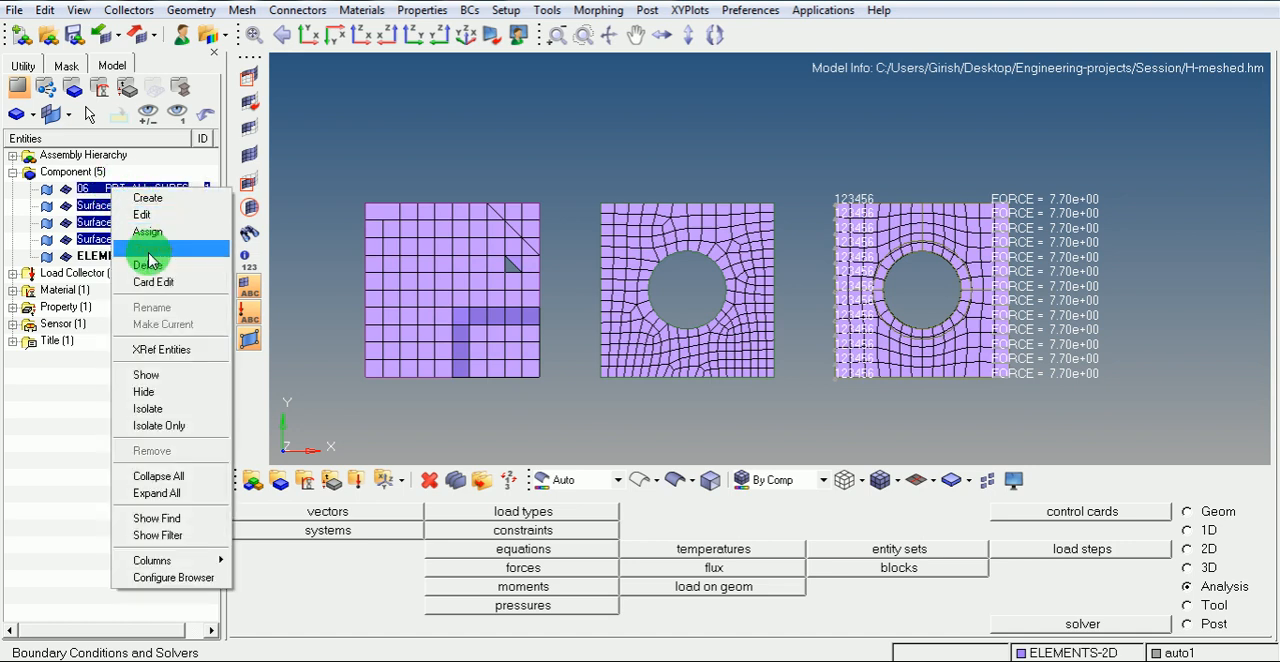
click(146, 264)
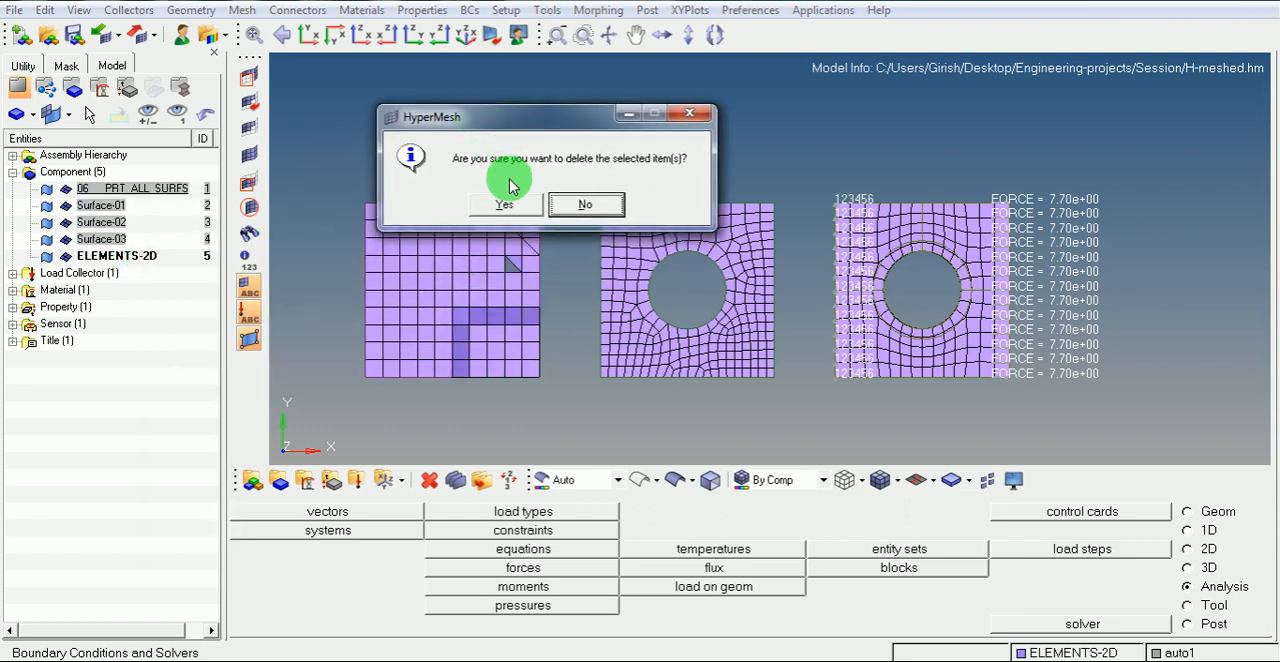
click(504, 204)
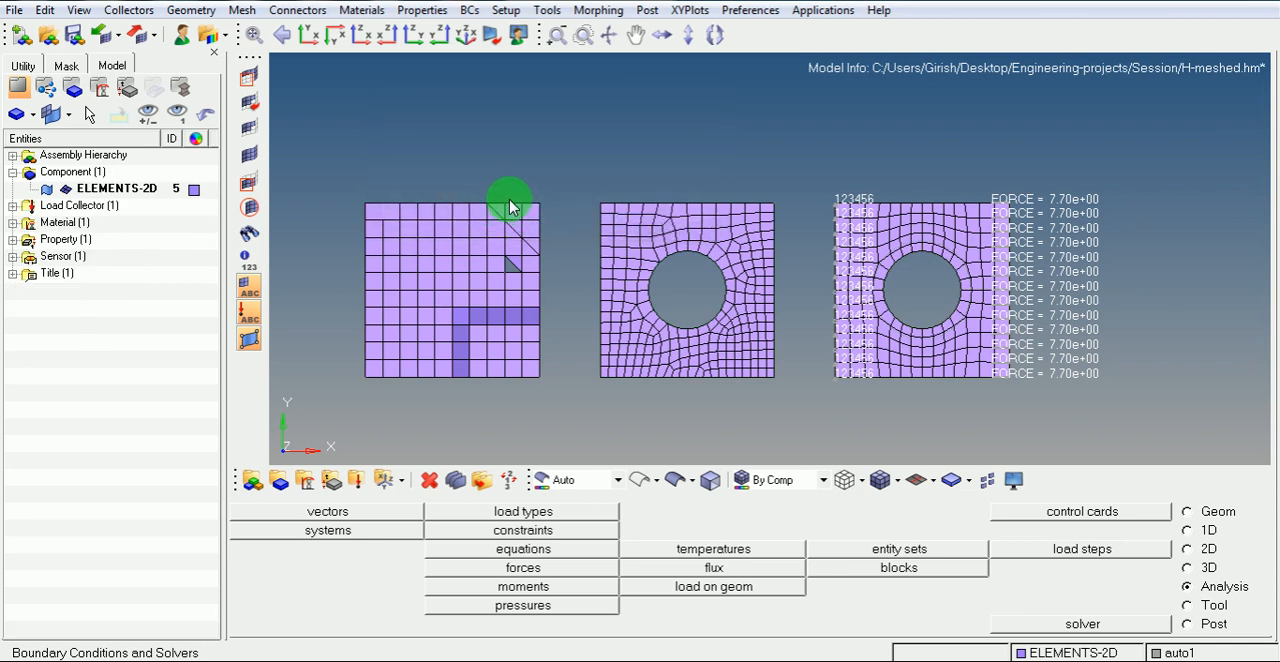
mouse_move(590, 180)
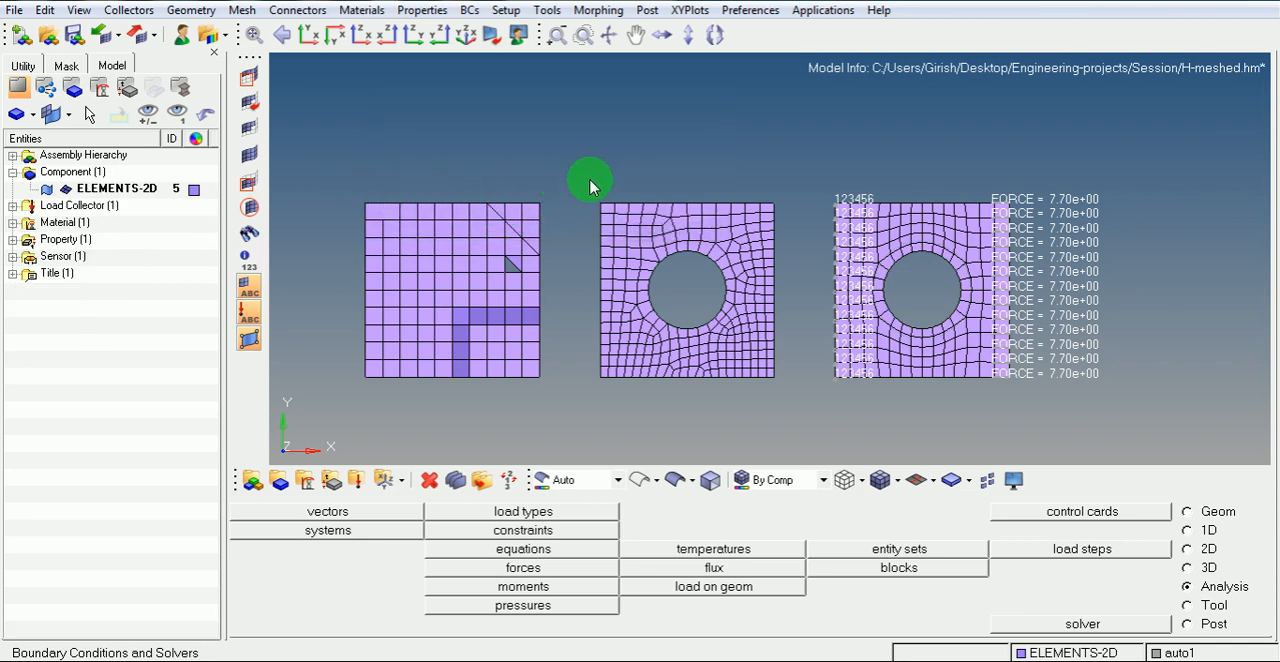
mouse_move(436, 364)
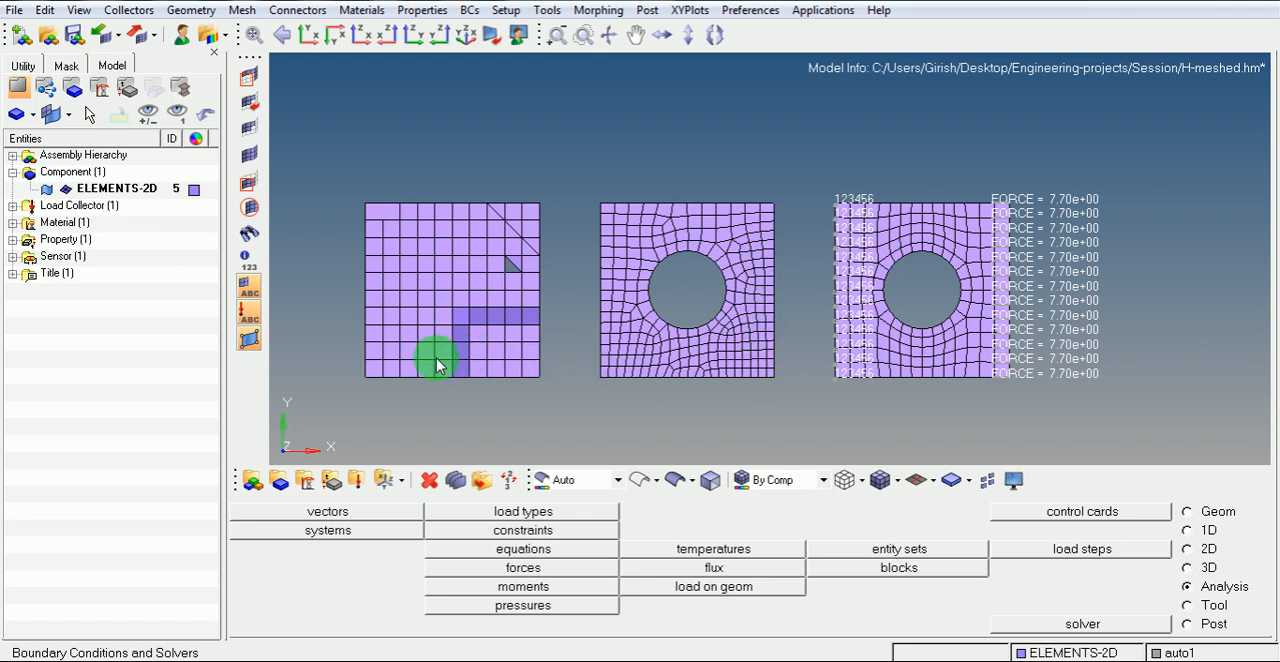
mouse_move(784, 336)
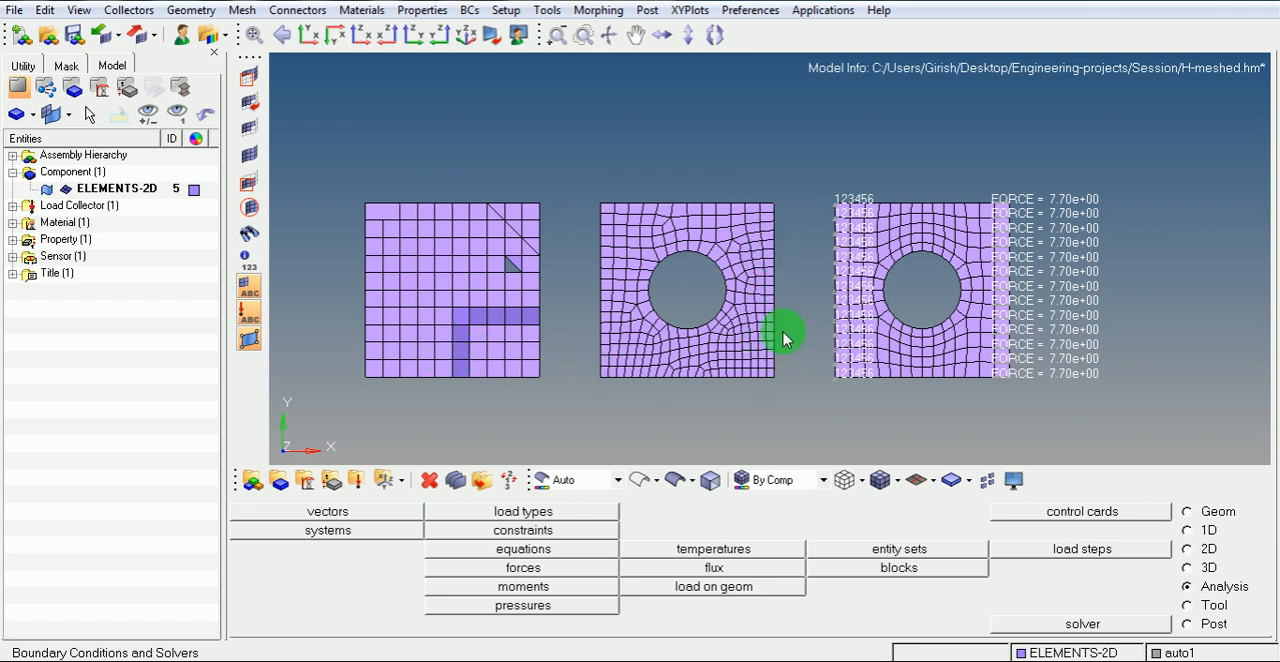
mouse_move(784, 356)
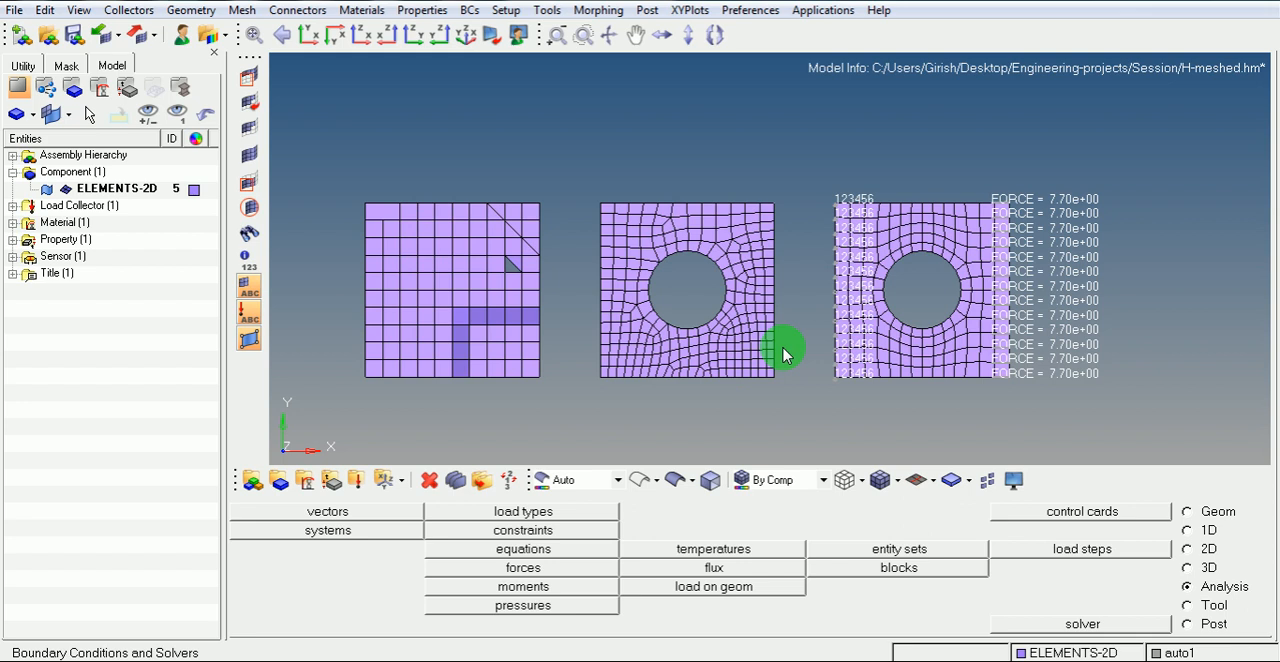
mouse_move(780, 356)
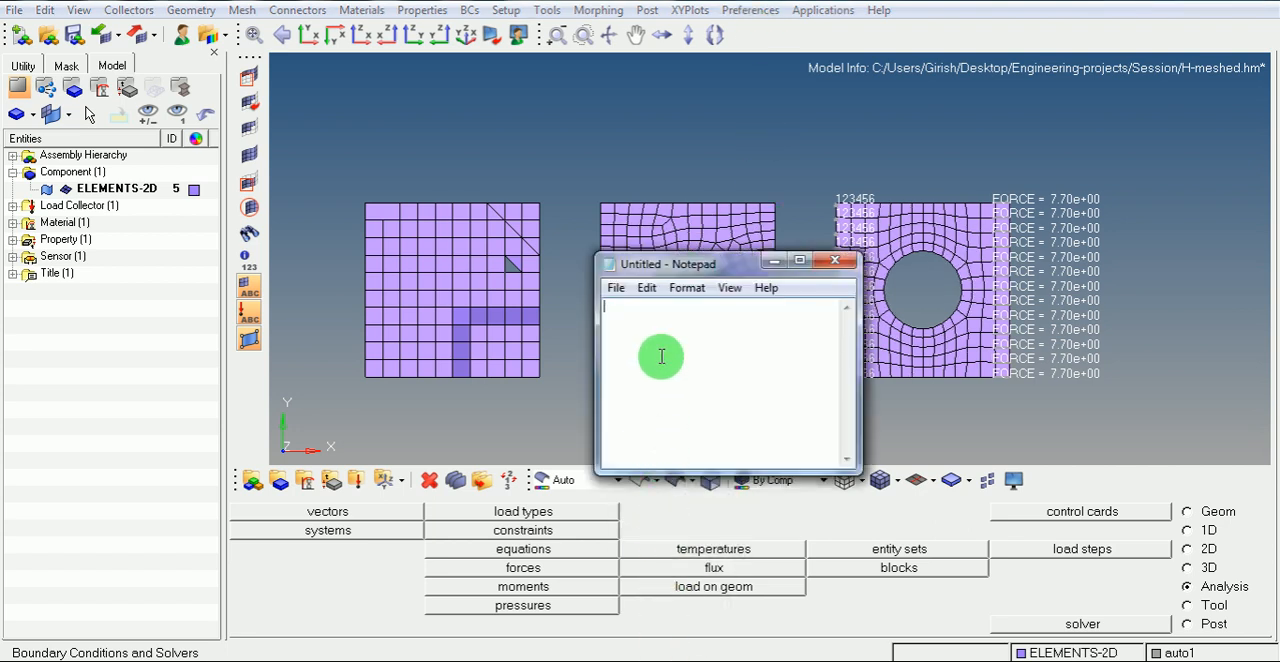
Step: Delete the 340 elements of the two left plates via the F2 Delete panel
text(F2)
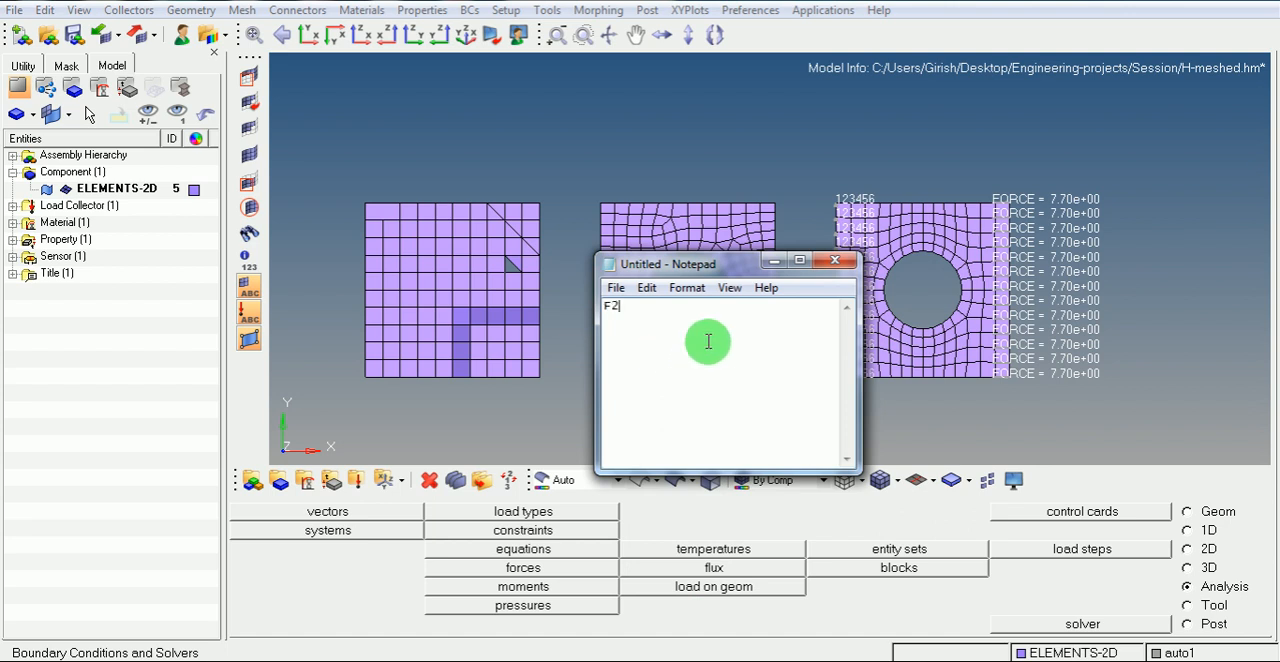
click(834, 260)
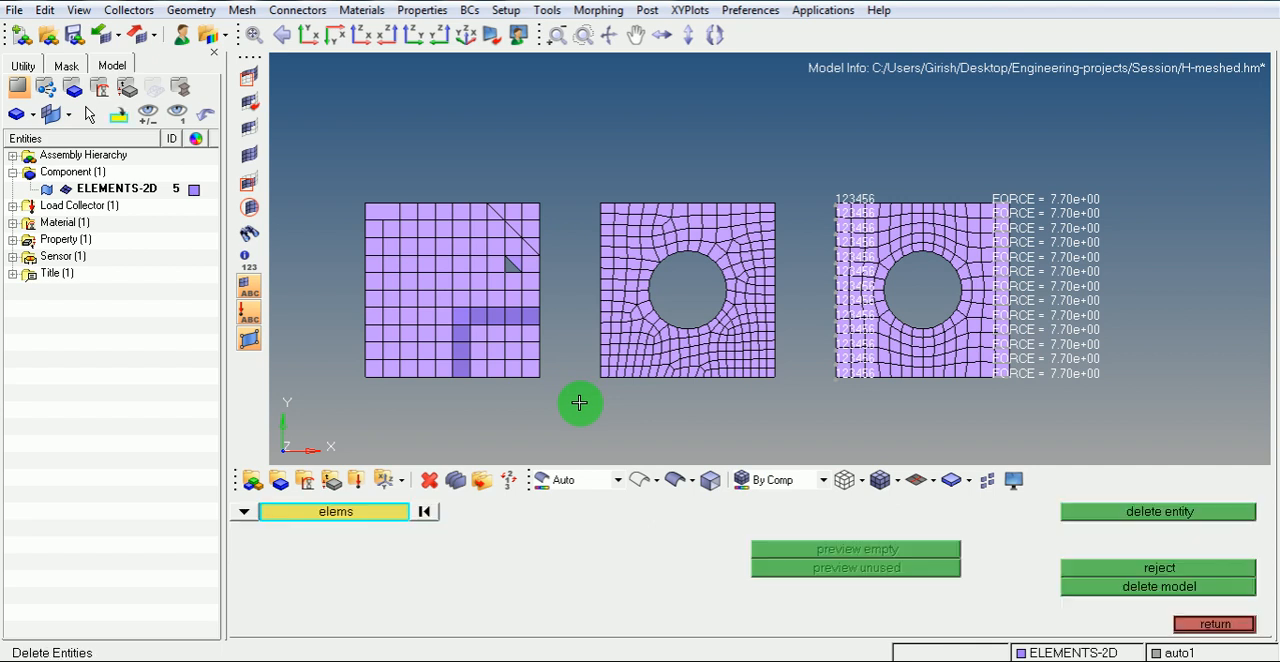
mouse_move(404, 470)
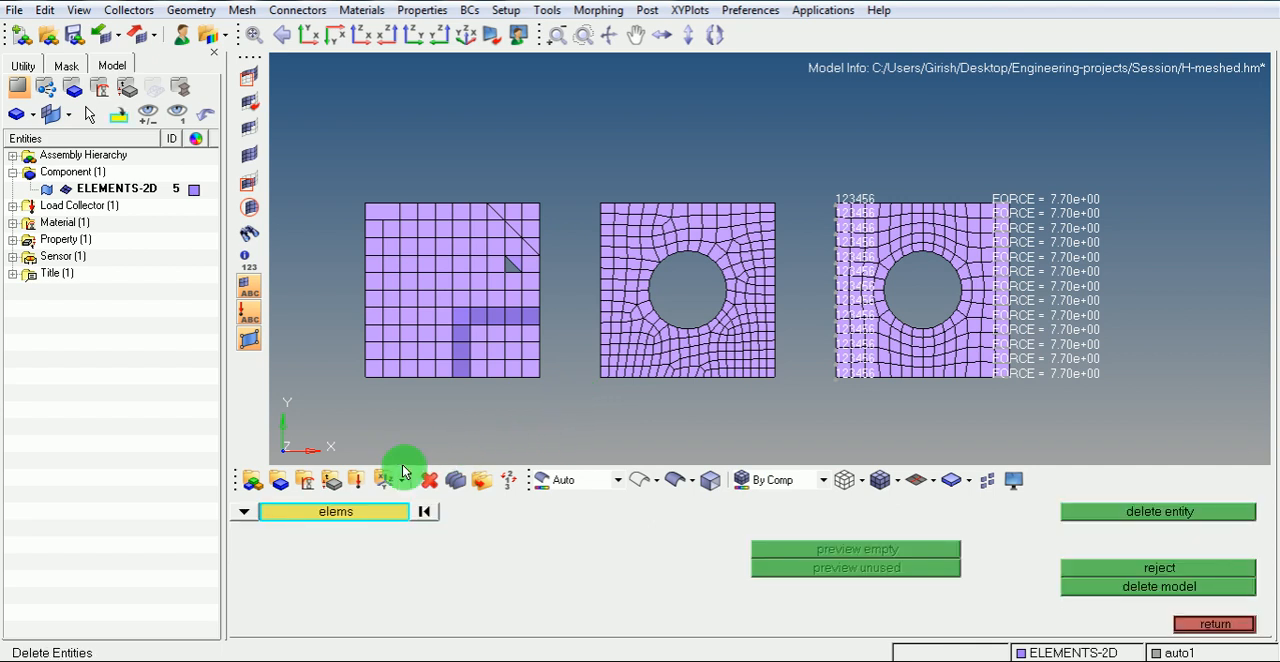
mouse_move(356, 518)
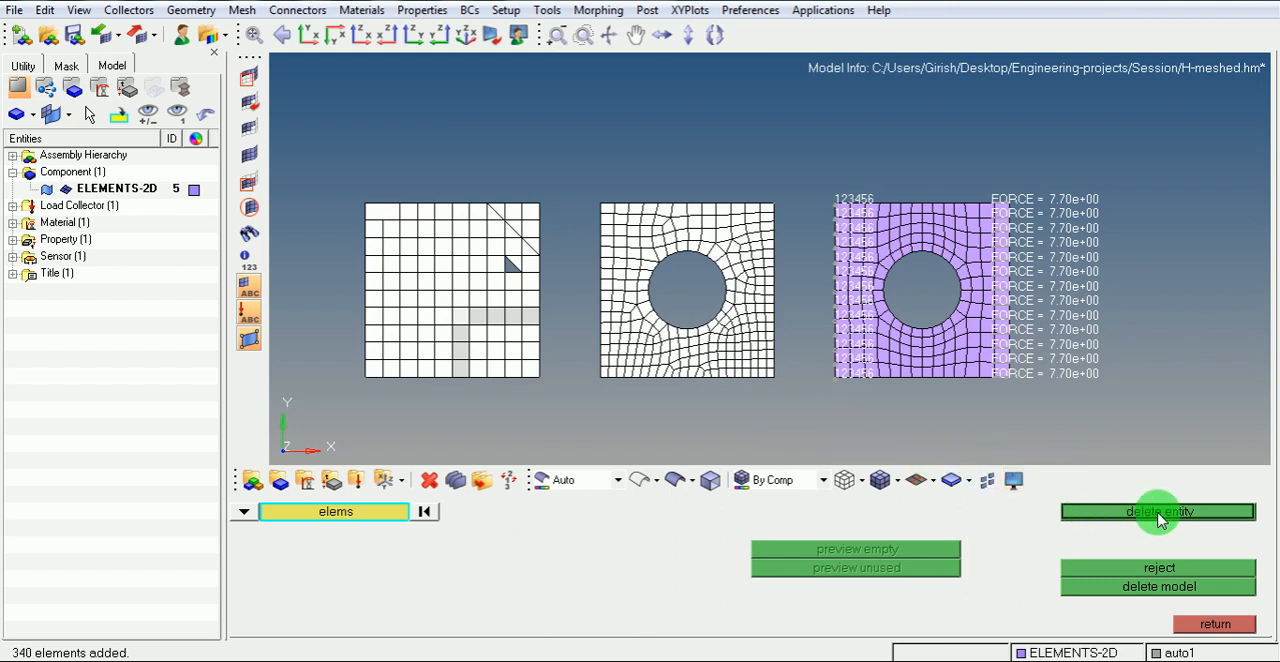
click(1158, 510)
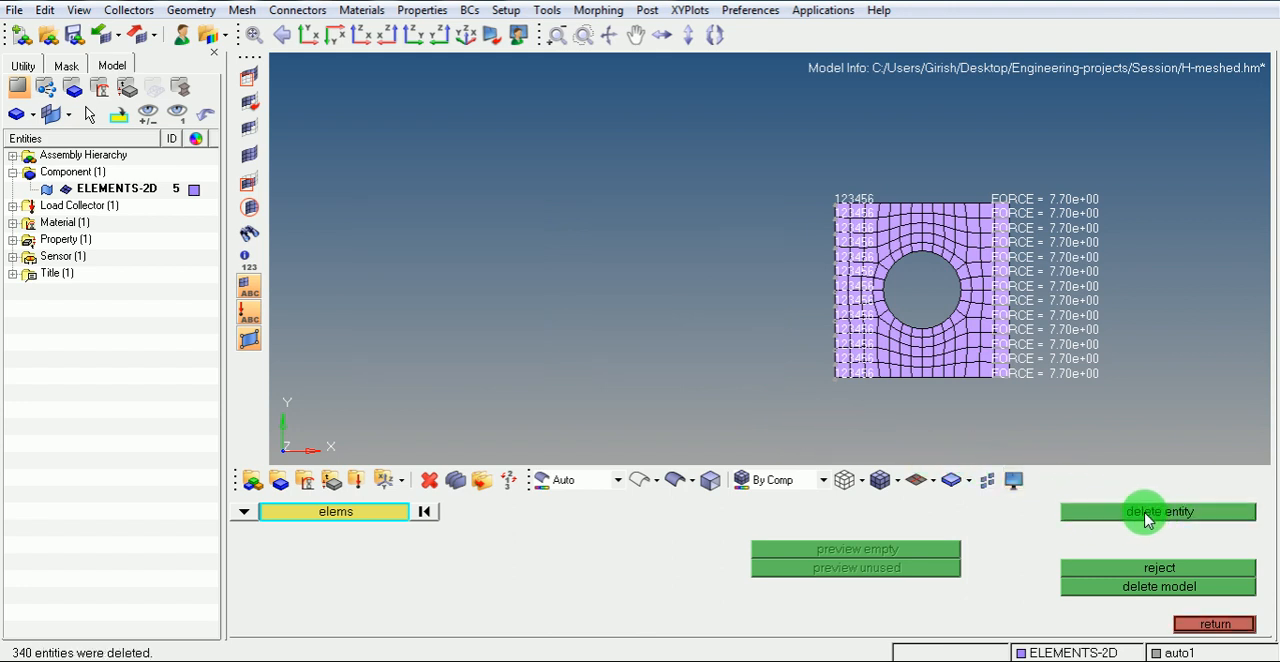
click(336, 510)
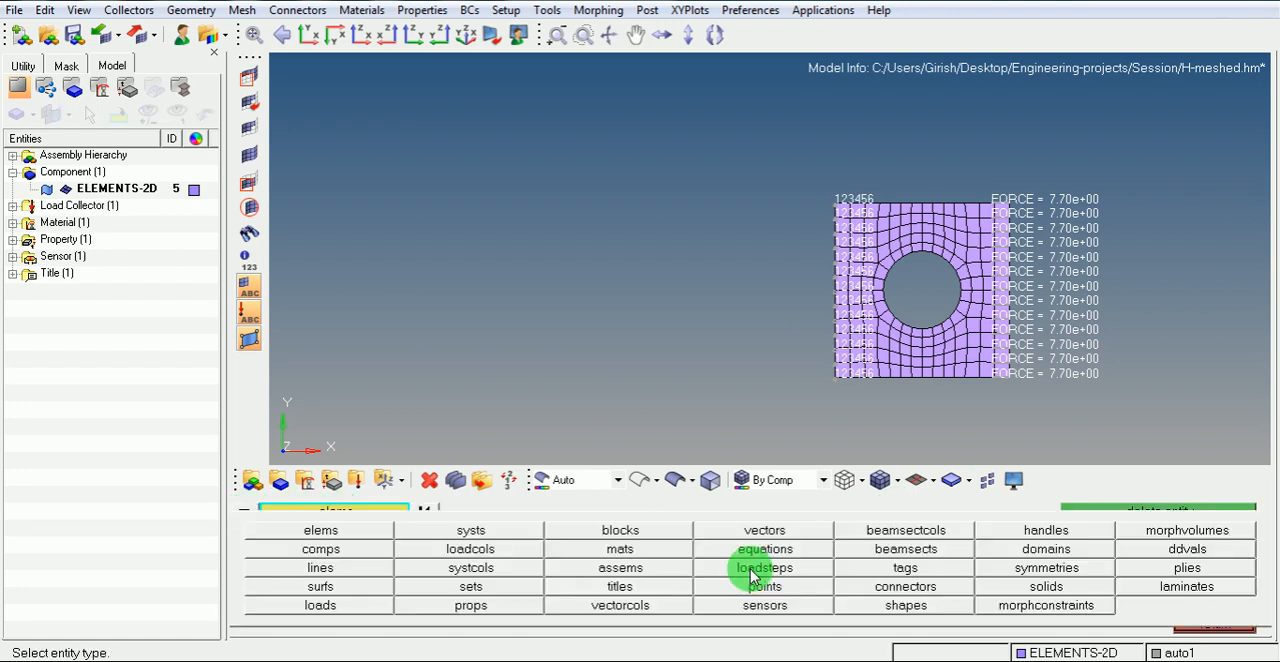
mouse_move(320, 568)
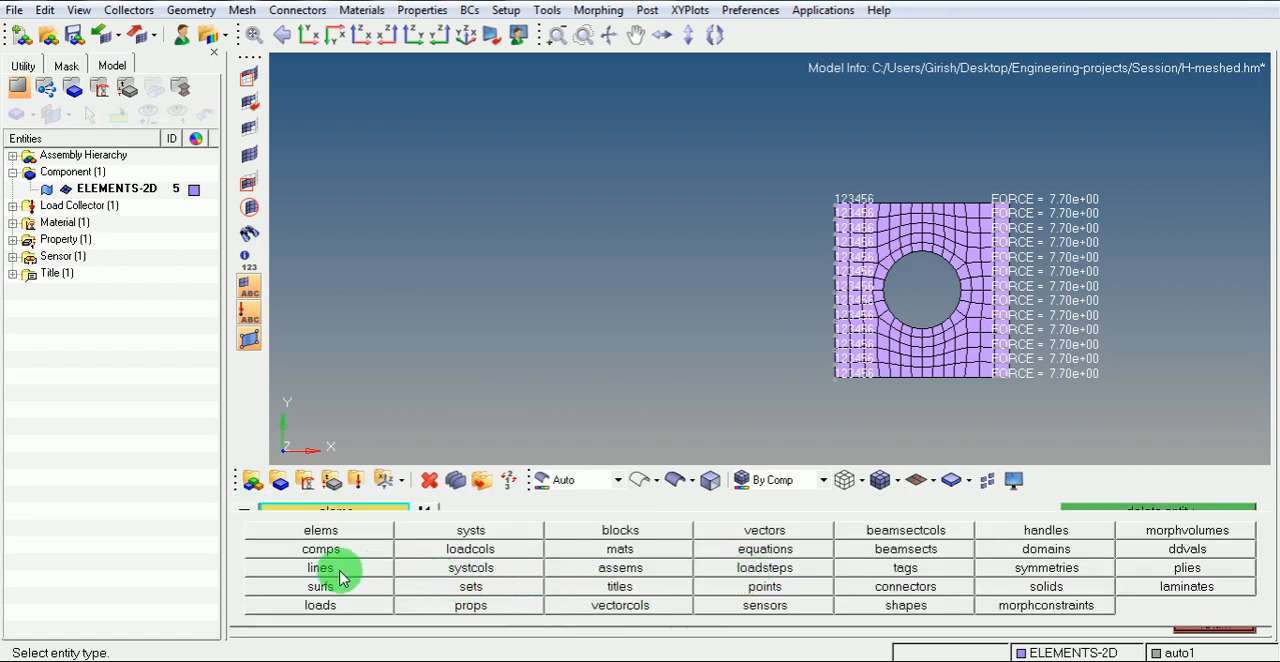
Step: Set the Delete panel's entity type to surfs
click(320, 568)
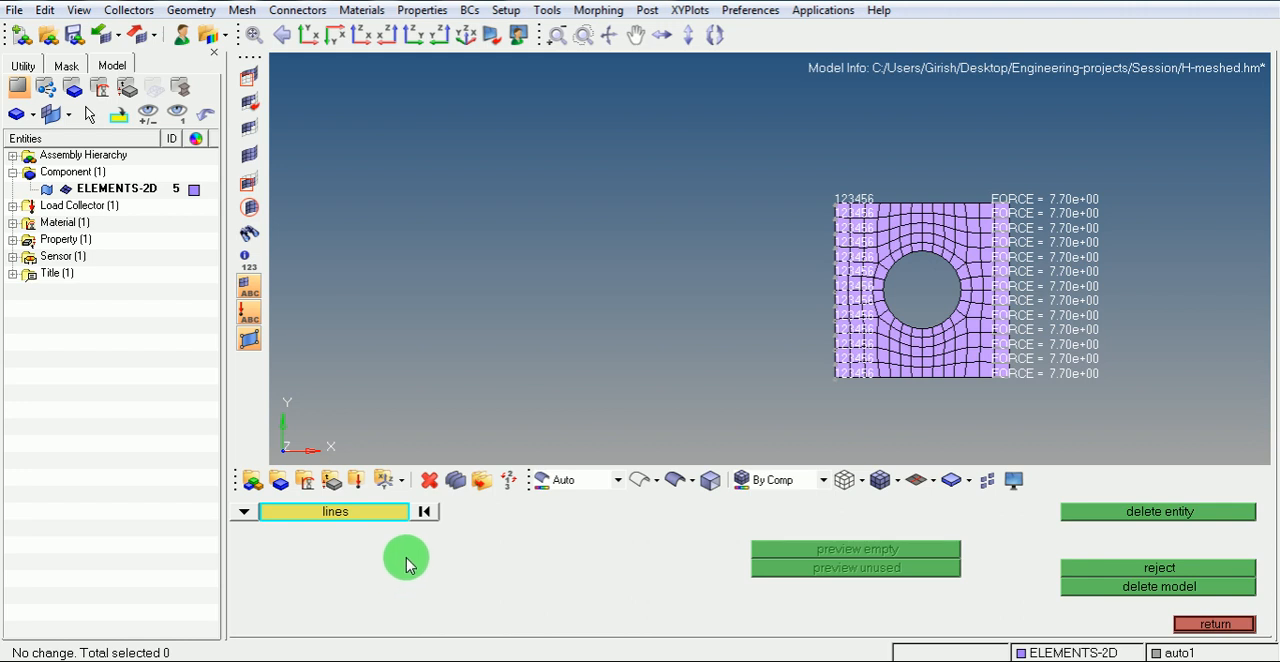
mouse_move(90, 650)
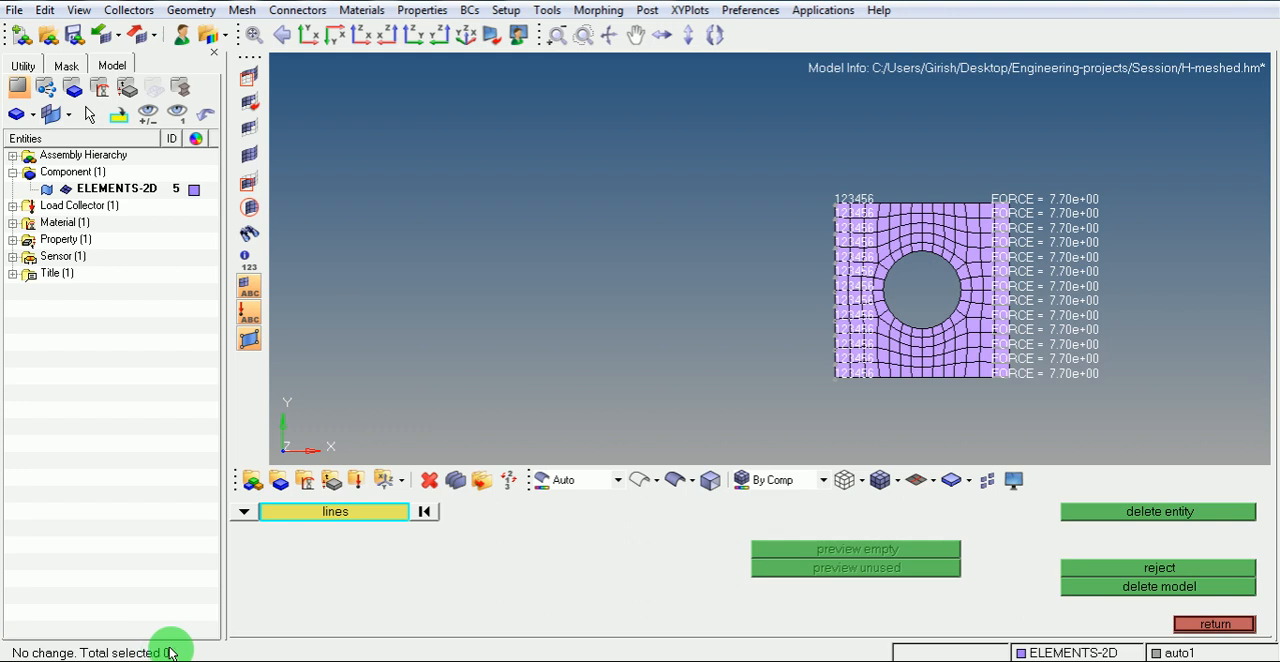
mouse_move(204, 636)
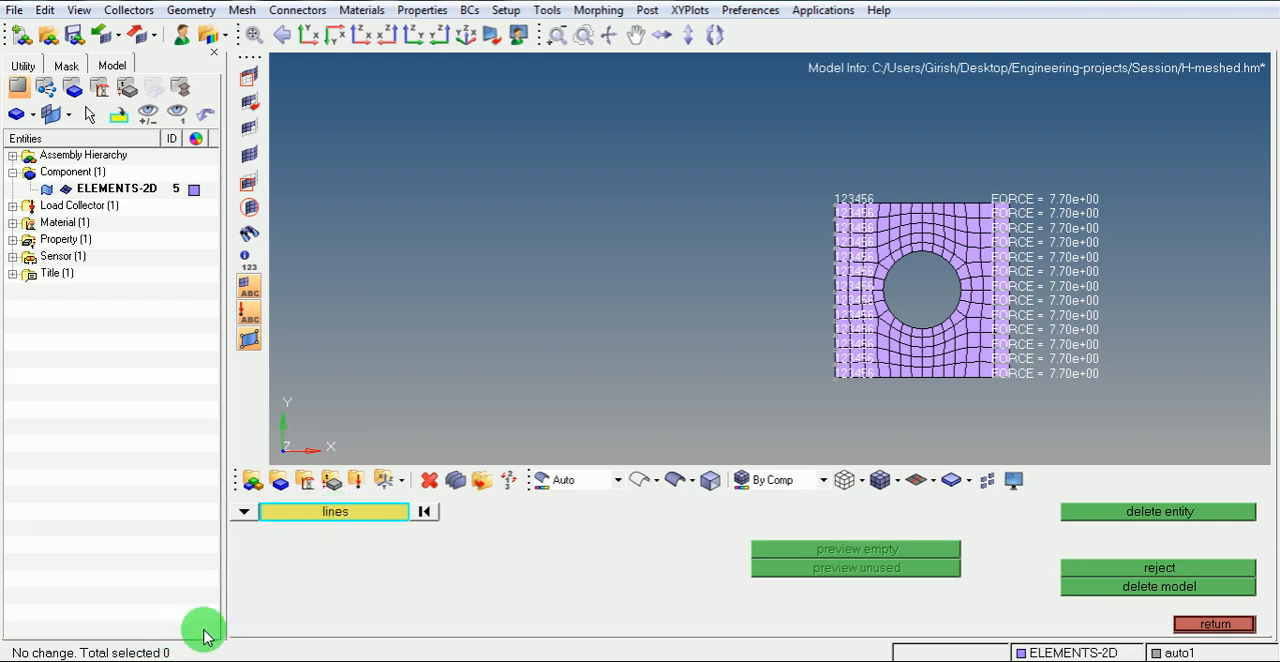
mouse_move(240, 512)
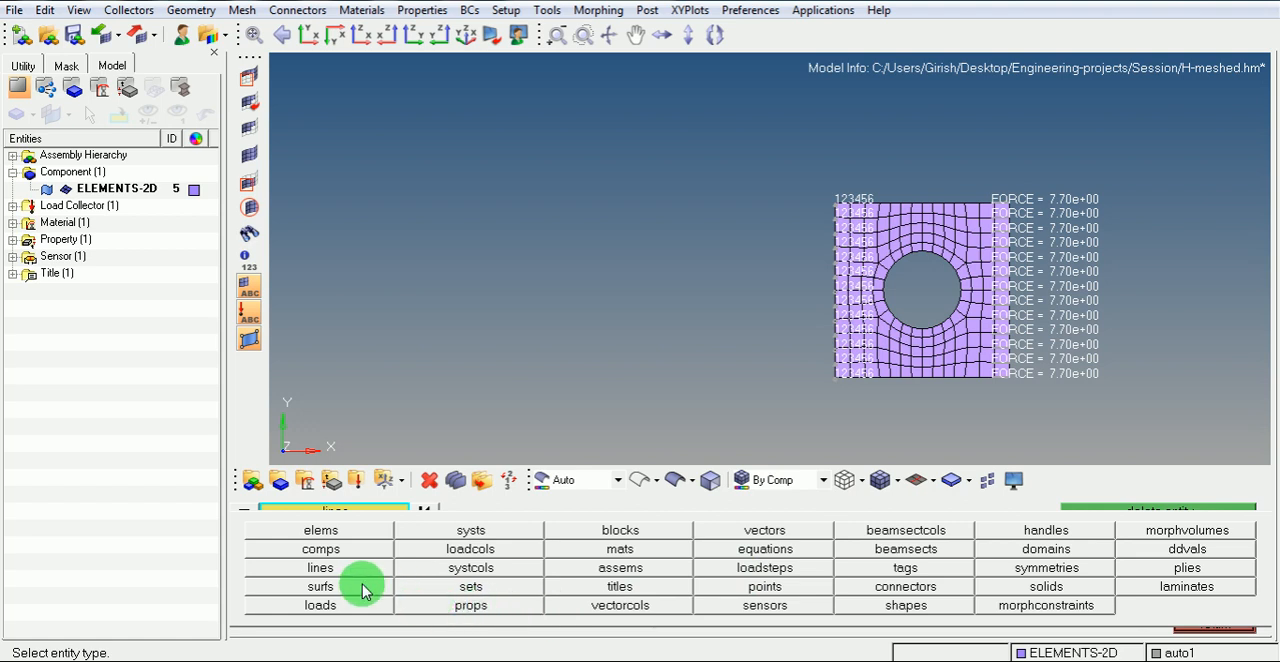
click(320, 586)
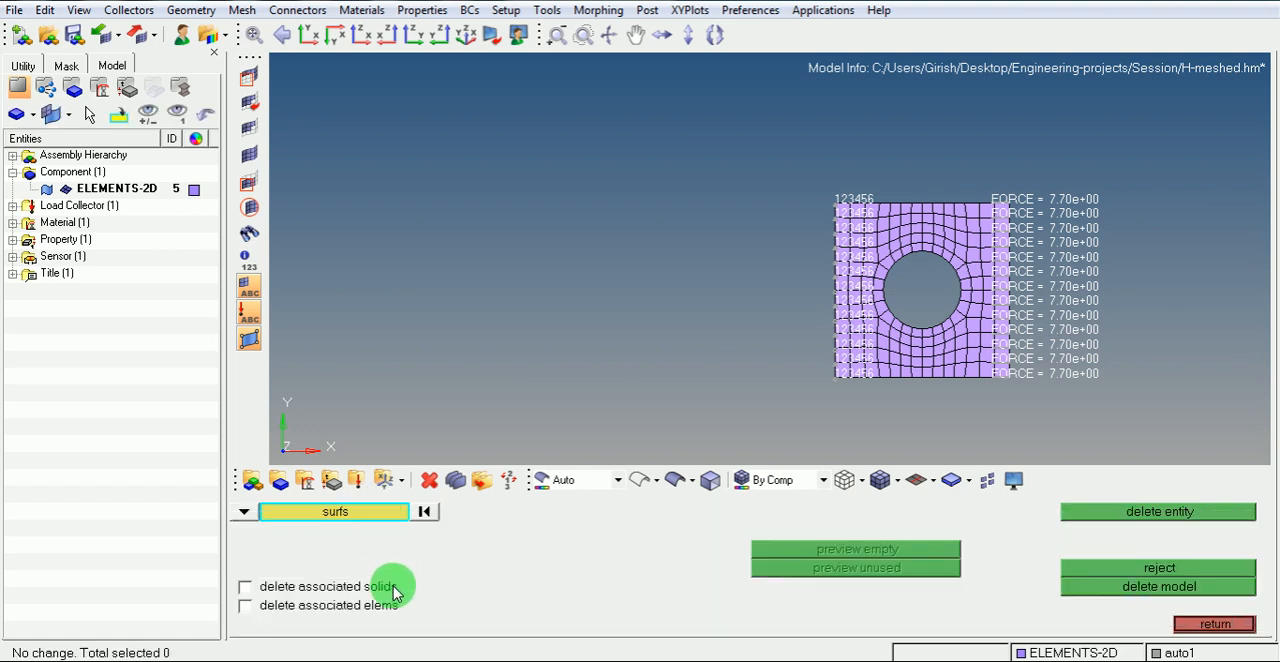
mouse_move(120, 648)
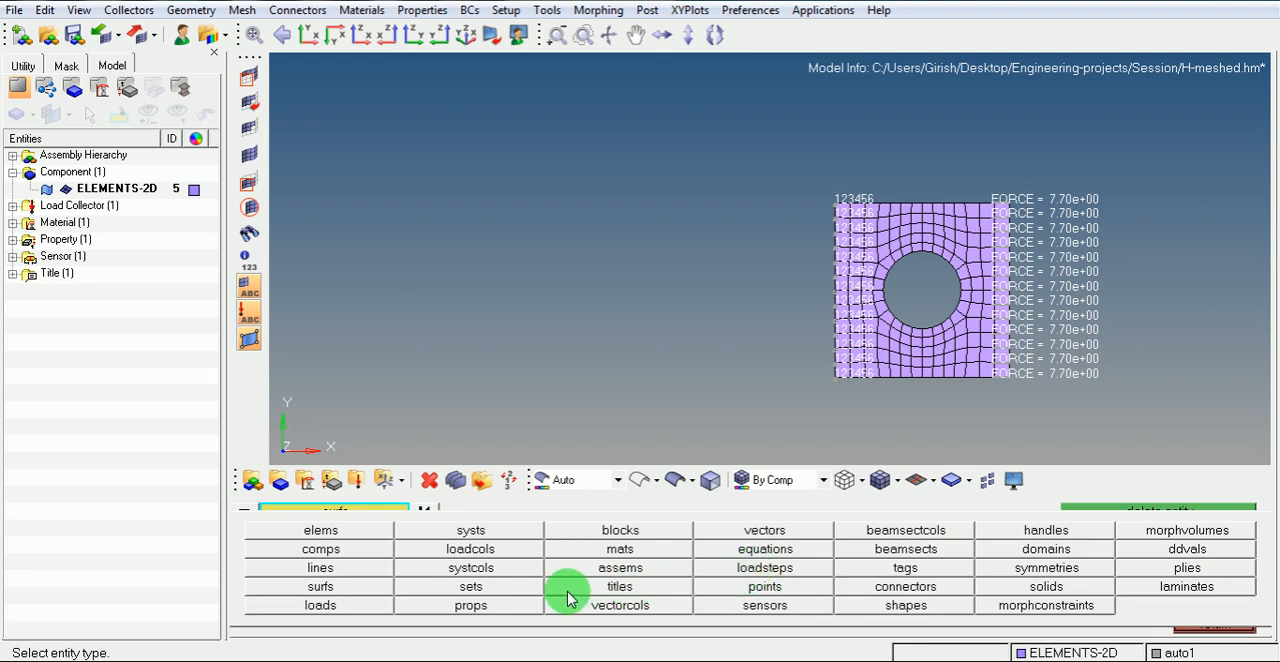
mouse_move(404, 588)
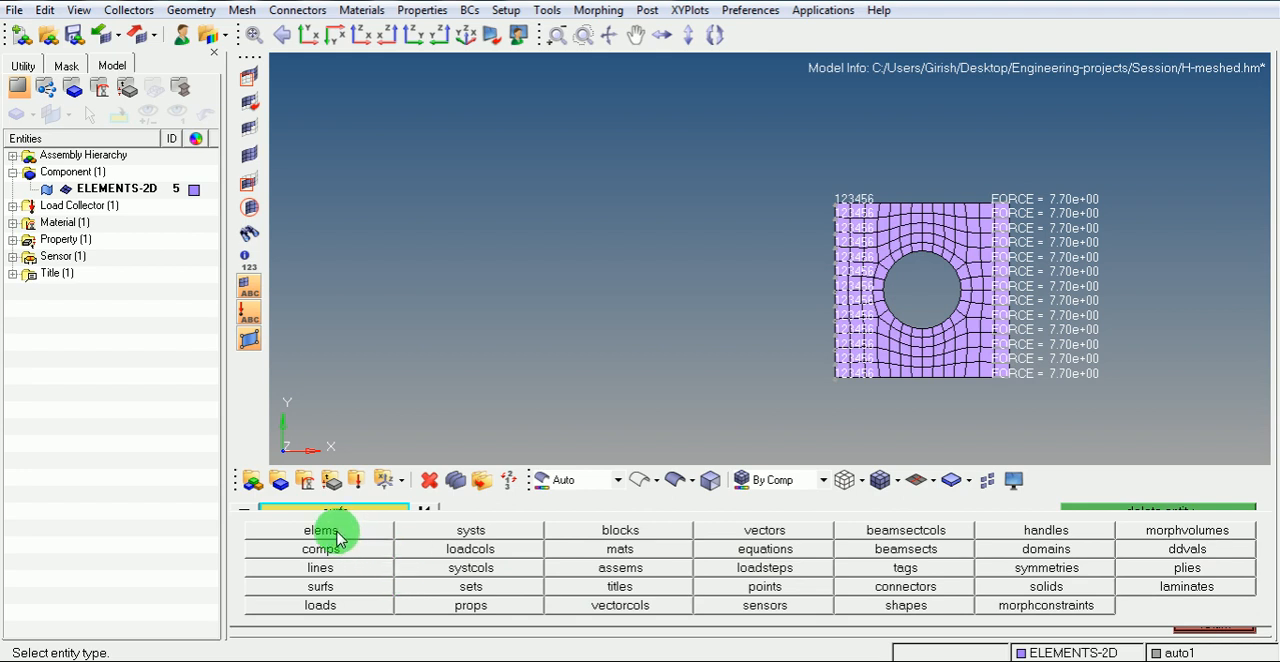
mouse_move(364, 548)
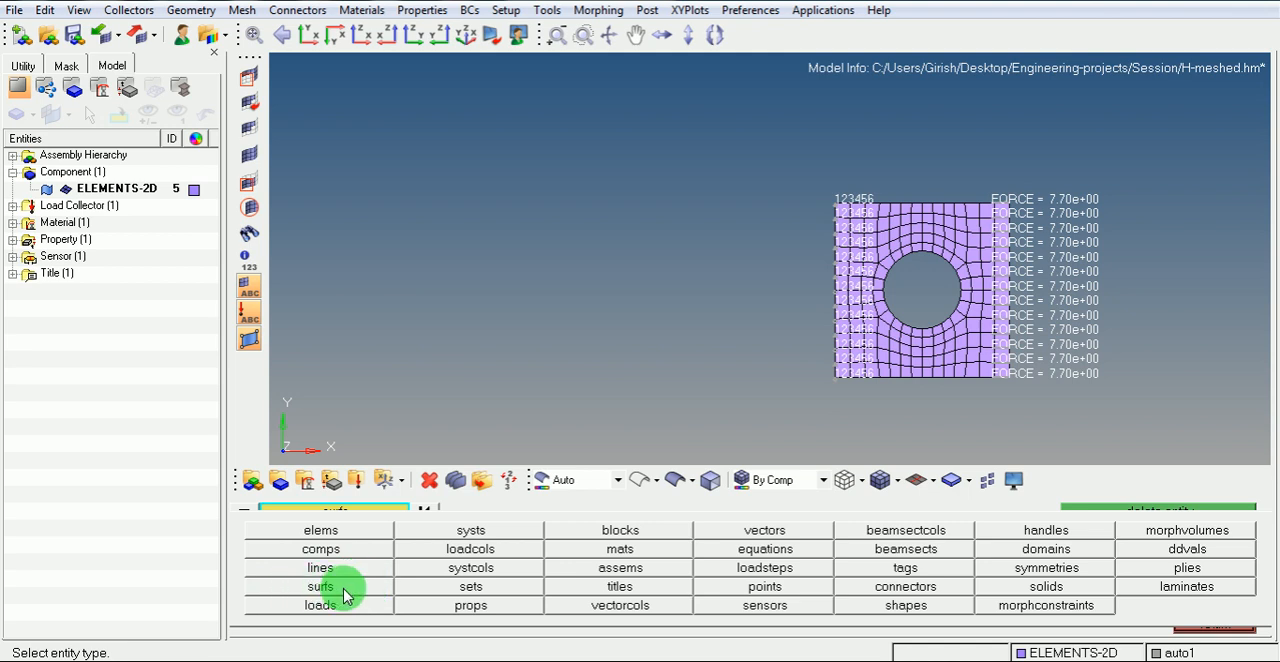
mouse_move(790, 600)
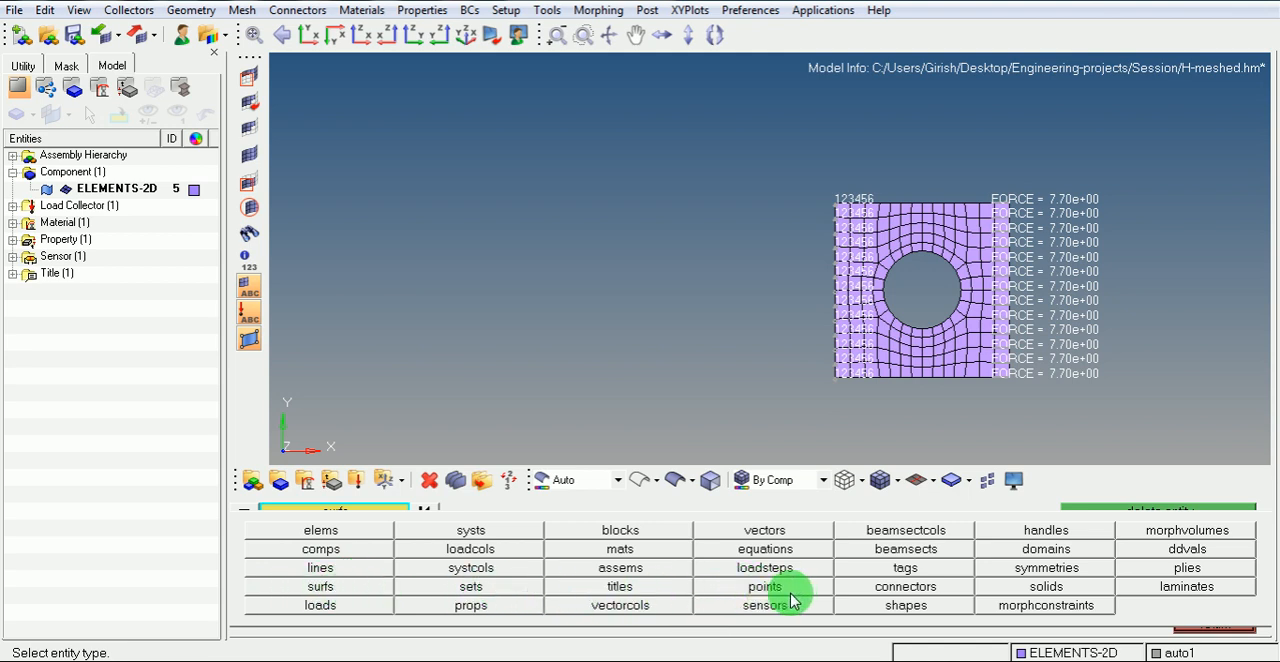
mouse_move(764, 530)
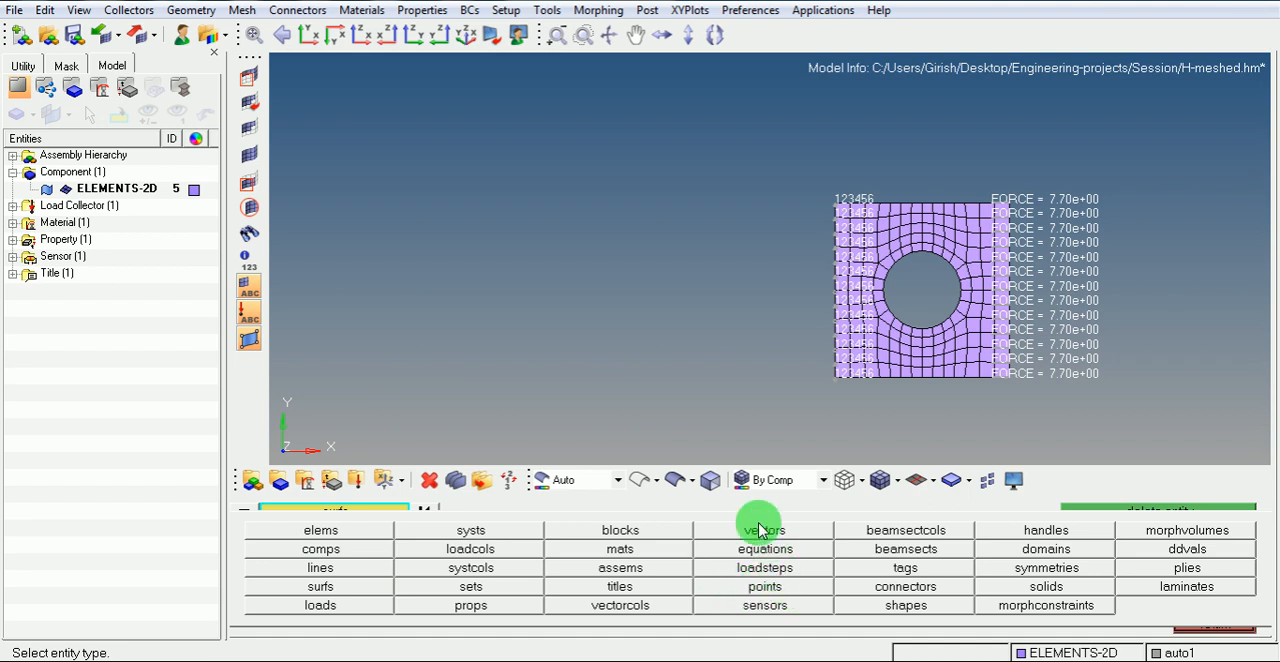
click(320, 586)
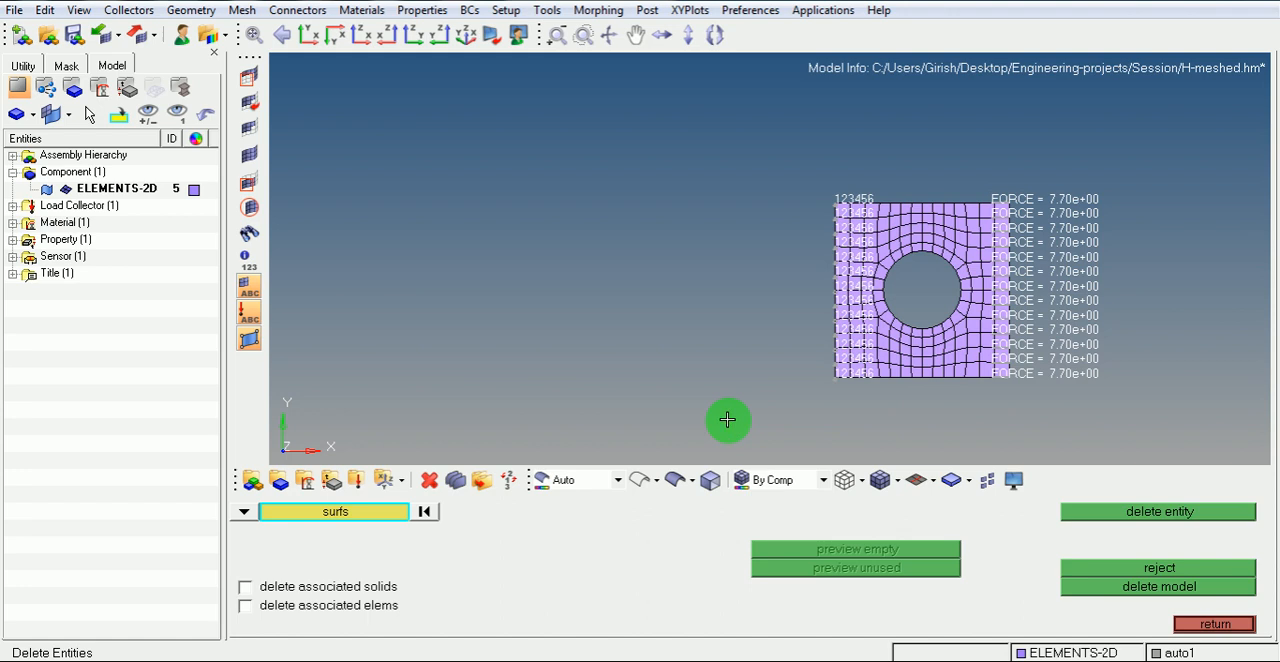
mouse_move(1164, 620)
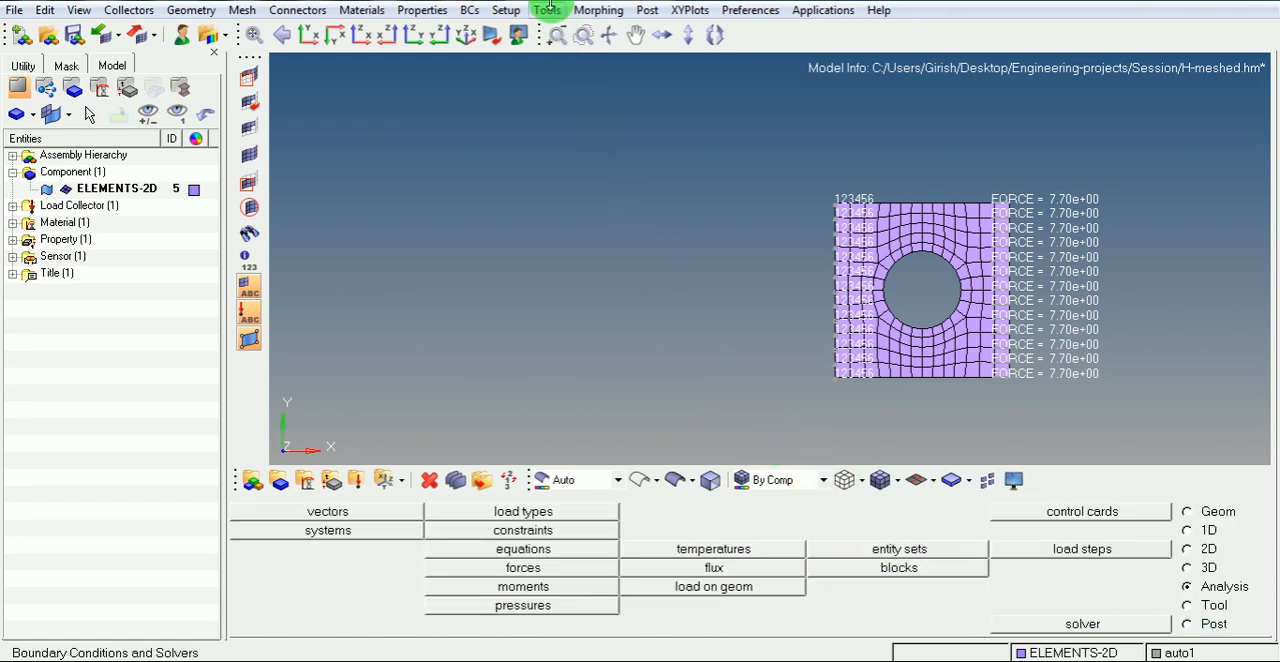
mouse_move(548, 10)
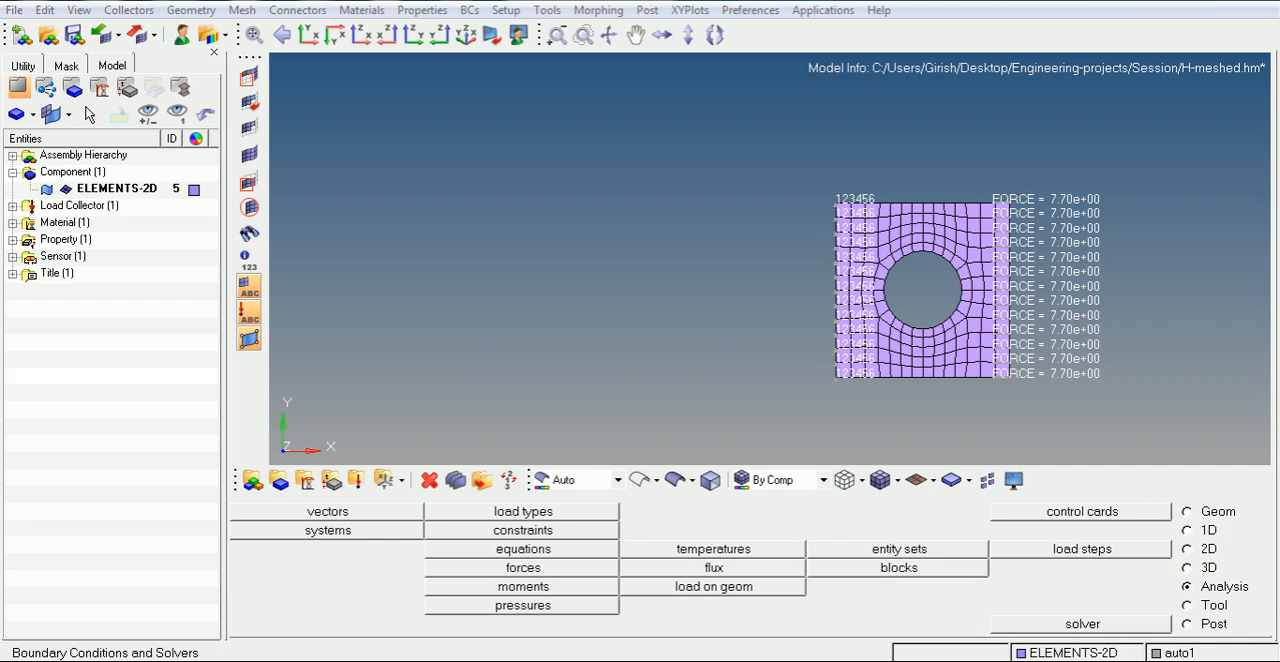
mouse_move(590, 108)
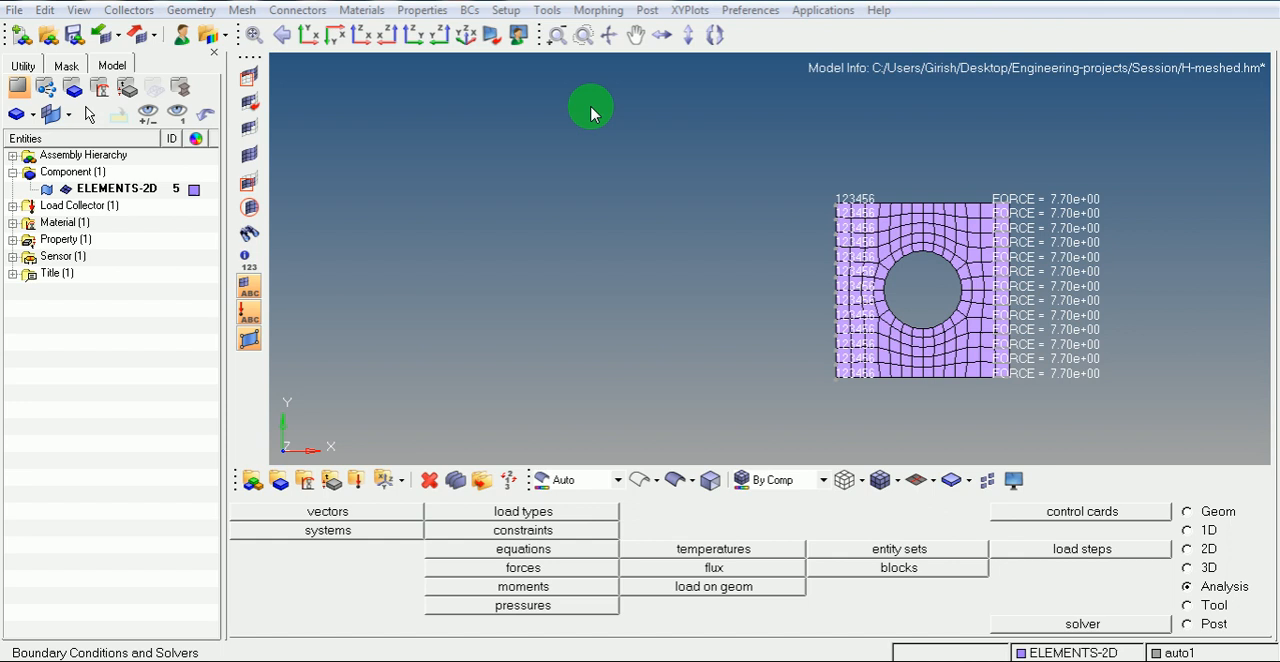
mouse_move(640, 112)
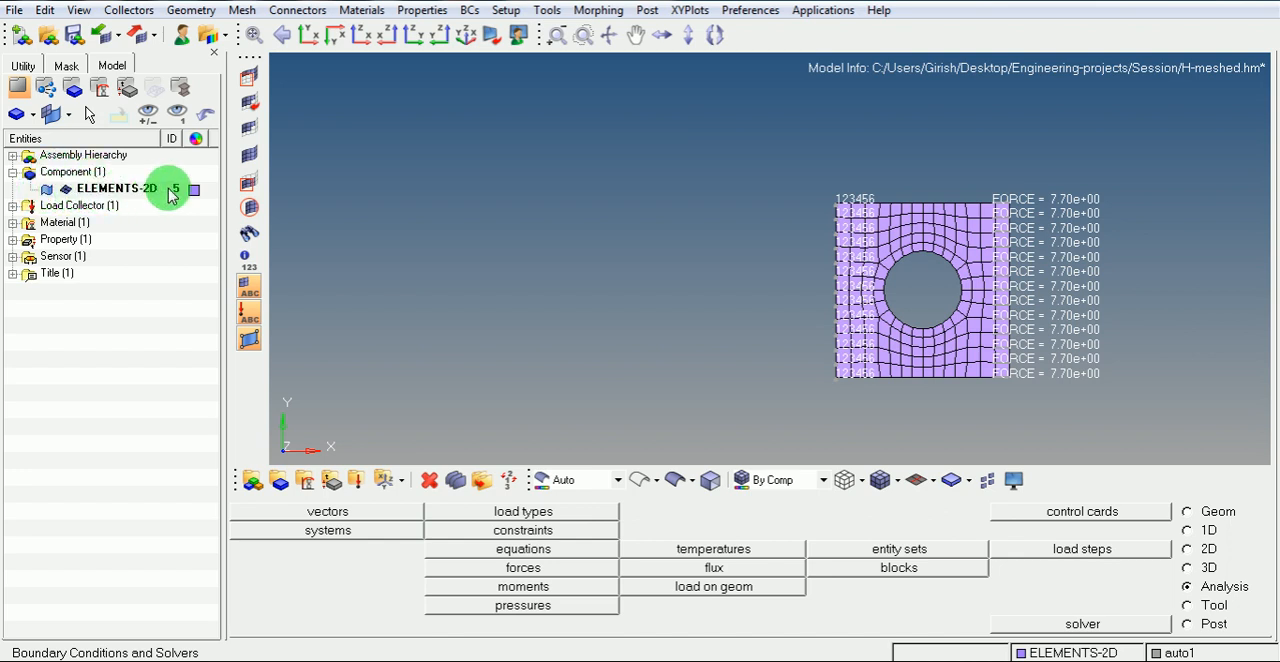
mouse_move(516, 192)
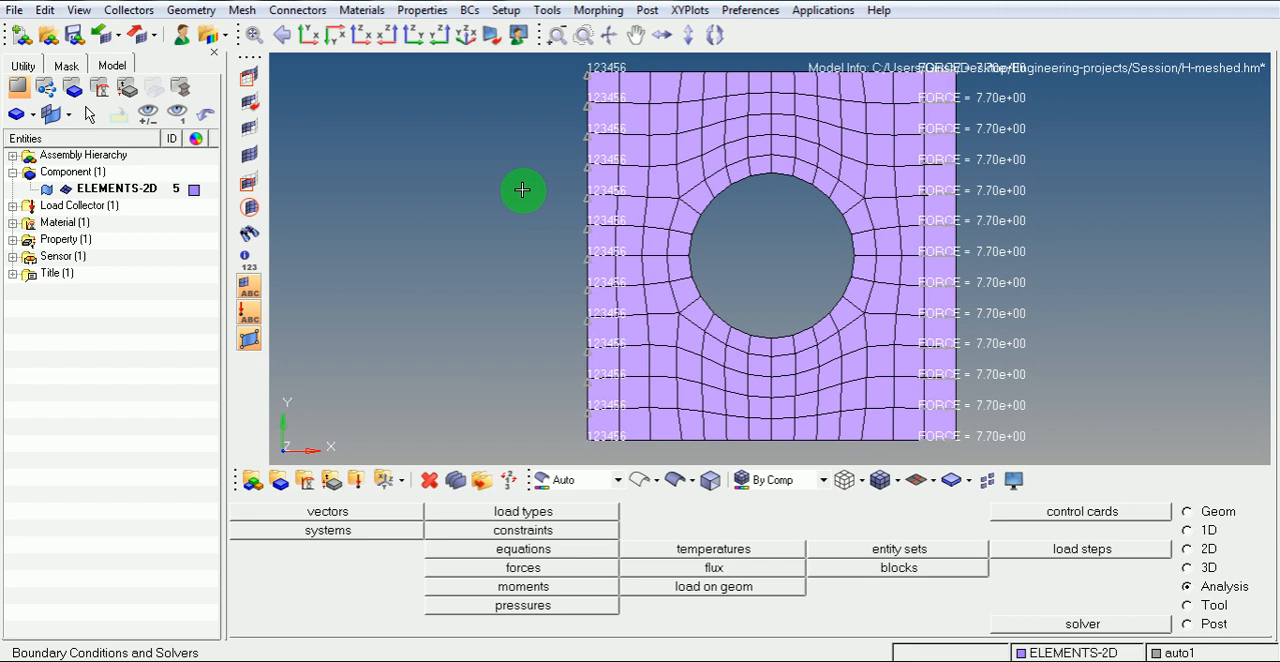
mouse_move(418, 156)
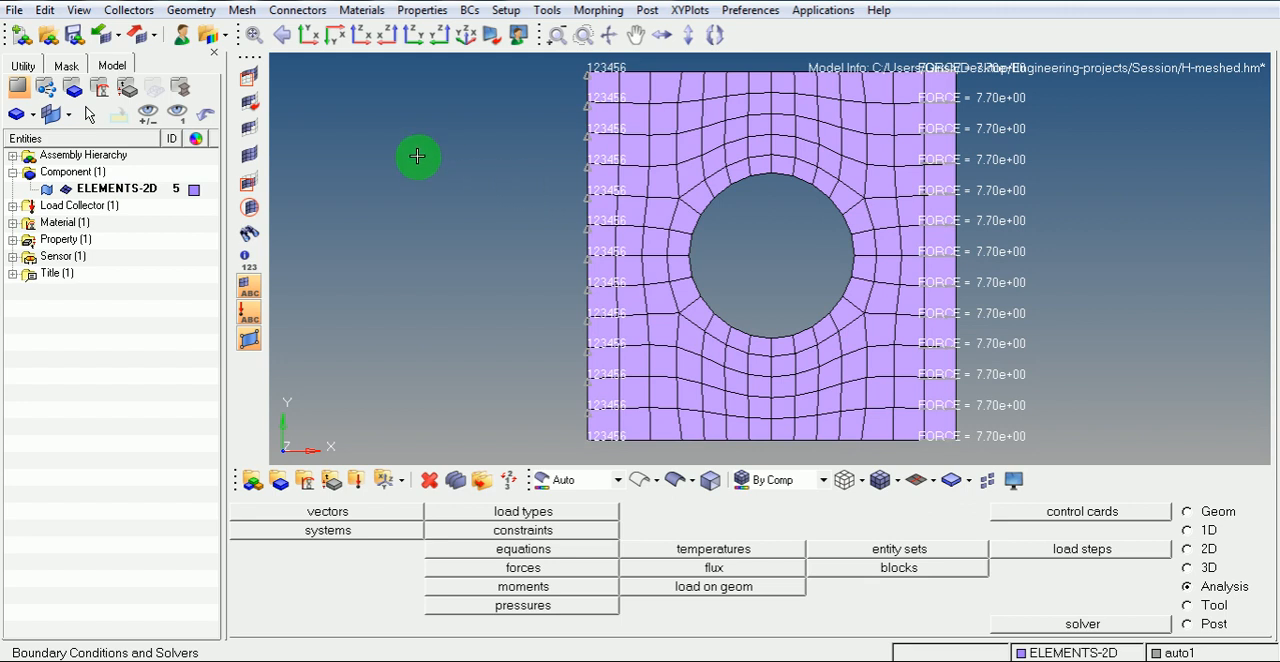
mouse_move(928, 312)
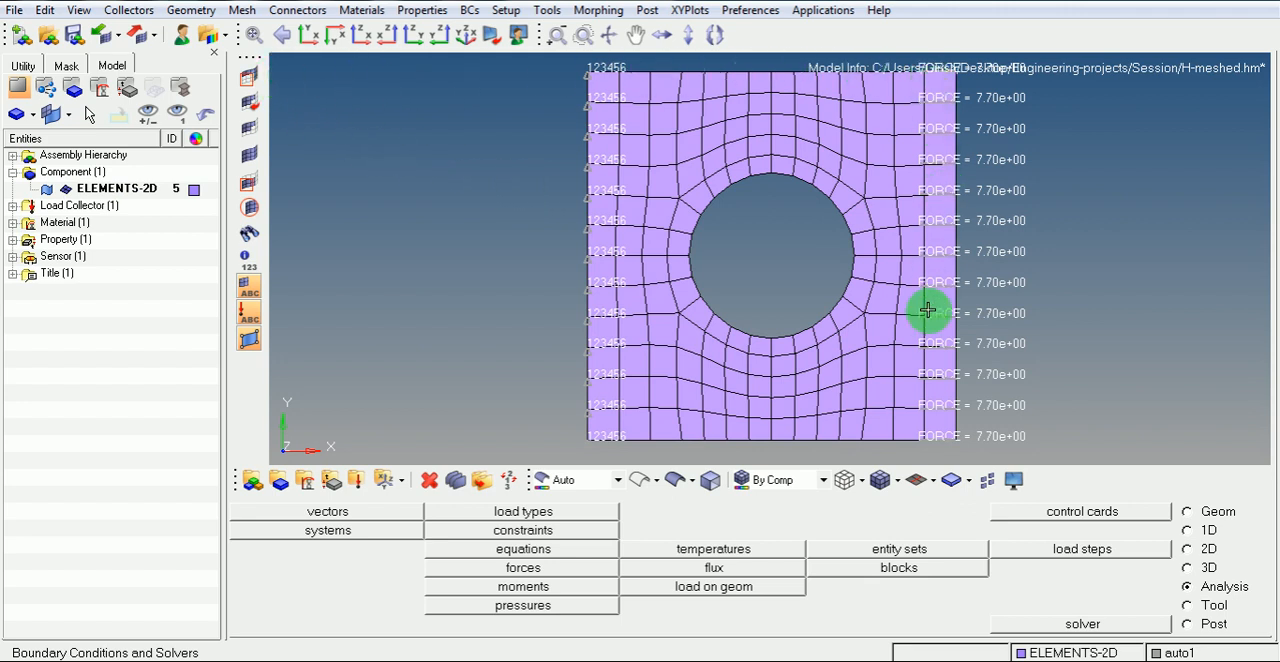
mouse_move(516, 316)
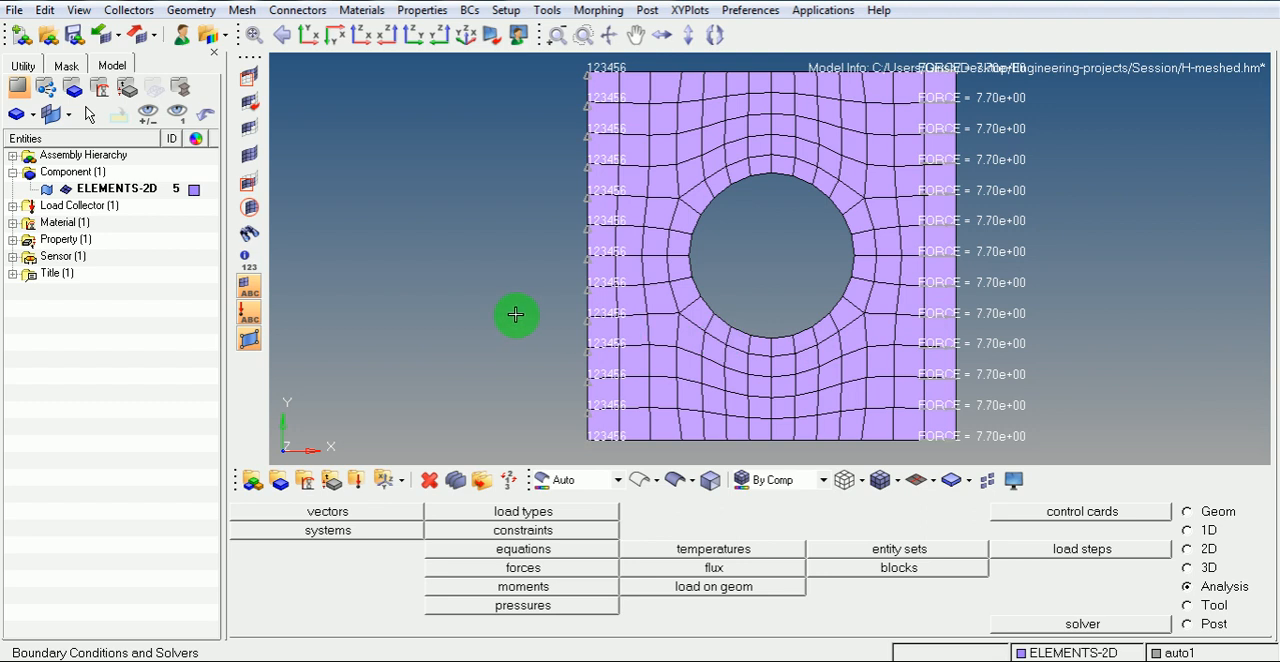
mouse_move(500, 304)
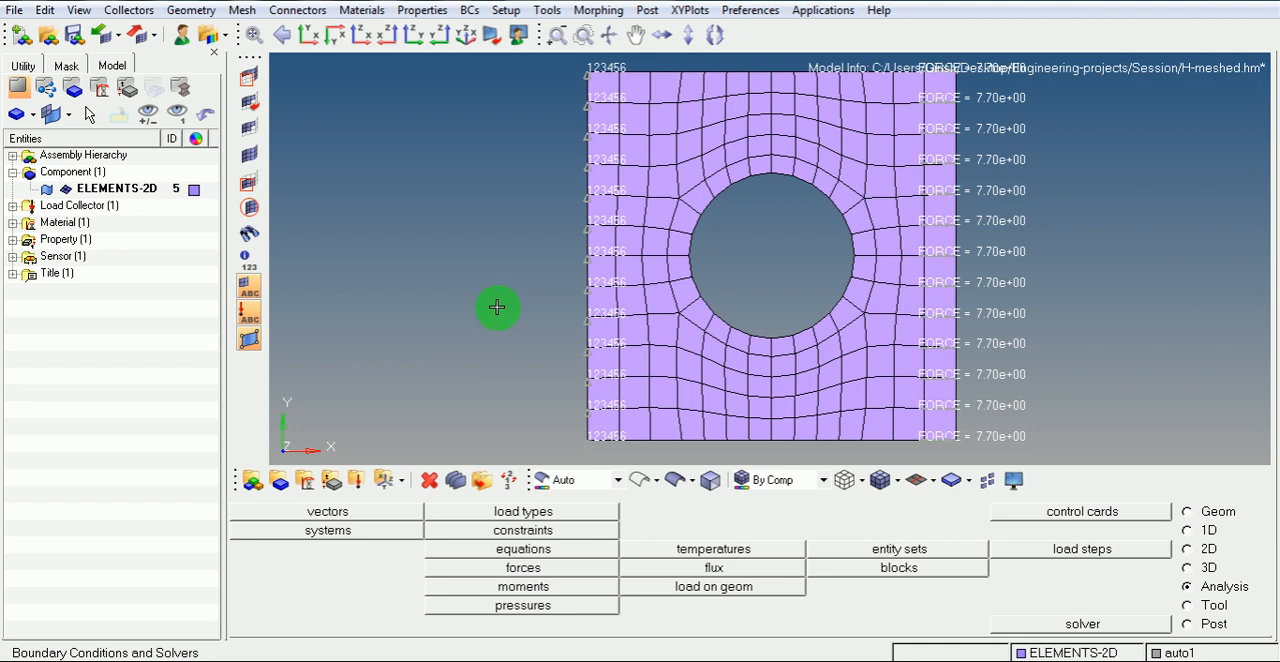
mouse_move(490, 304)
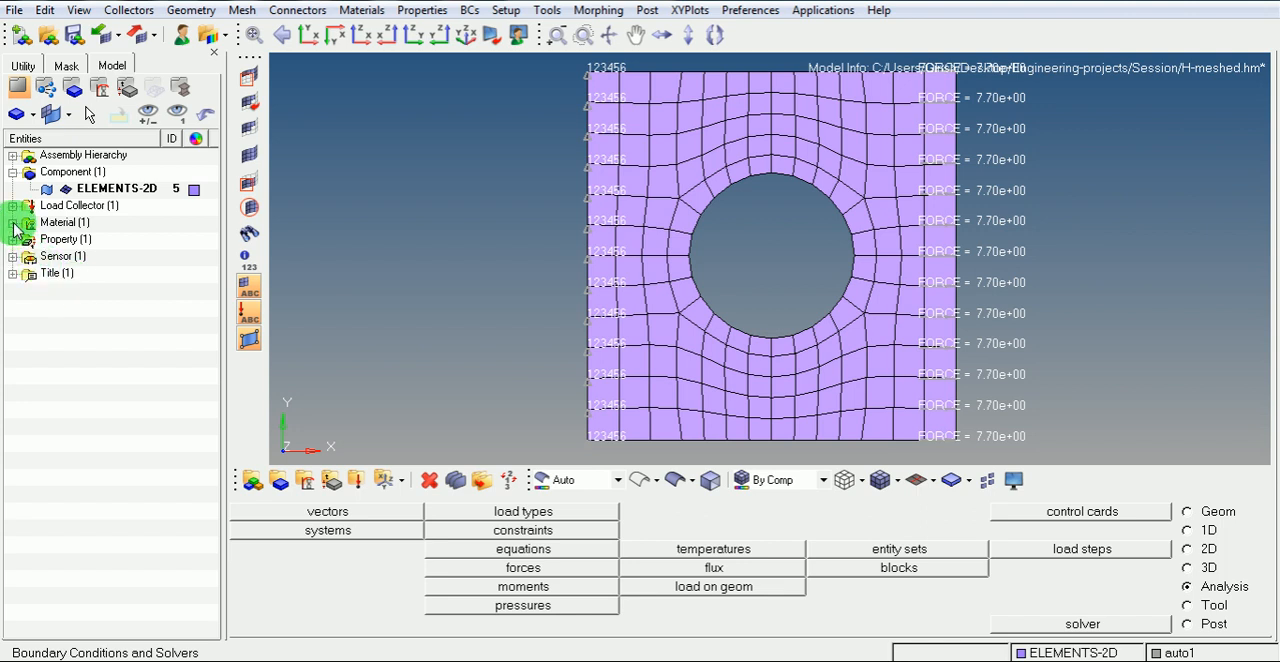
Step: Review the STEEL material card from the Model browser and cancel without changes
click(12, 222)
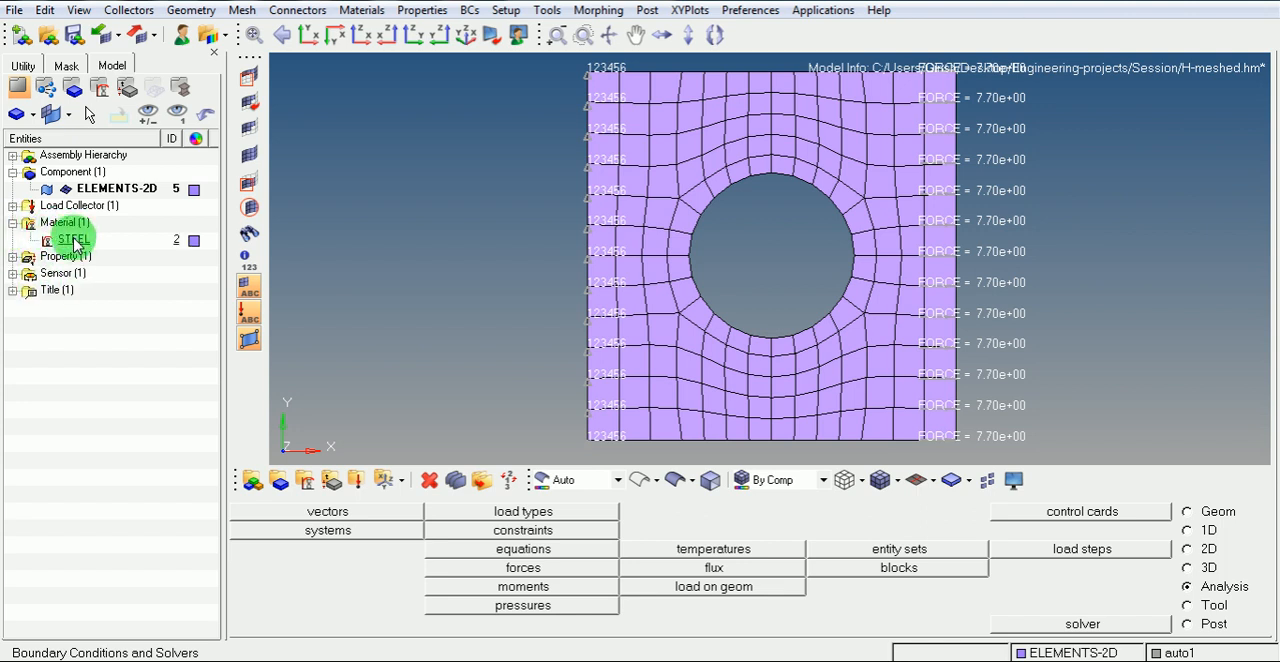
right_click(72, 238)
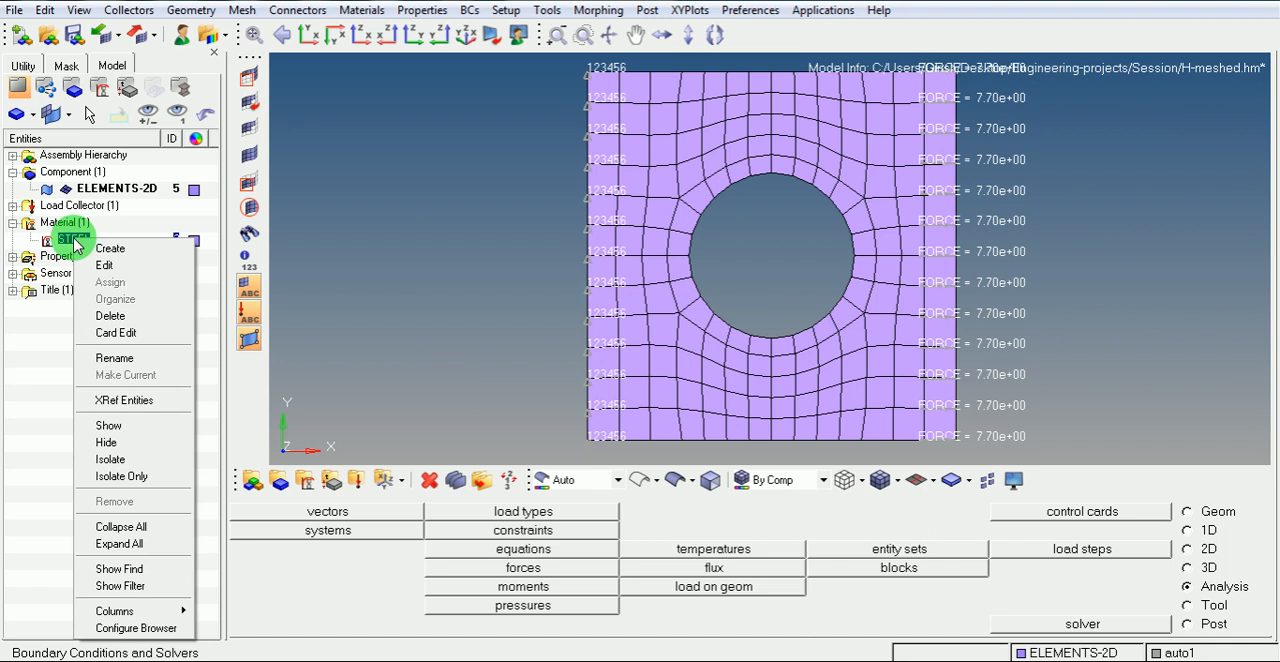
mouse_move(132, 264)
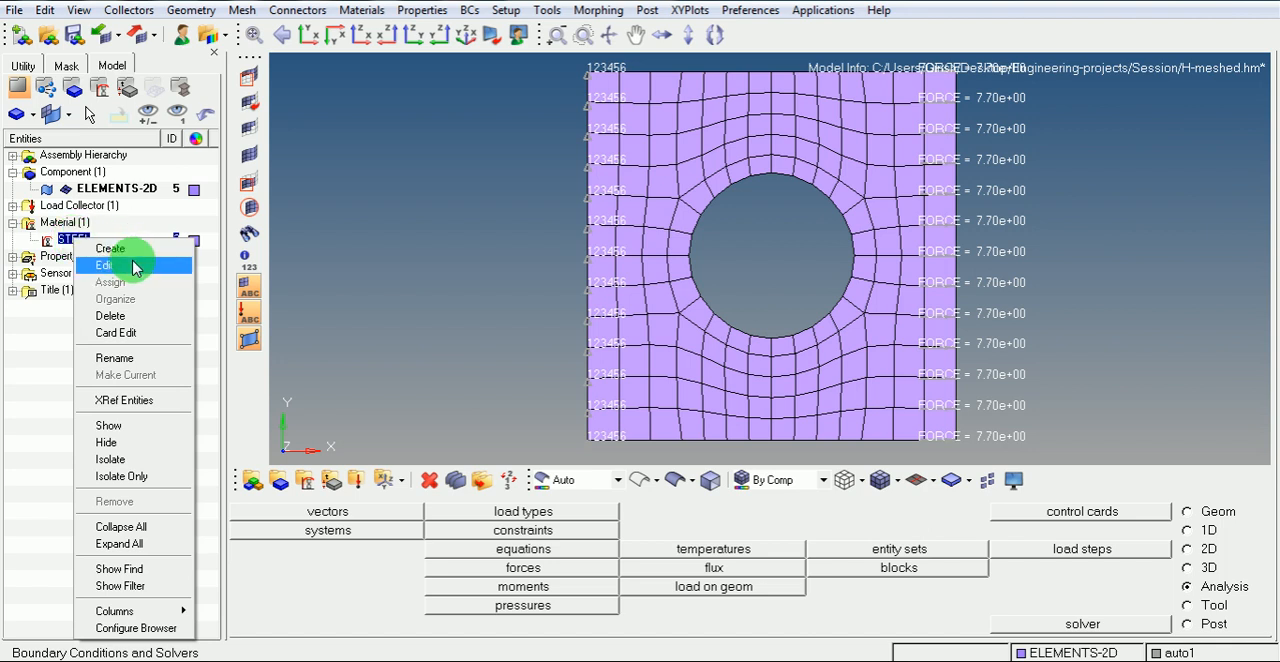
click(104, 264)
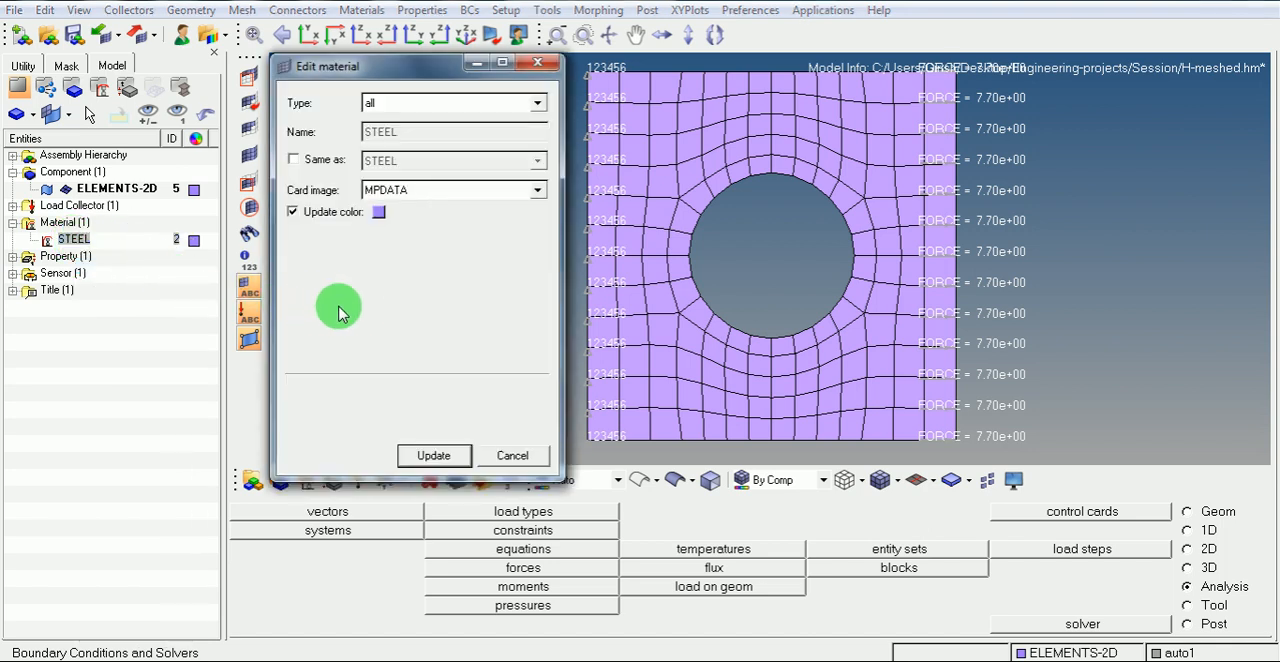
mouse_move(400, 392)
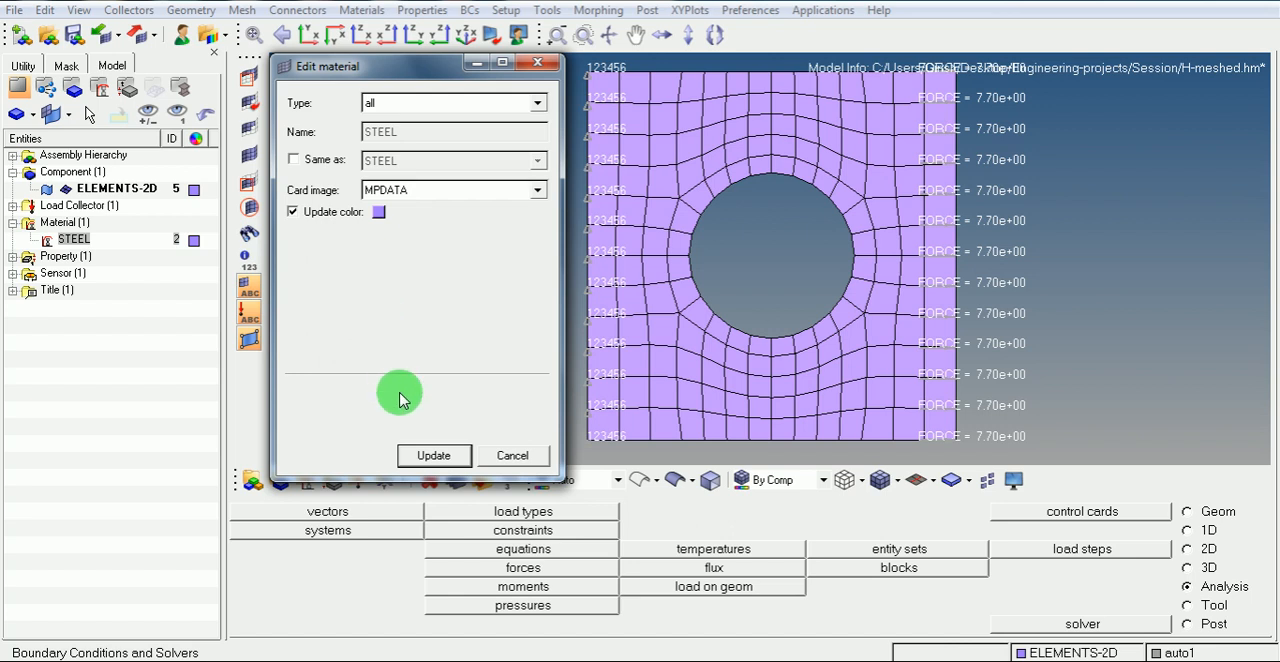
mouse_move(320, 104)
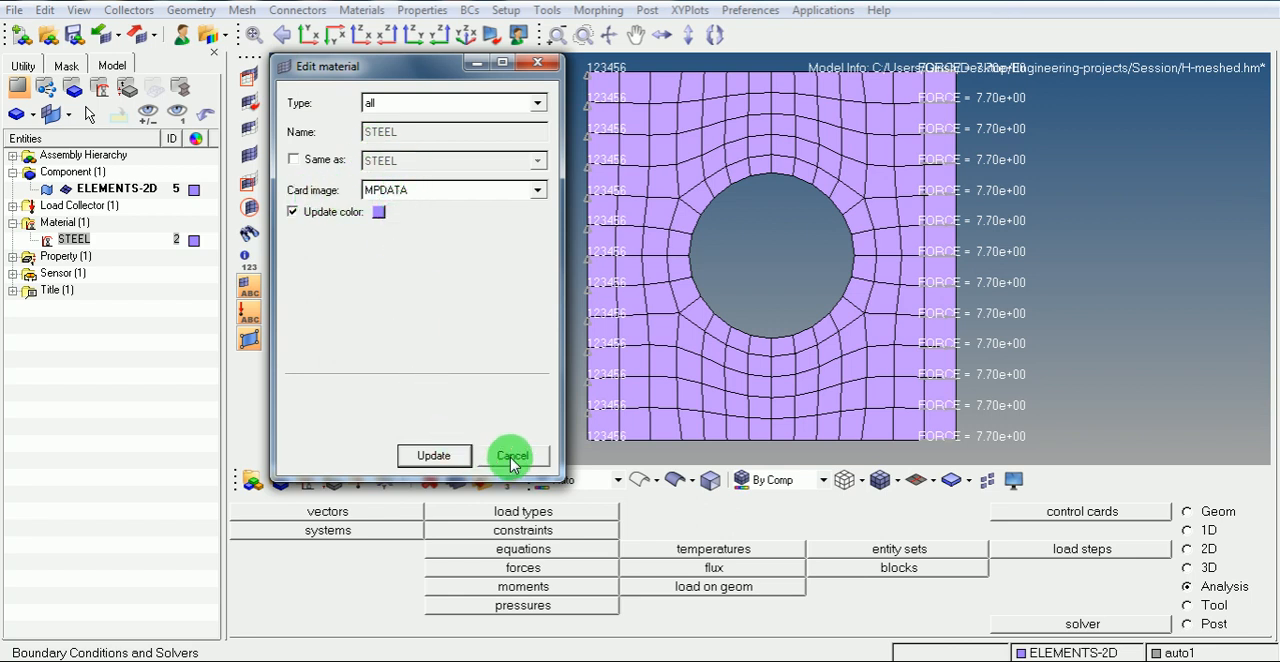
click(512, 456)
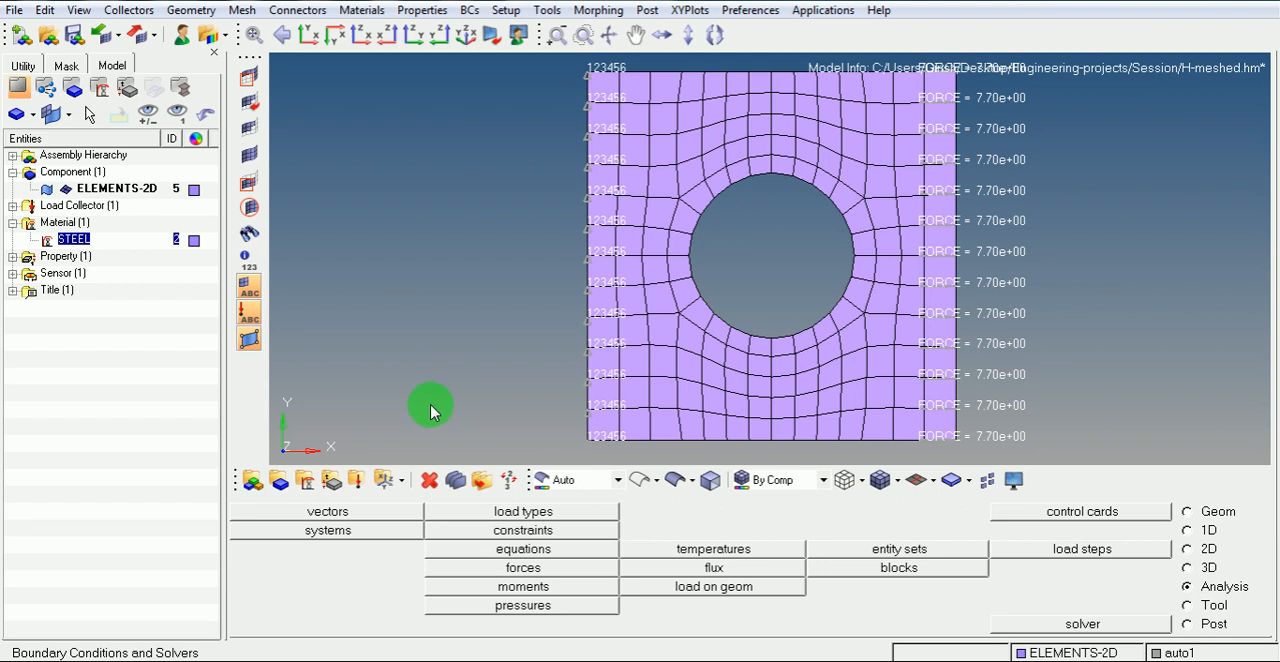
click(64, 222)
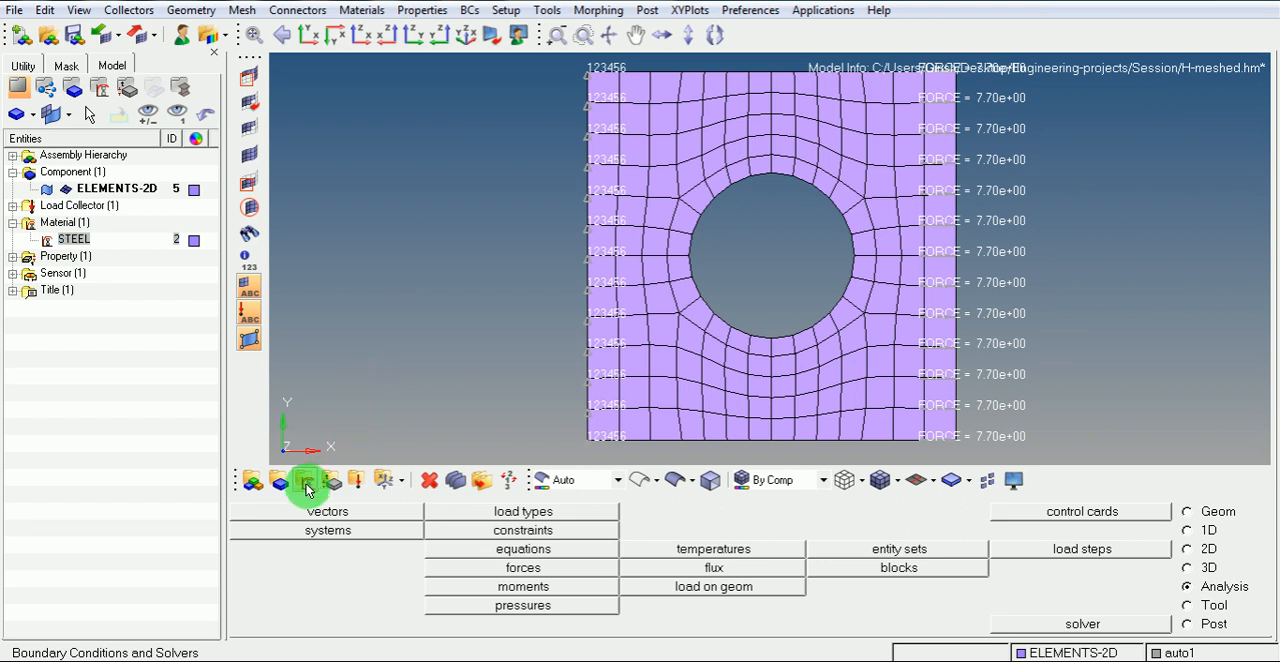
mouse_move(308, 480)
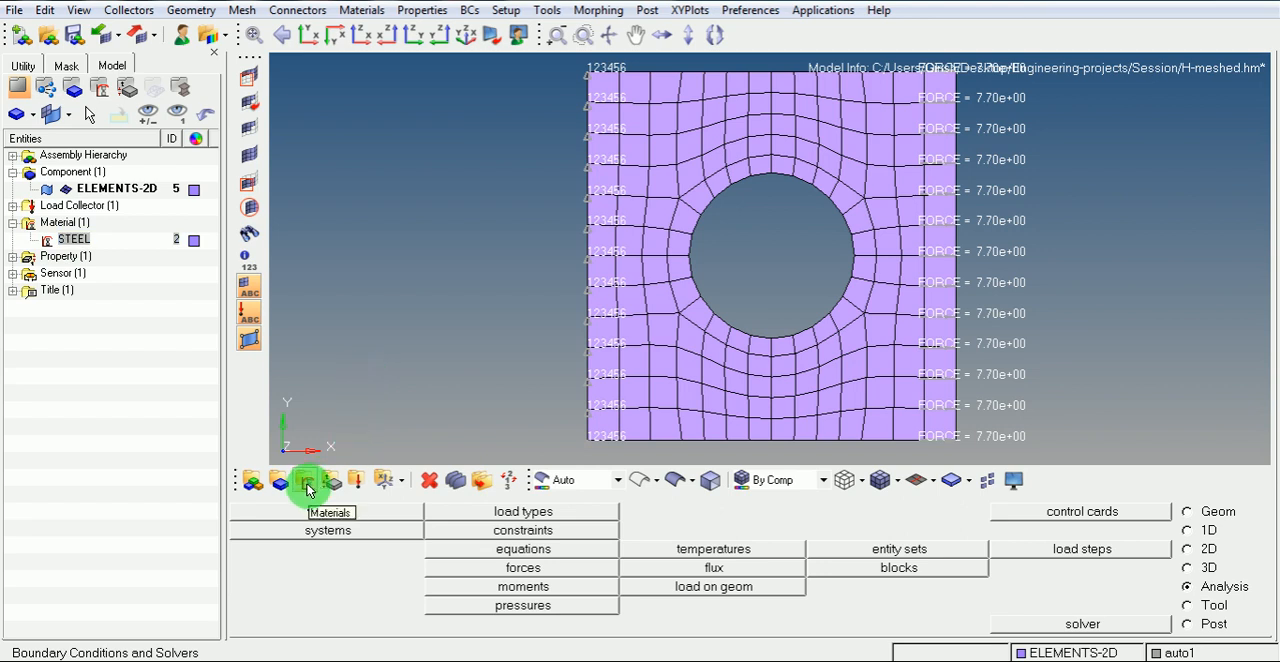
Step: Update the STEEL material keeping density 7.8e-09, modulus 200000 and Poisson ratio 0.3
click(308, 480)
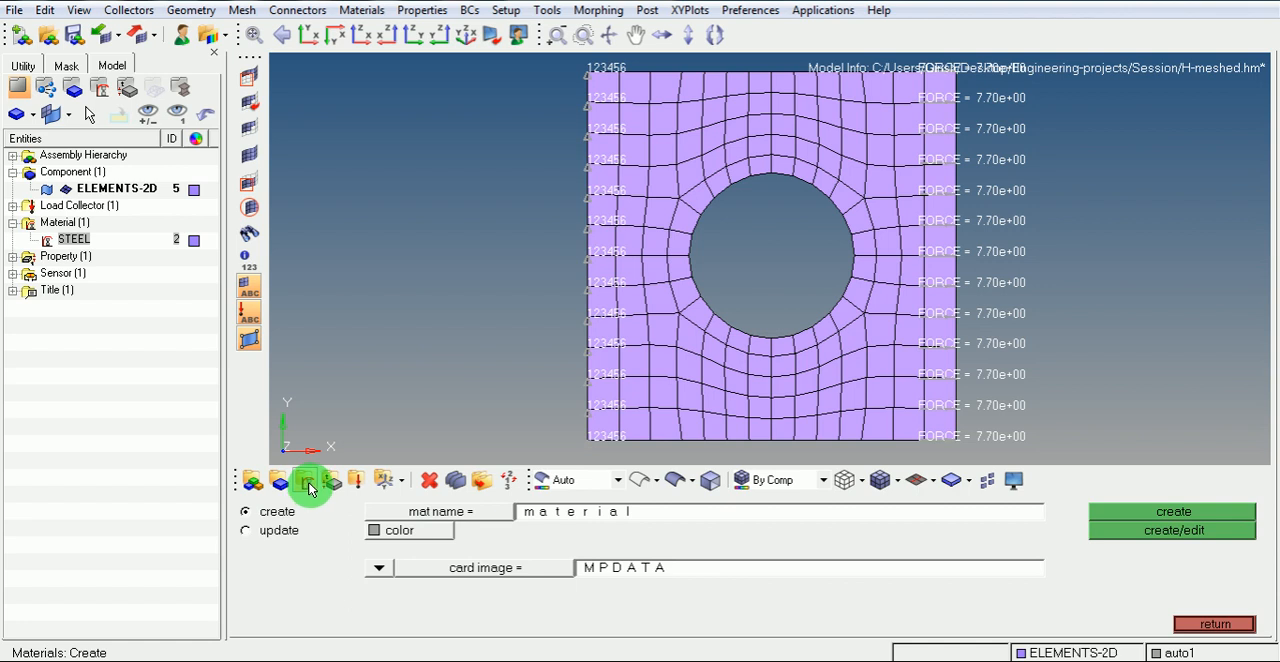
click(244, 530)
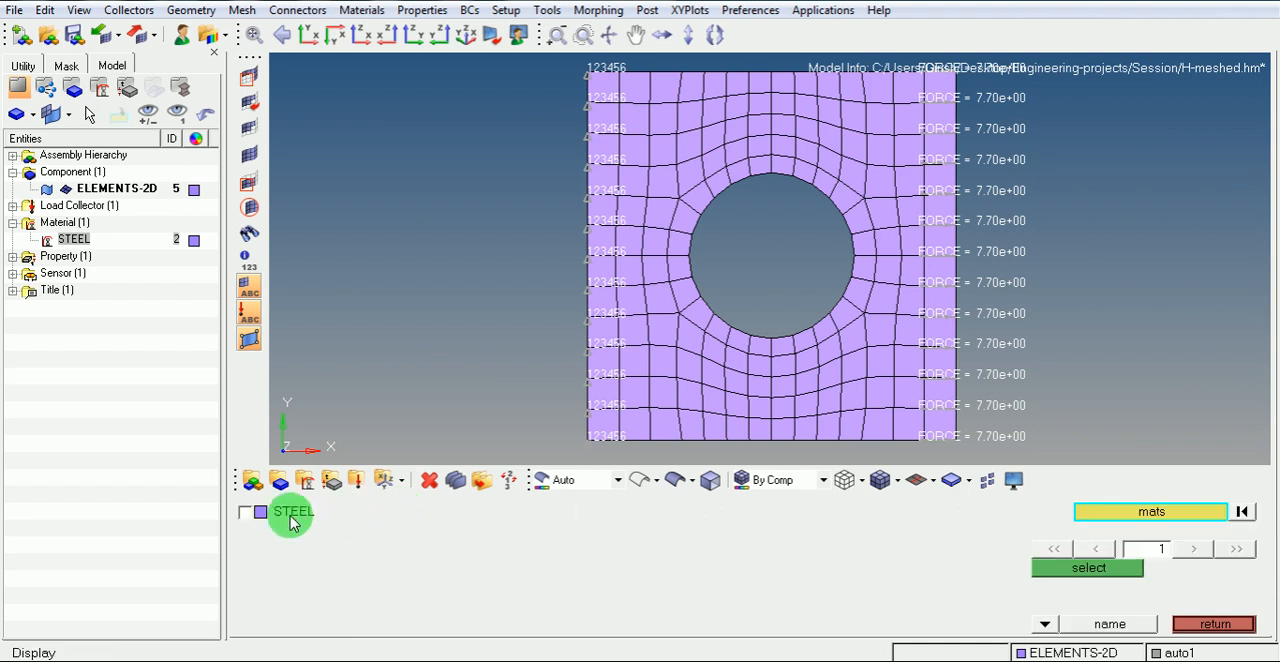
click(244, 510)
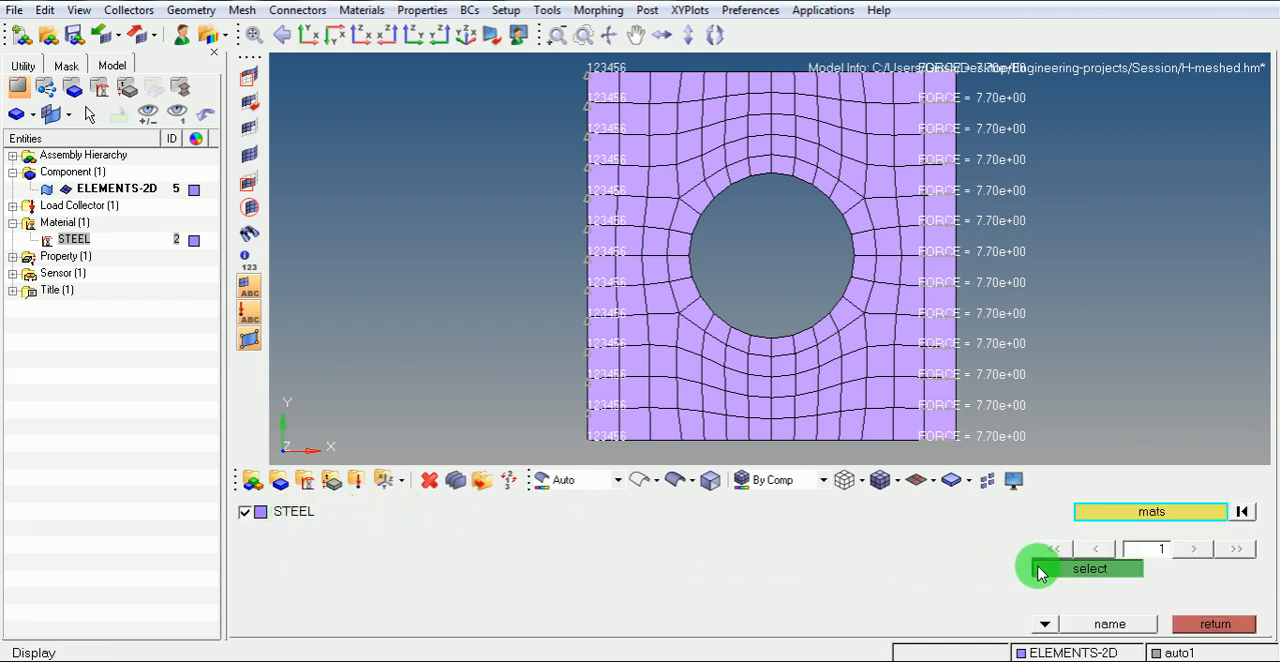
click(1088, 568)
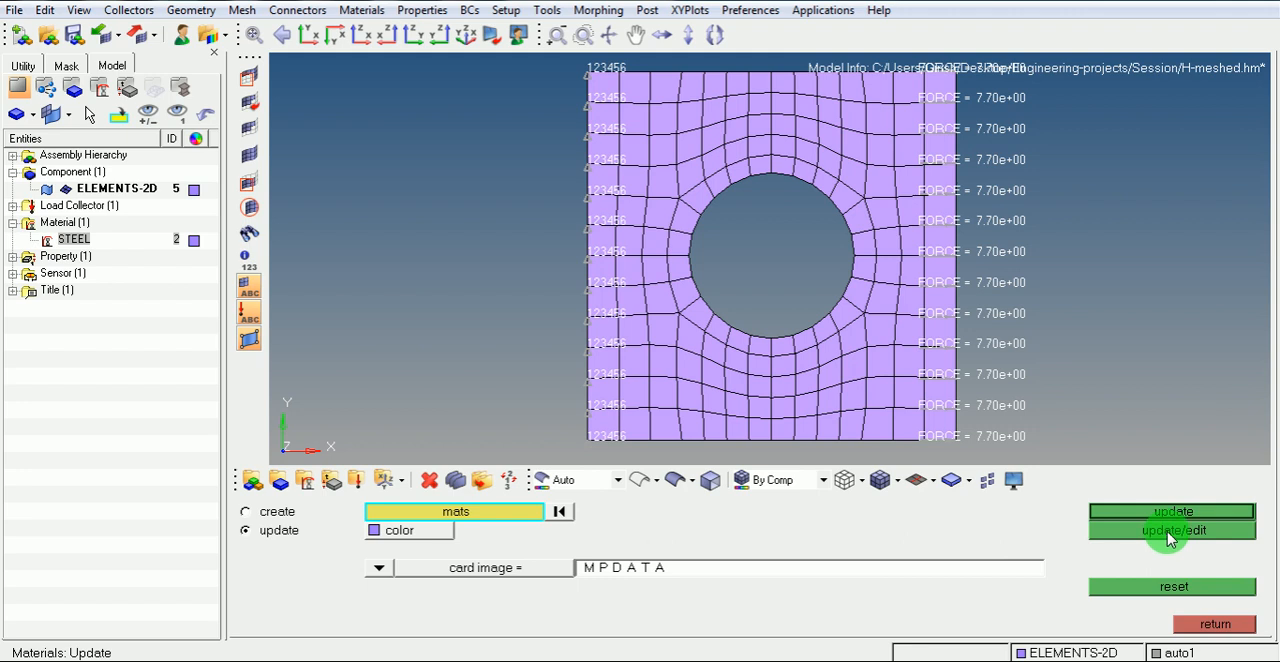
click(1172, 530)
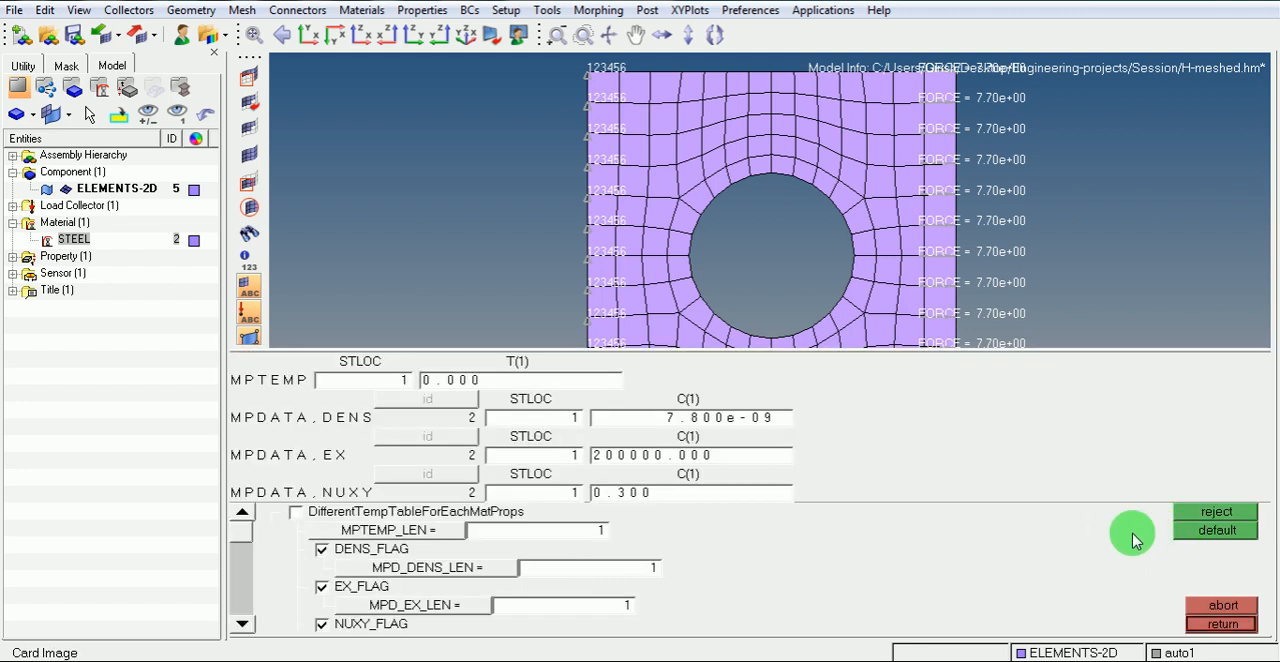
mouse_move(324, 444)
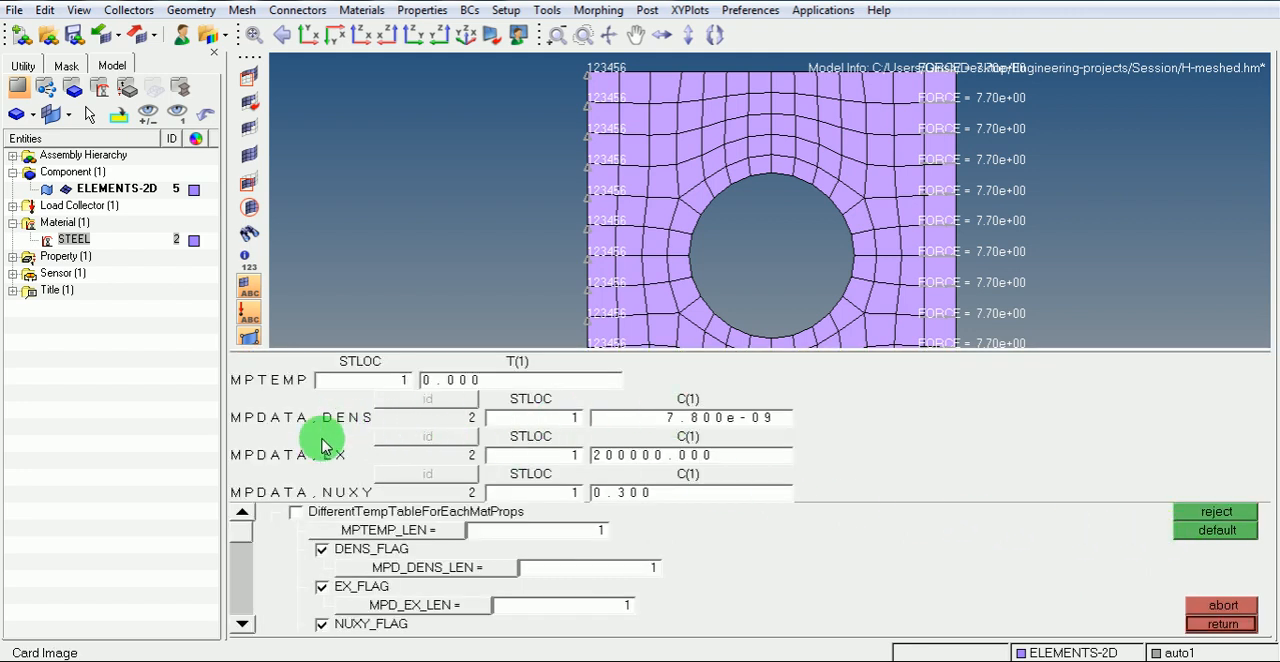
mouse_move(376, 496)
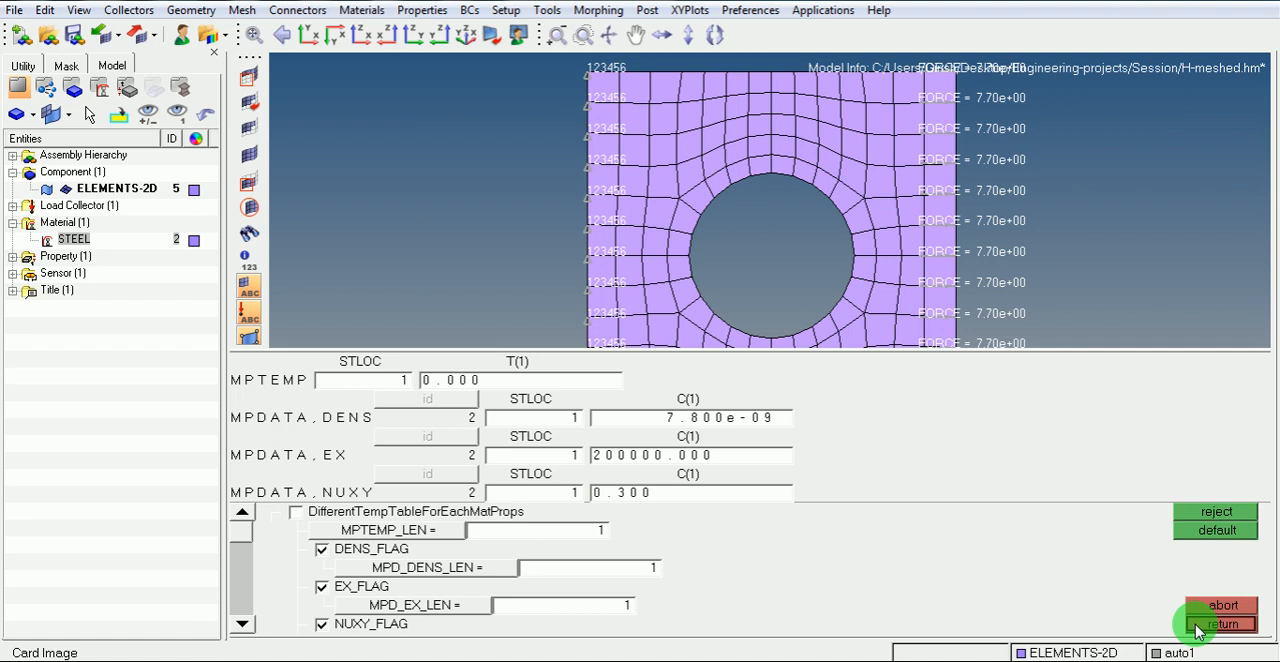
click(1212, 624)
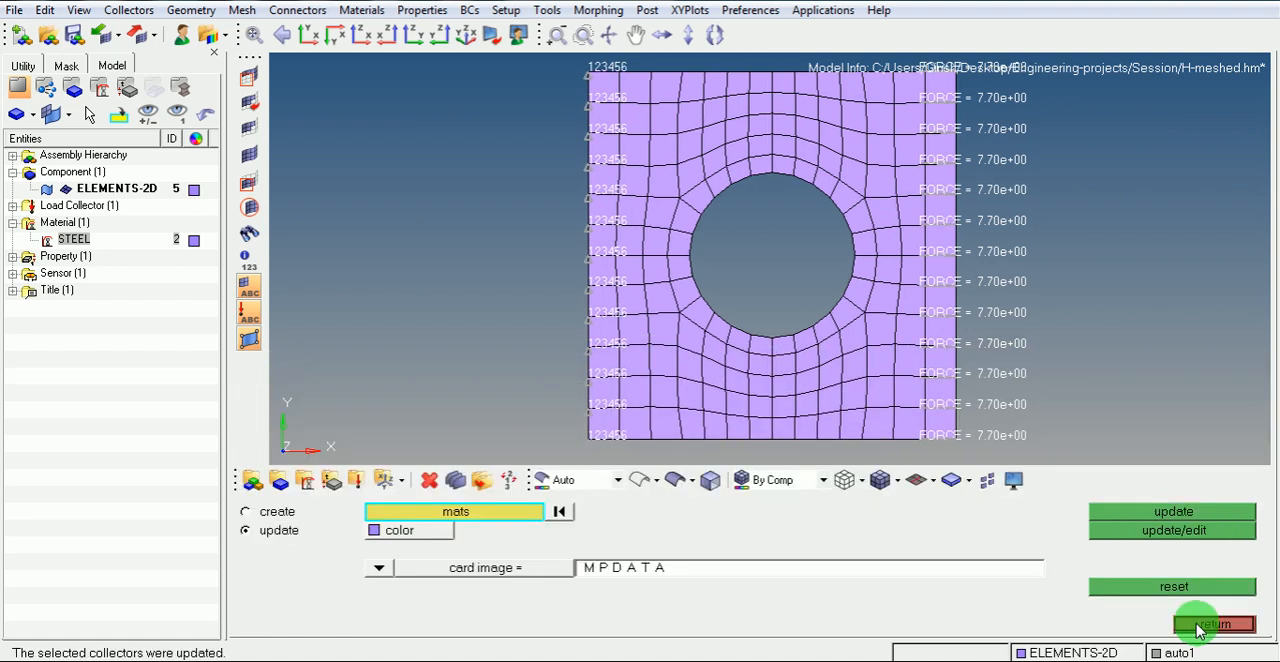
click(1212, 624)
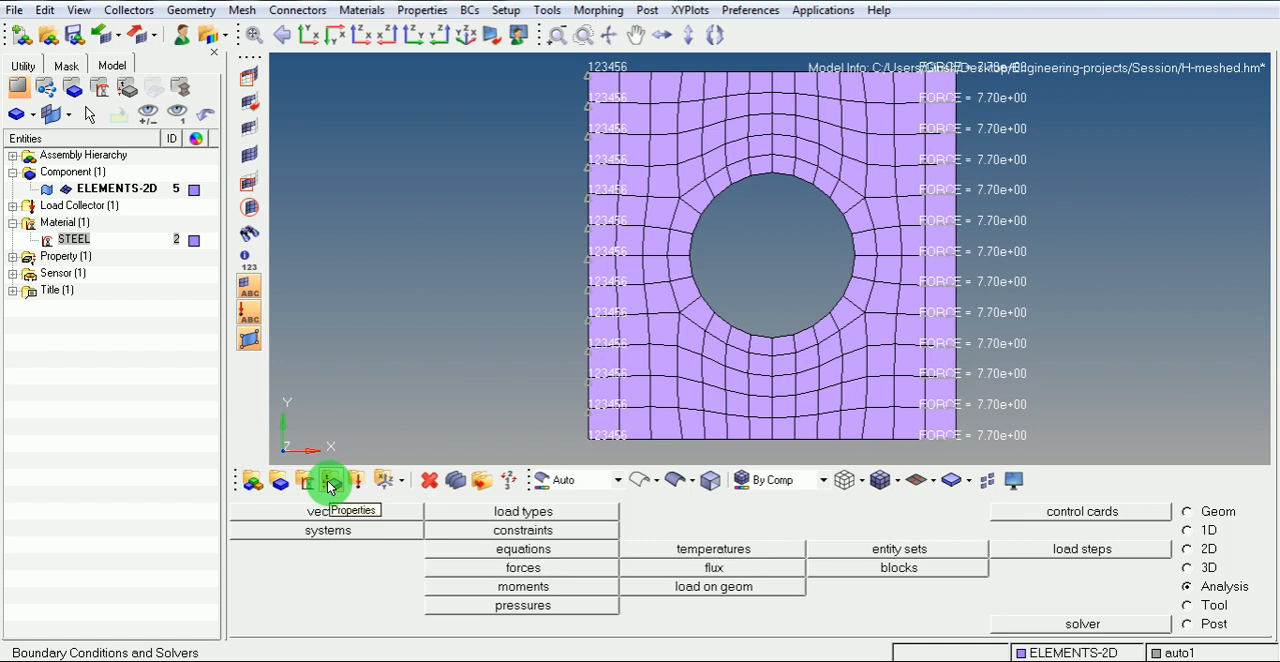
Step: Review the SHELL-THICKNESS_3mm property card, confirming T1 = 3, and return
click(332, 480)
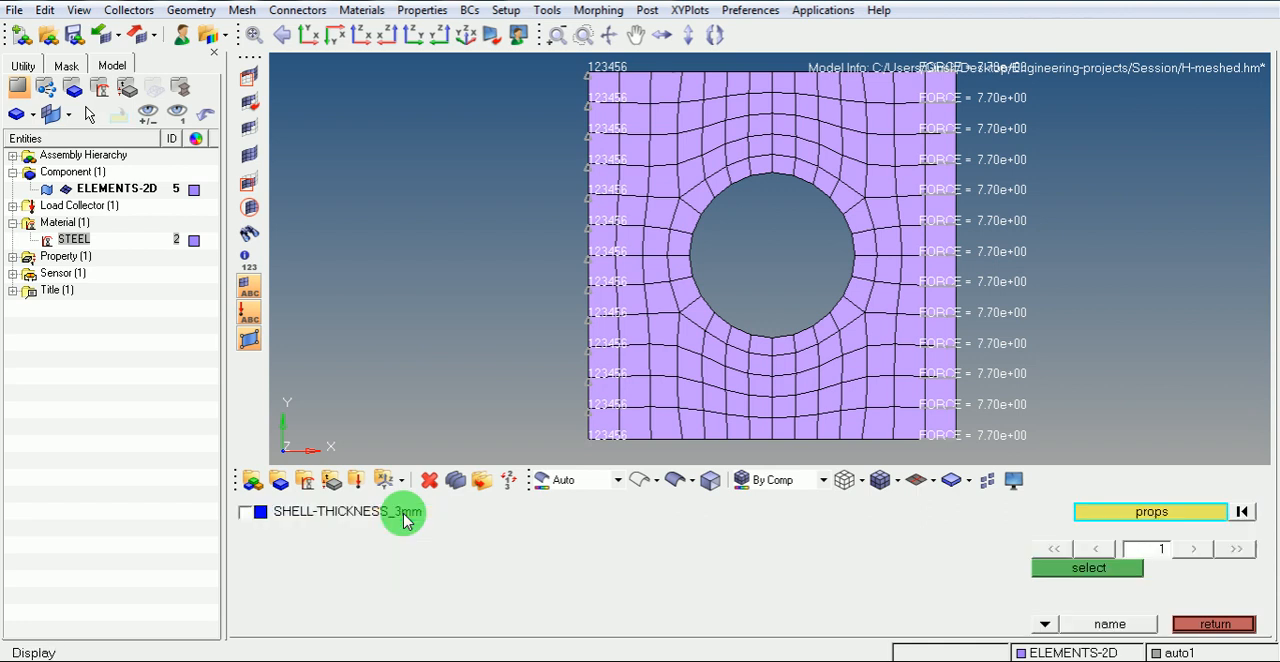
mouse_move(380, 516)
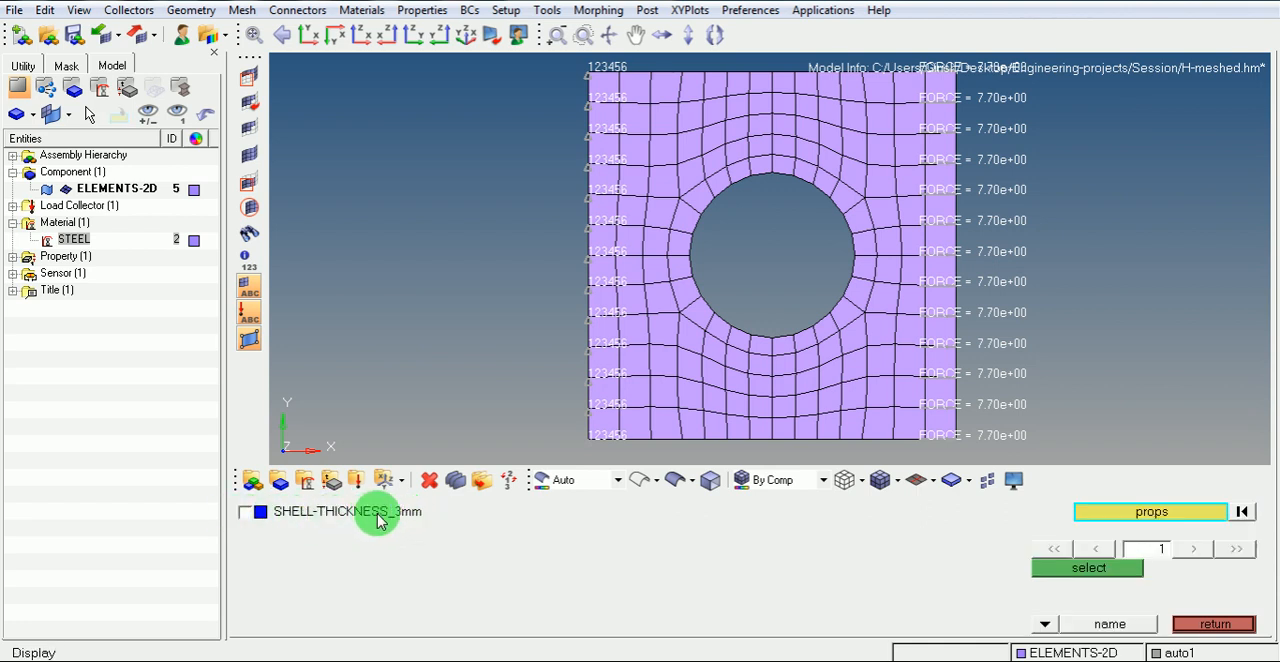
click(244, 510)
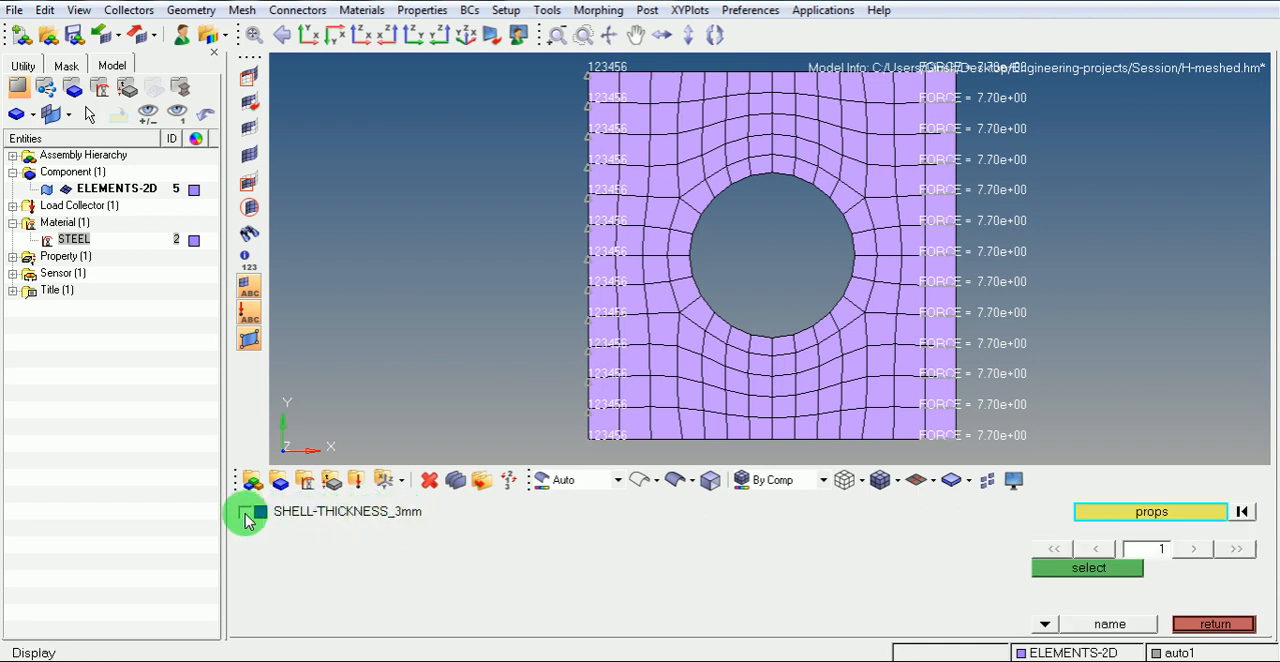
click(244, 510)
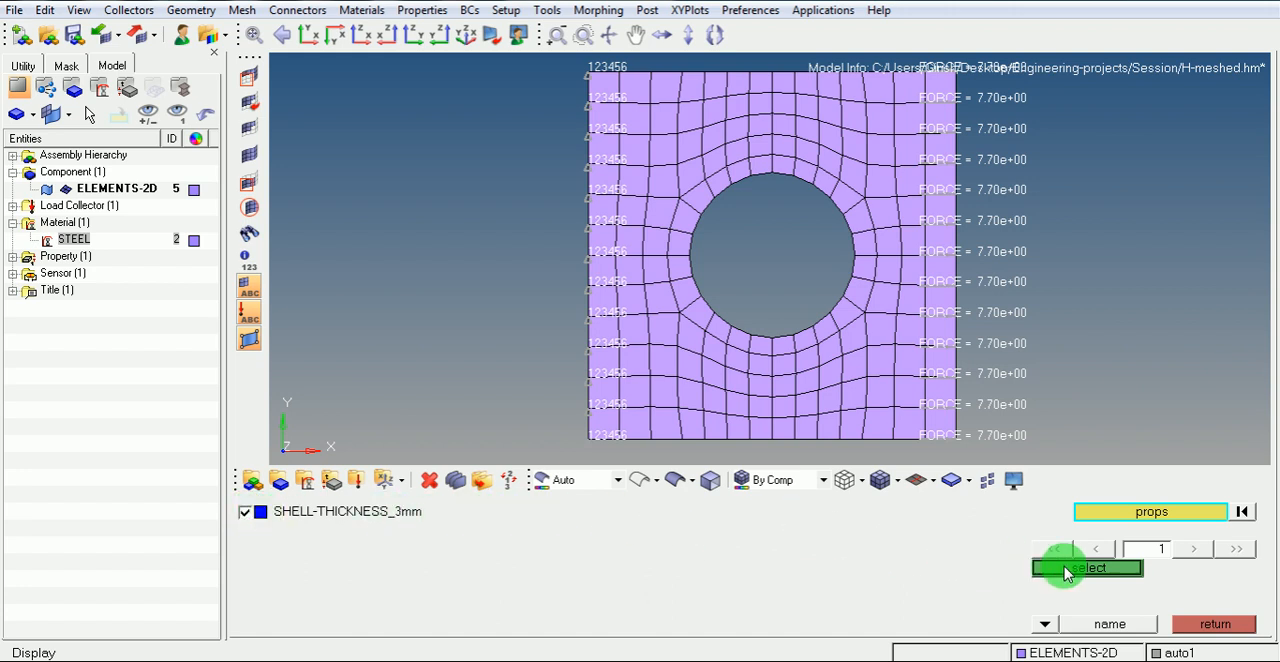
click(1086, 568)
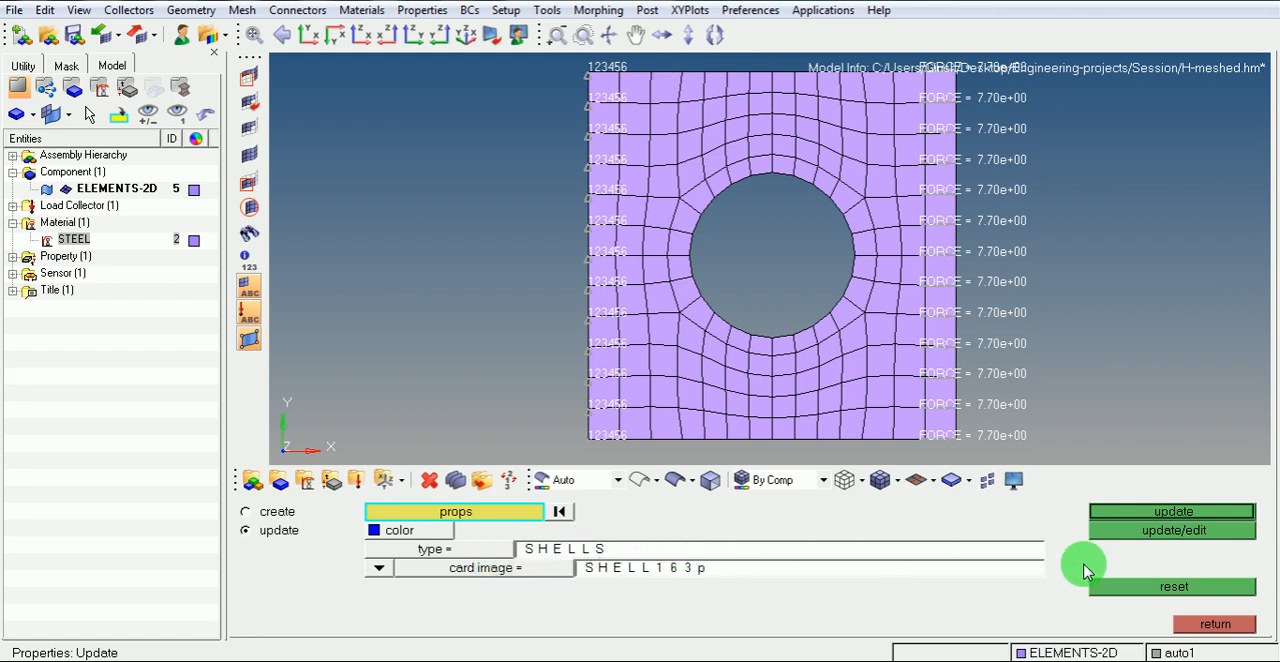
click(1172, 530)
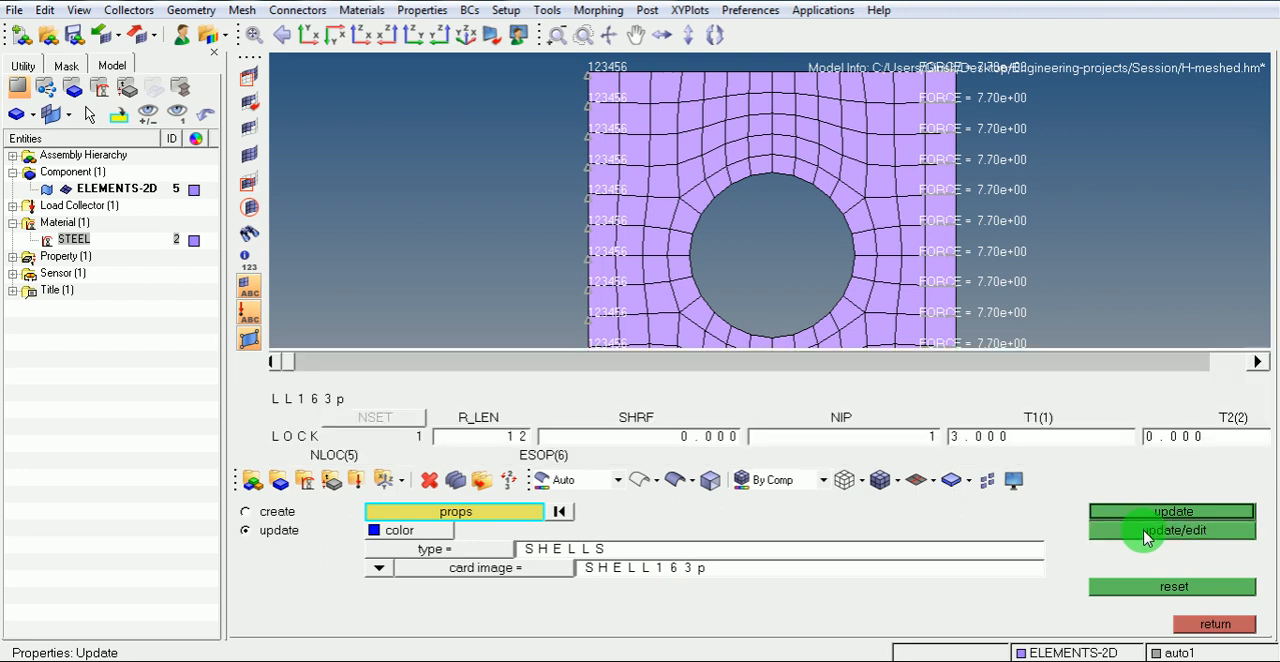
click(1172, 530)
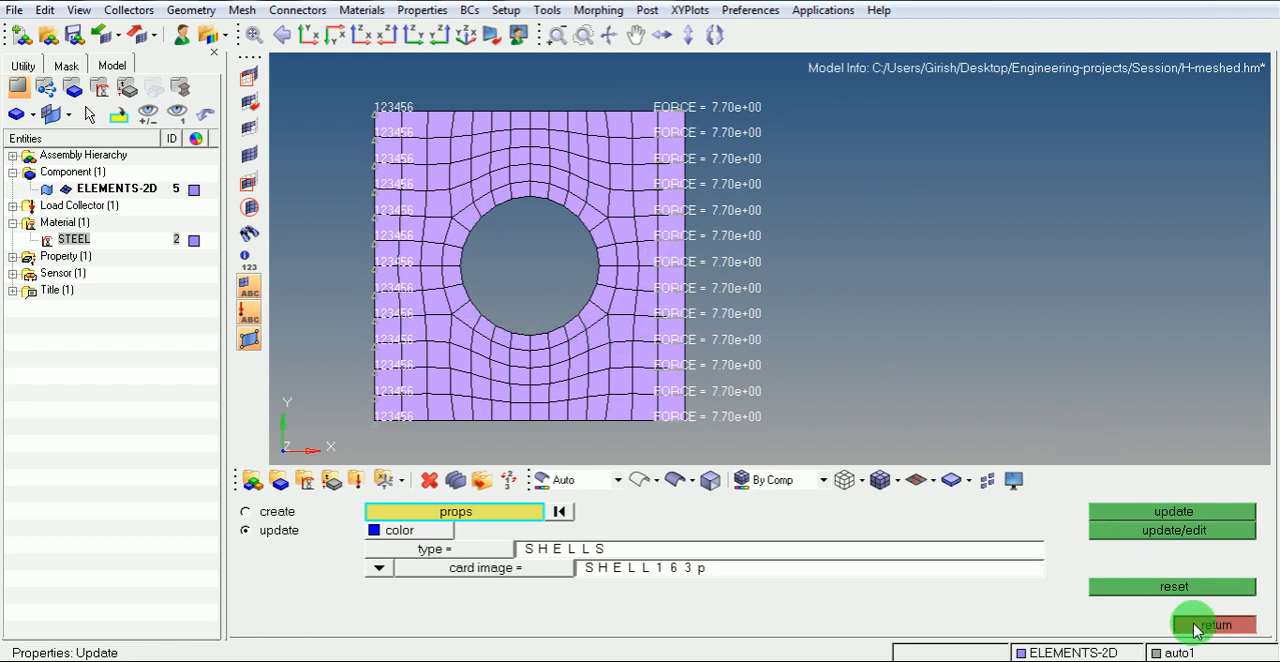
click(1212, 624)
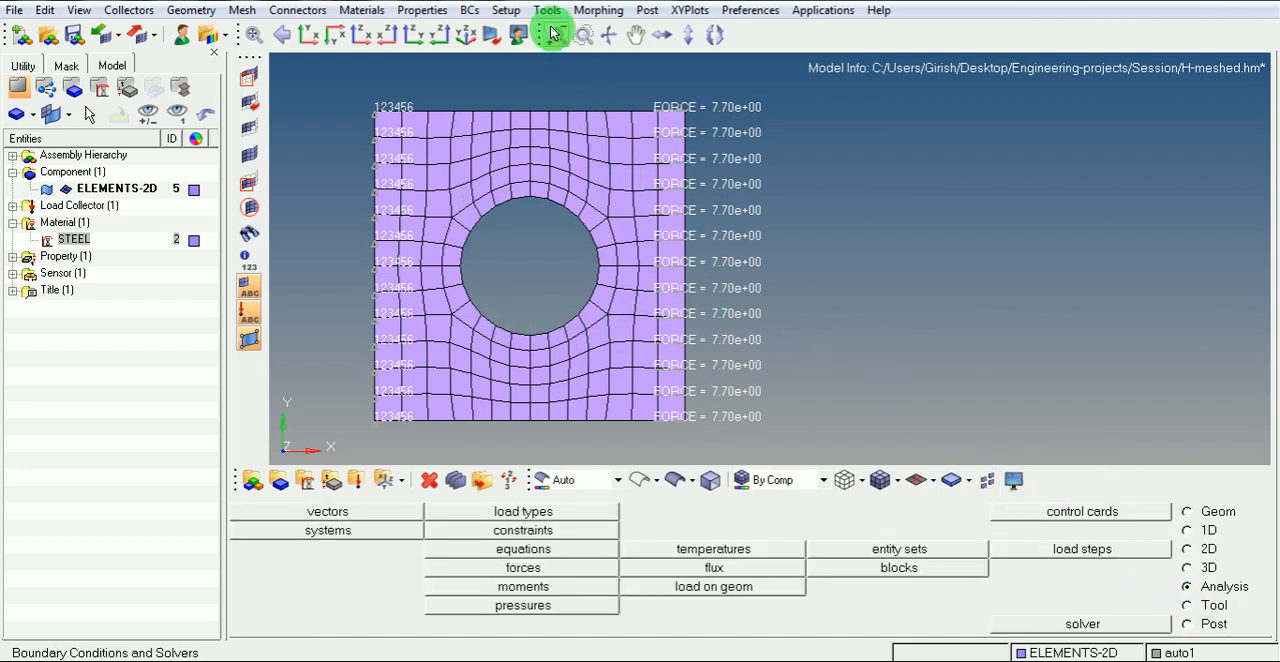
Step: Show the element type table from Tools, listing ET_1 as SHELL163
click(546, 8)
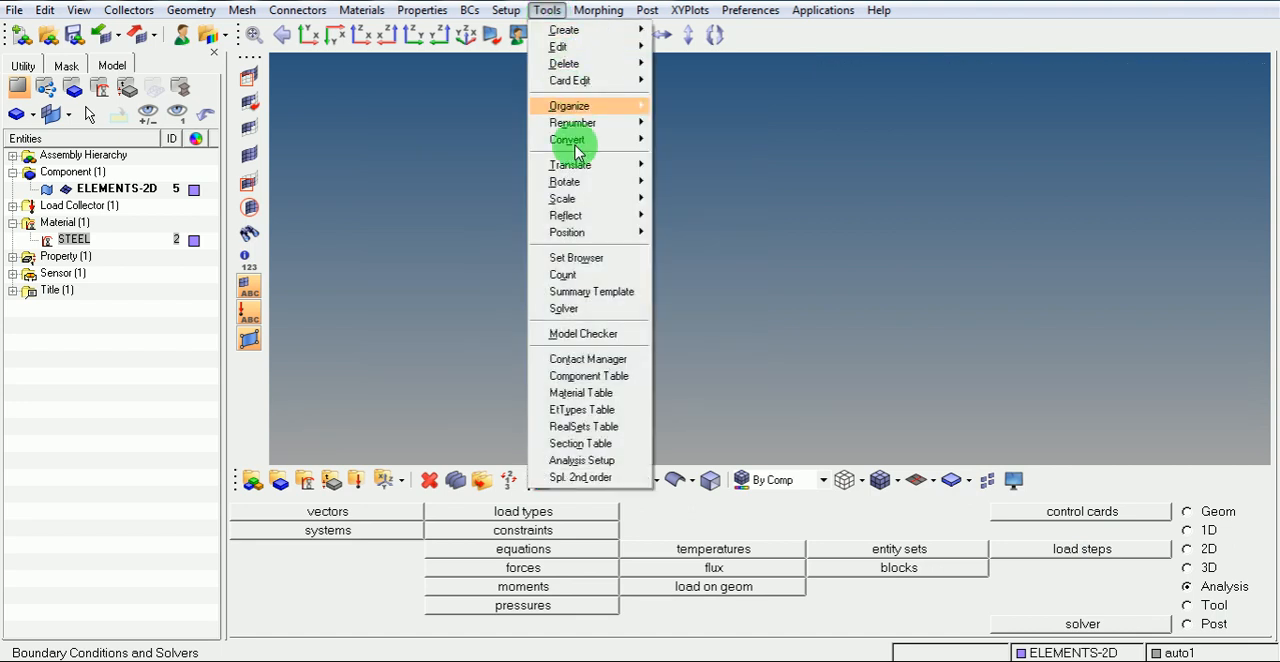
click(580, 408)
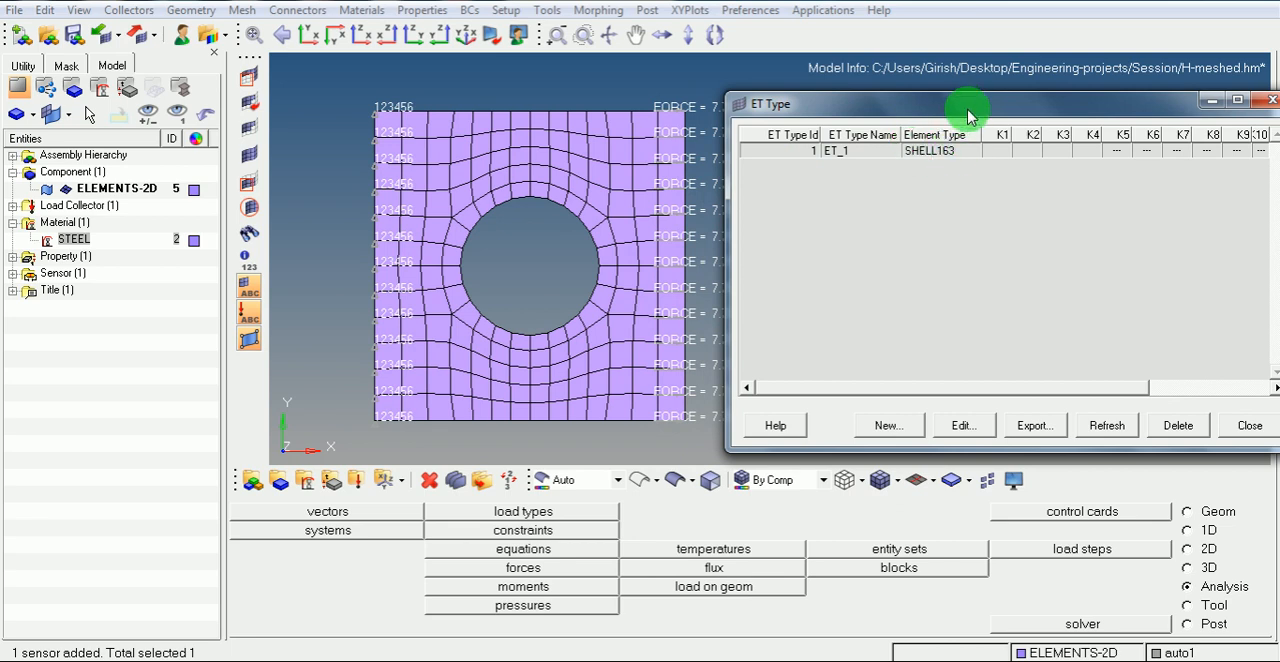
drag(970, 104, 780, 108)
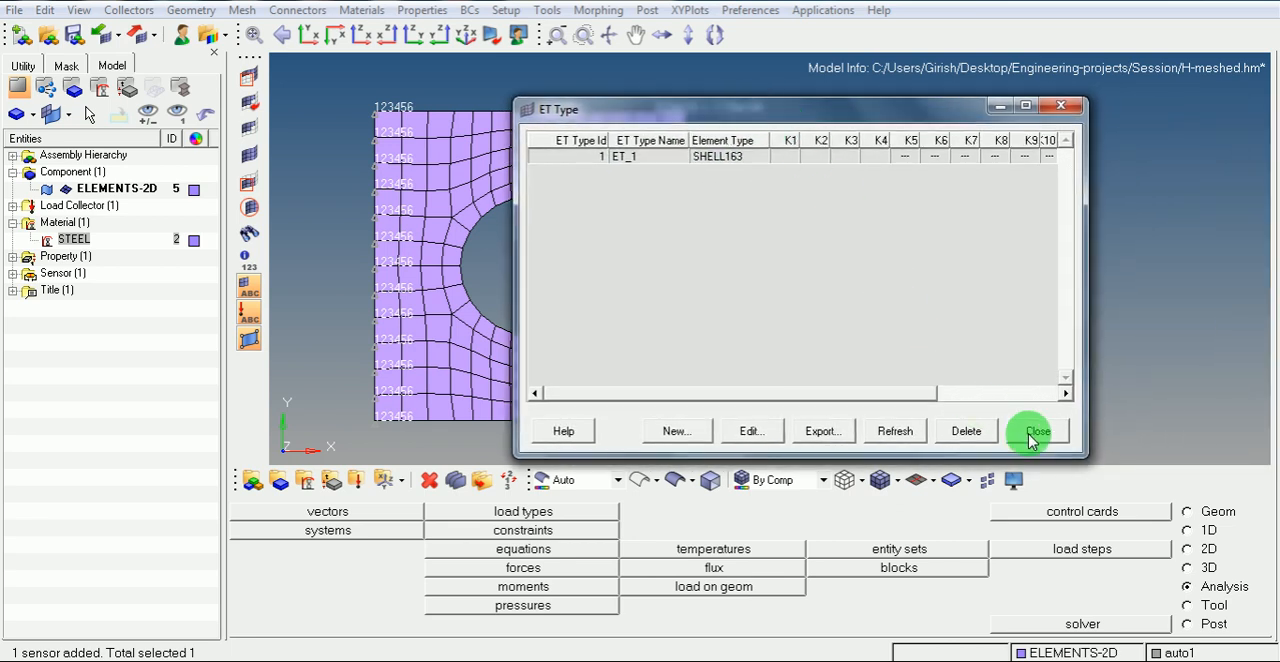
Step: Close the element type table and check tria3 and quad4 are assigned as SHELL163
click(1036, 432)
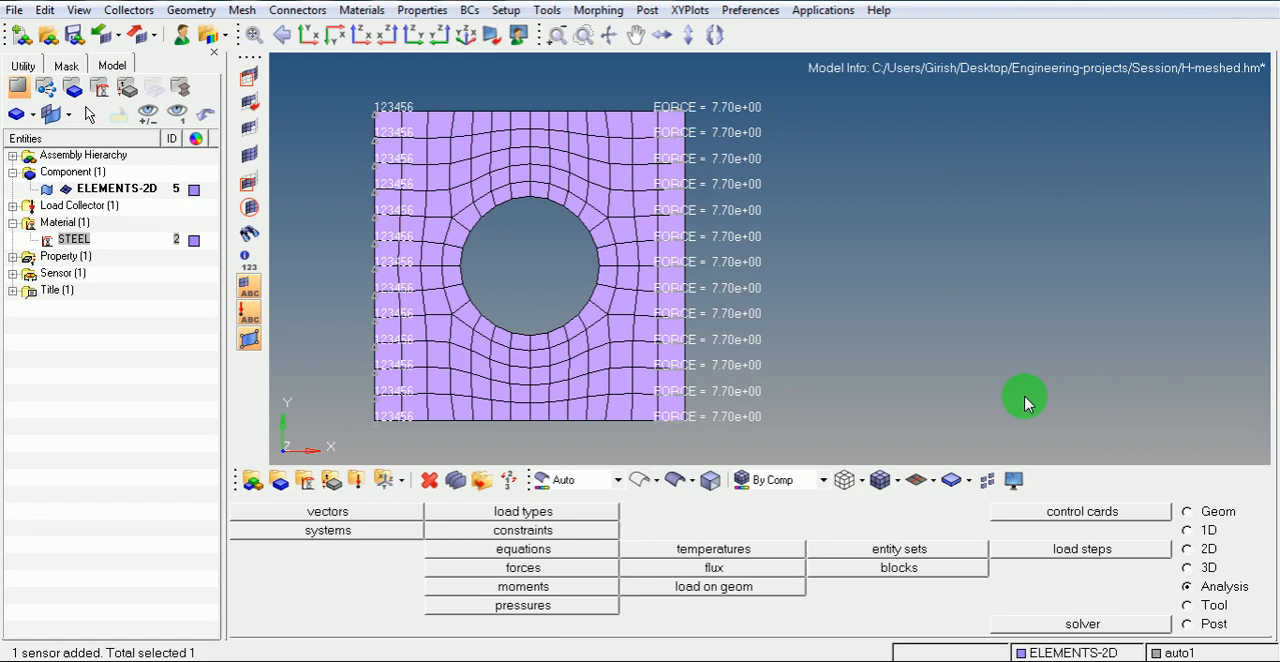
mouse_move(1060, 440)
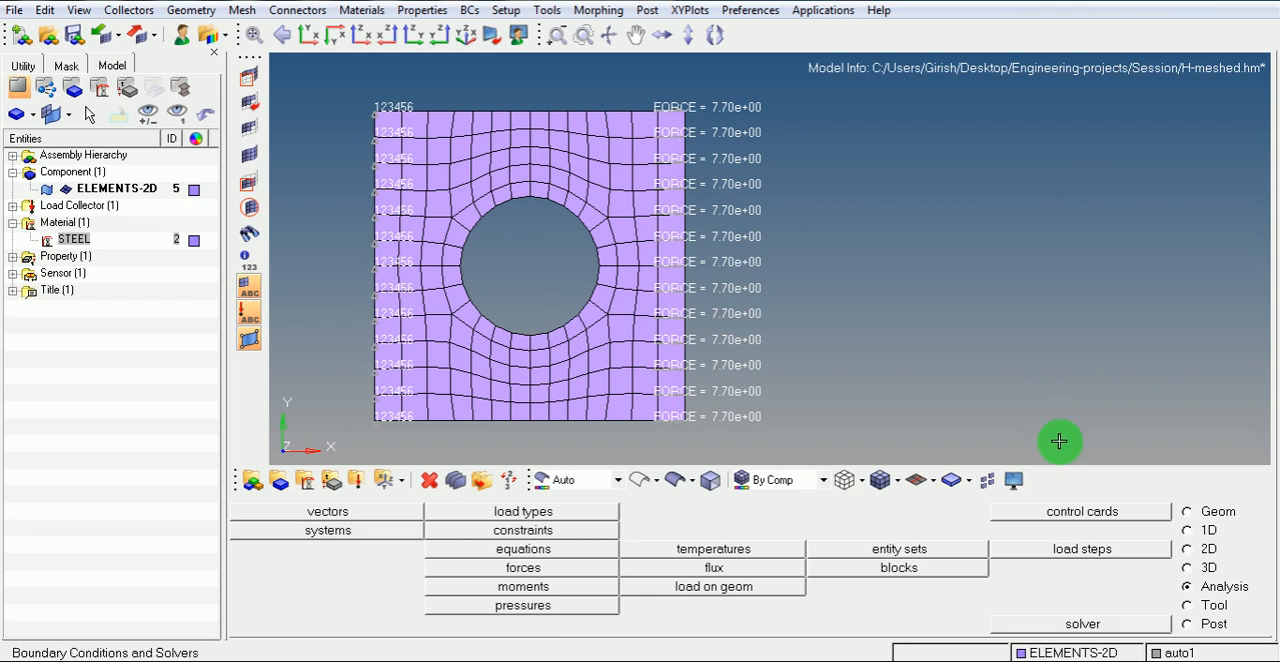
click(1188, 548)
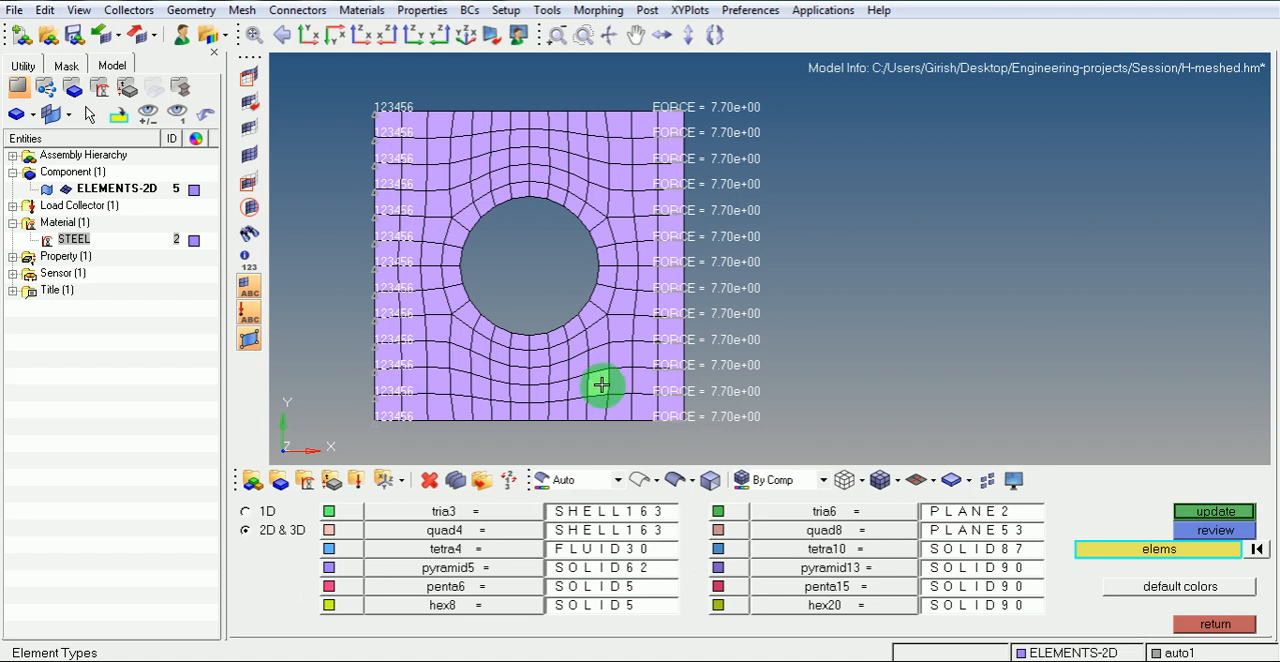
click(1214, 530)
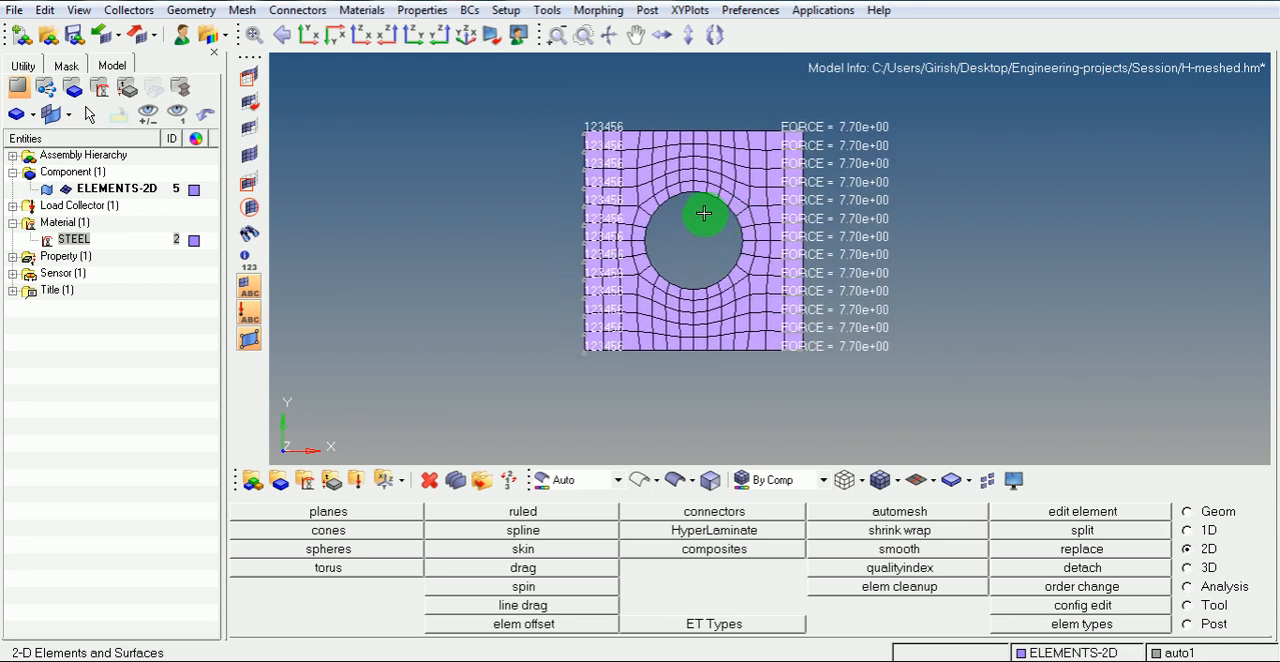
mouse_move(718, 212)
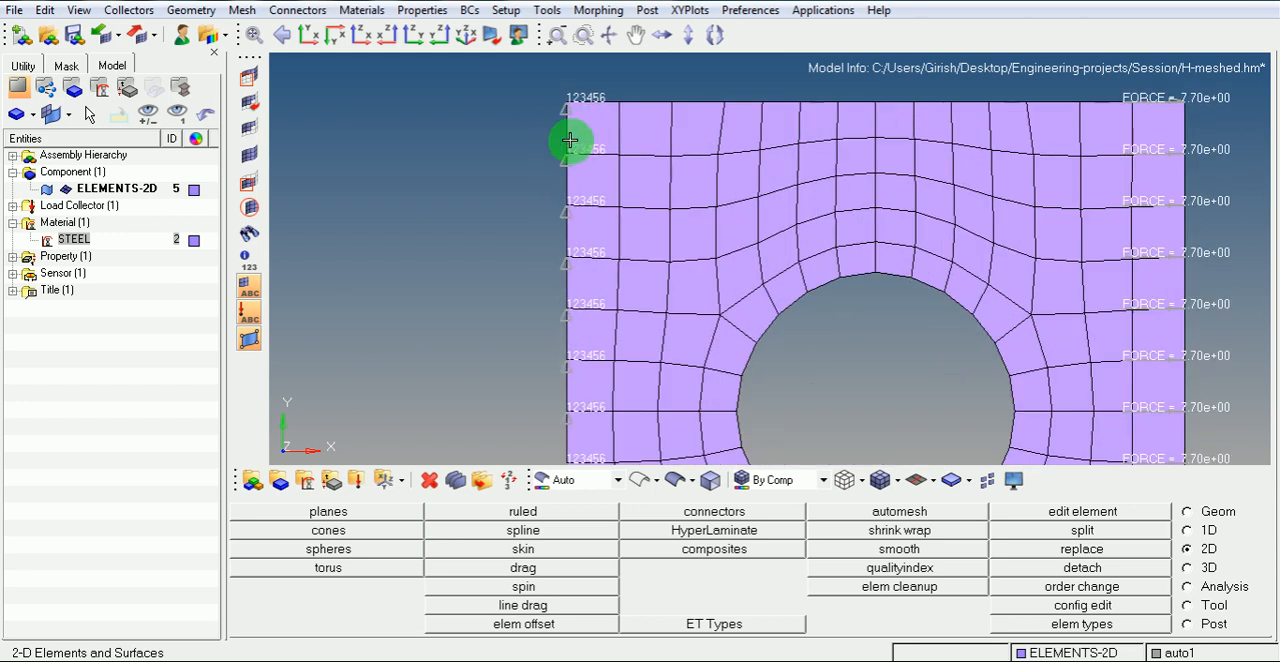
mouse_move(550, 332)
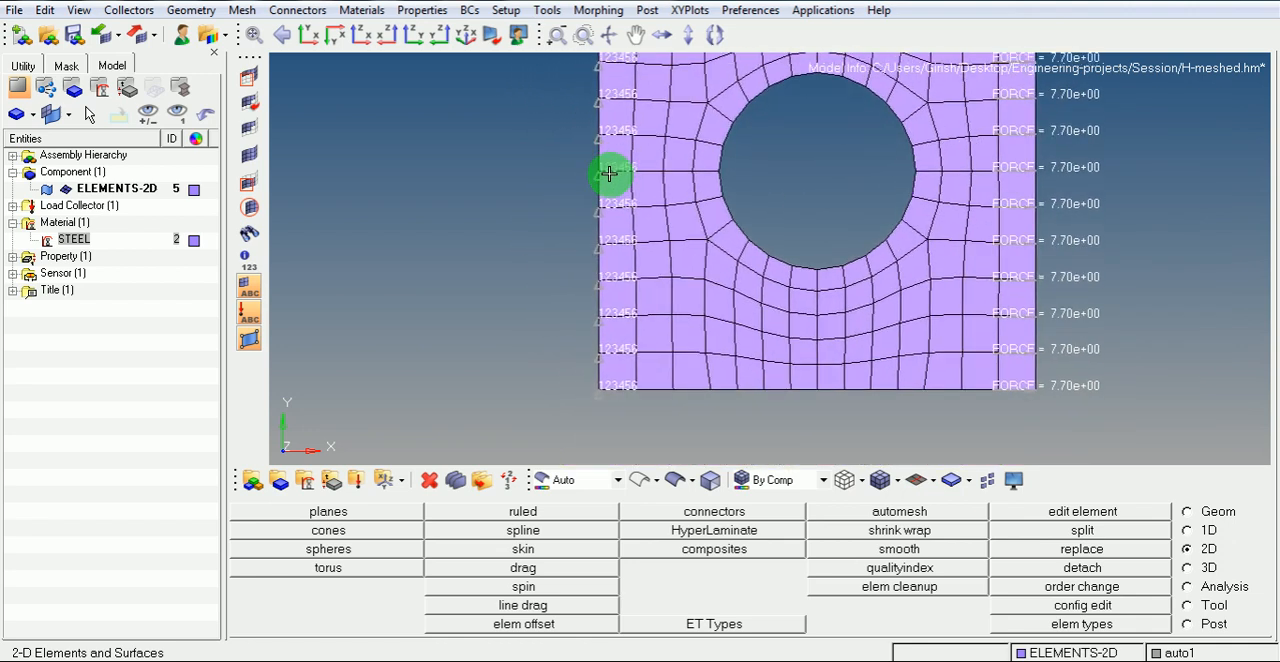
mouse_move(614, 396)
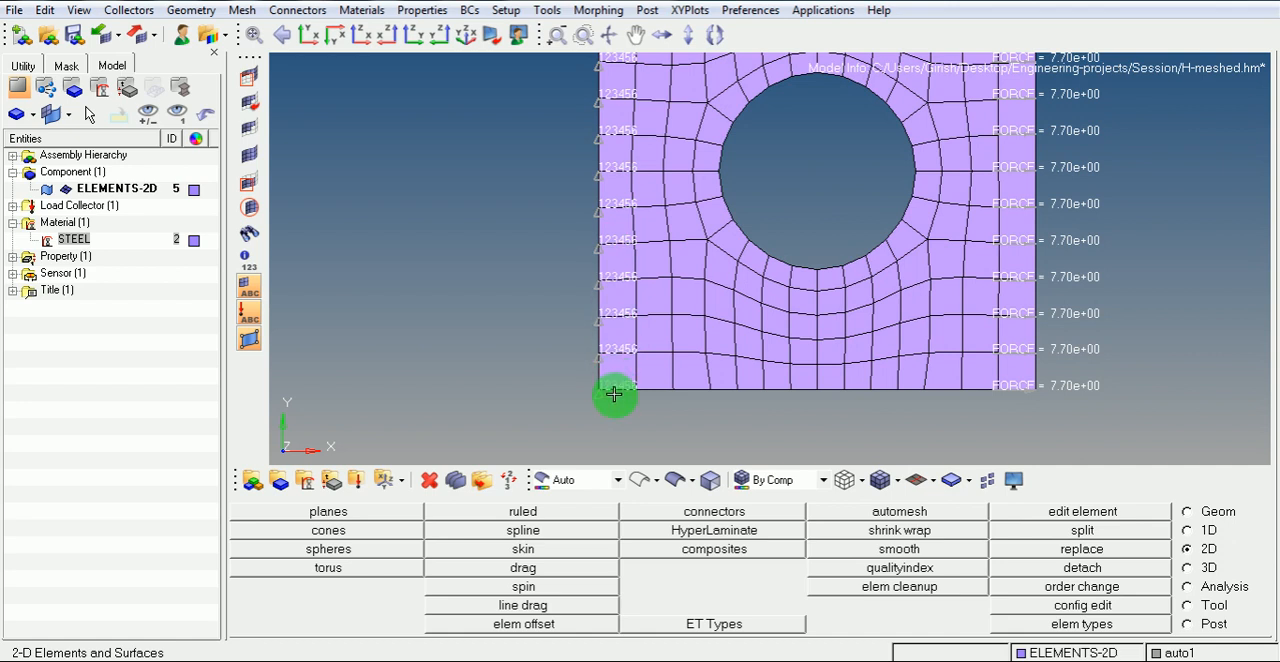
mouse_move(576, 204)
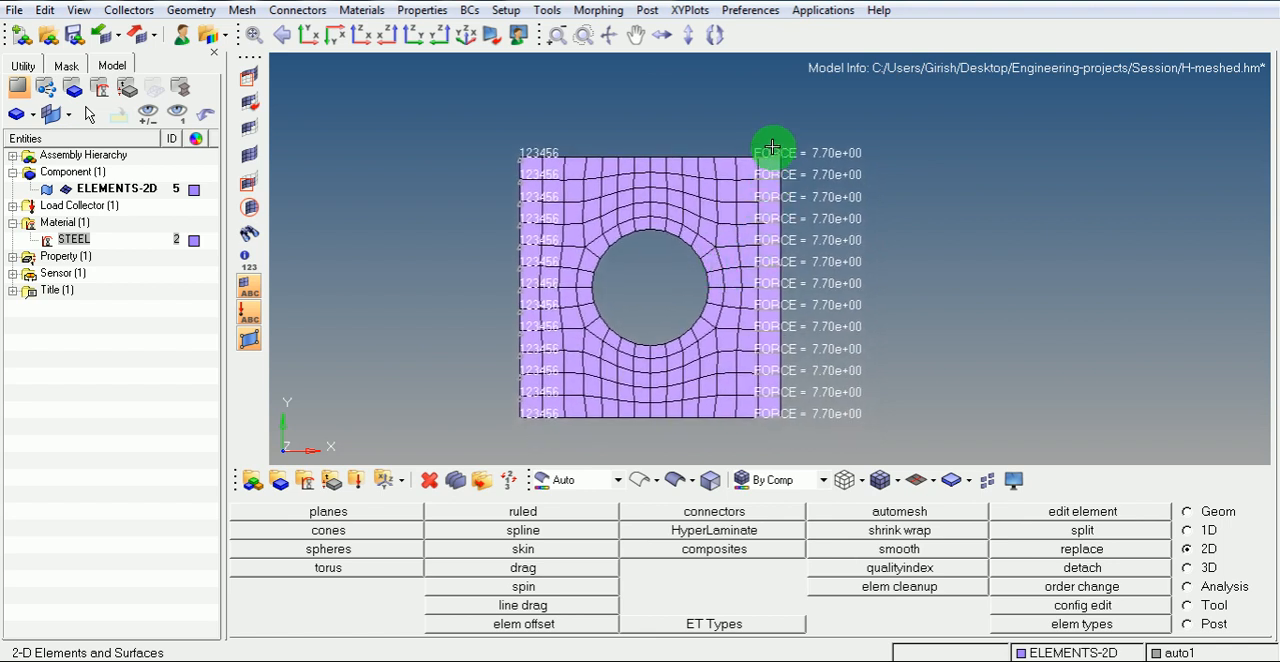
mouse_move(776, 422)
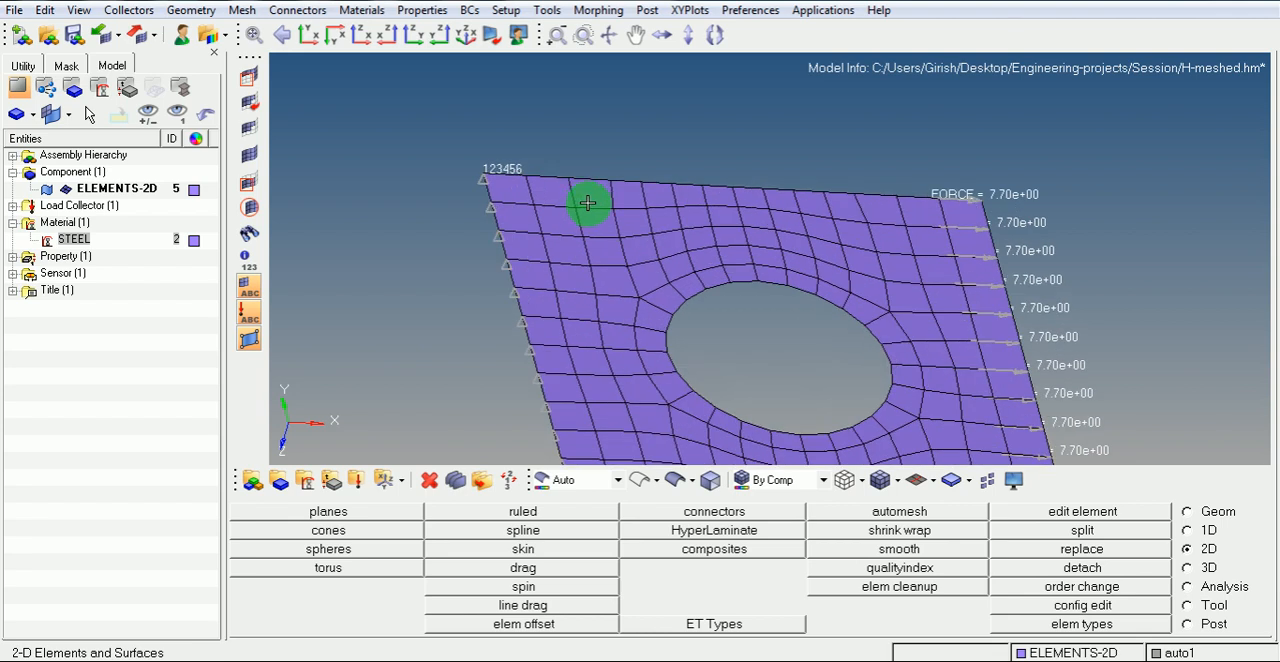
mouse_move(918, 192)
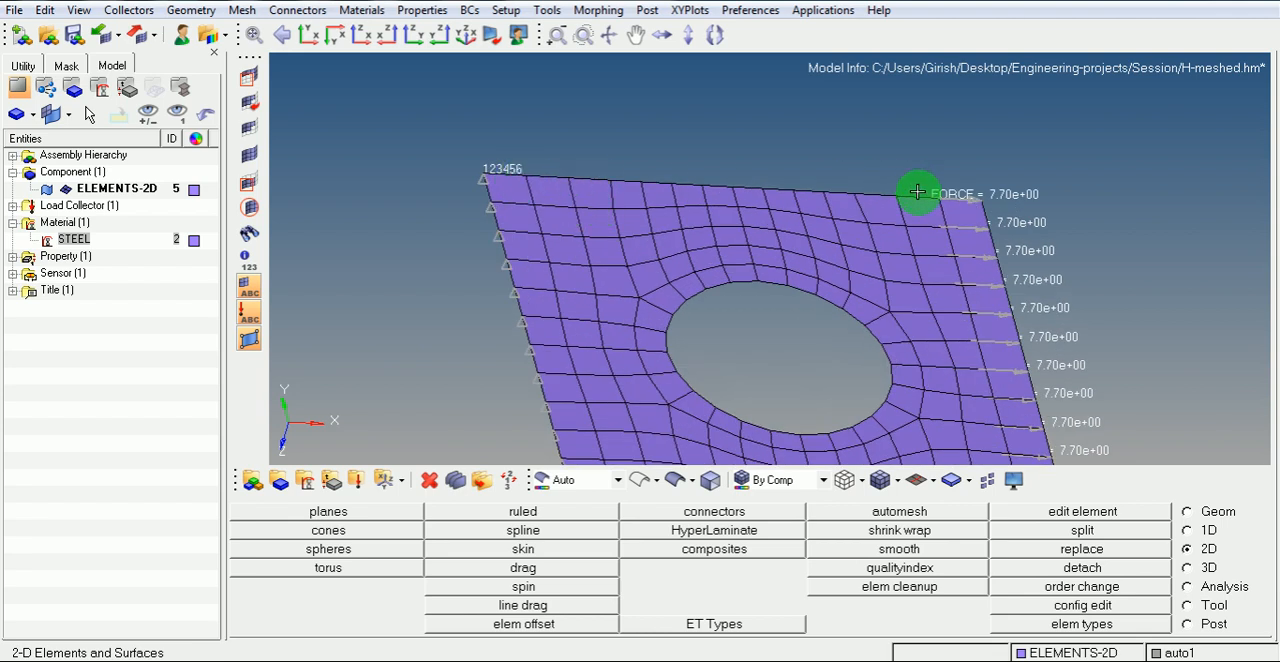
mouse_move(860, 284)
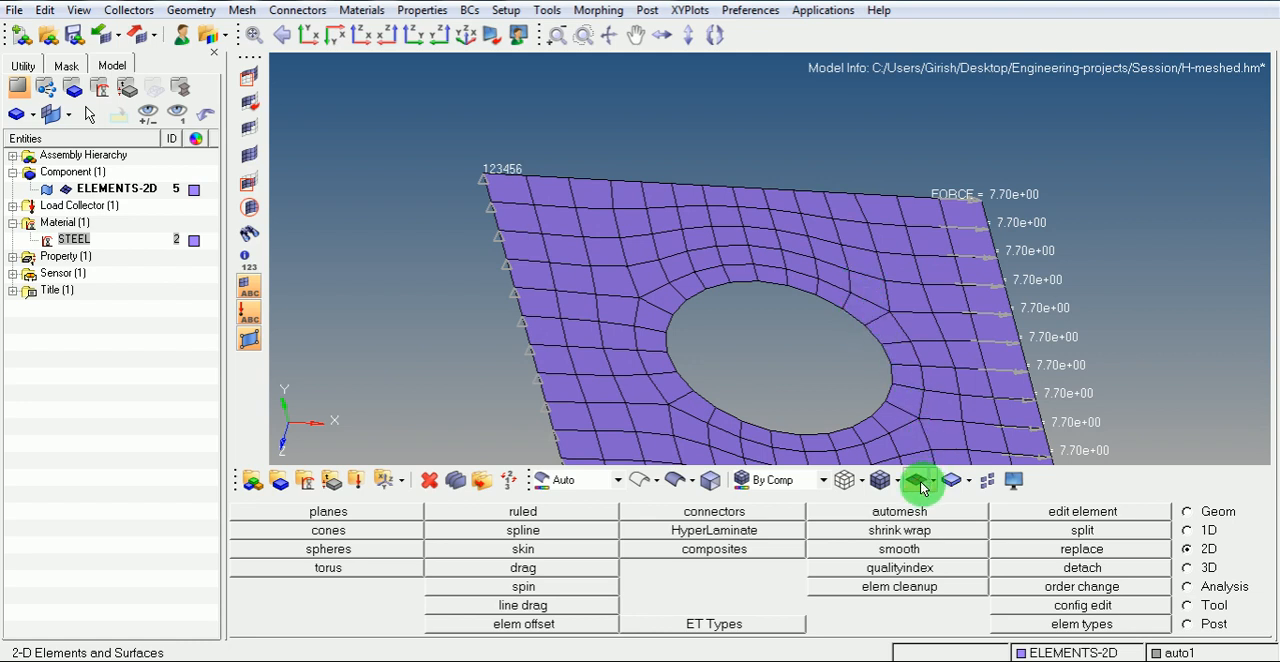
mouse_move(920, 480)
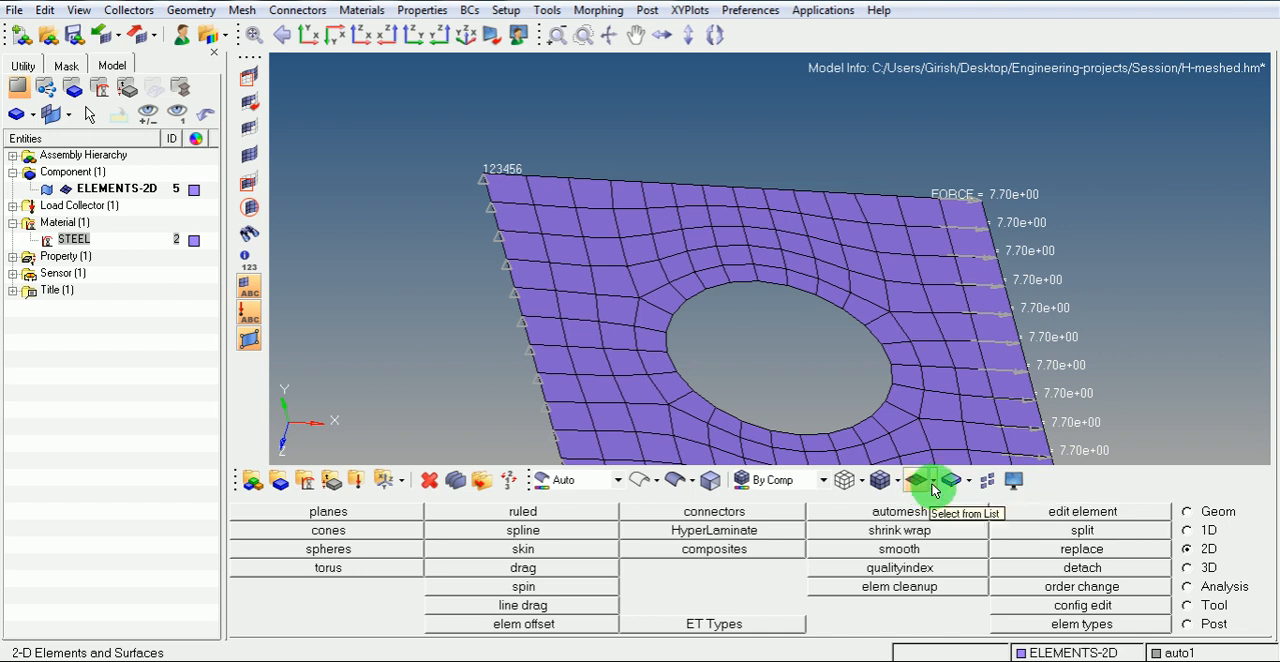
Step: Display the shells in 3D with thickness and rotate the plate to inspect it
click(950, 480)
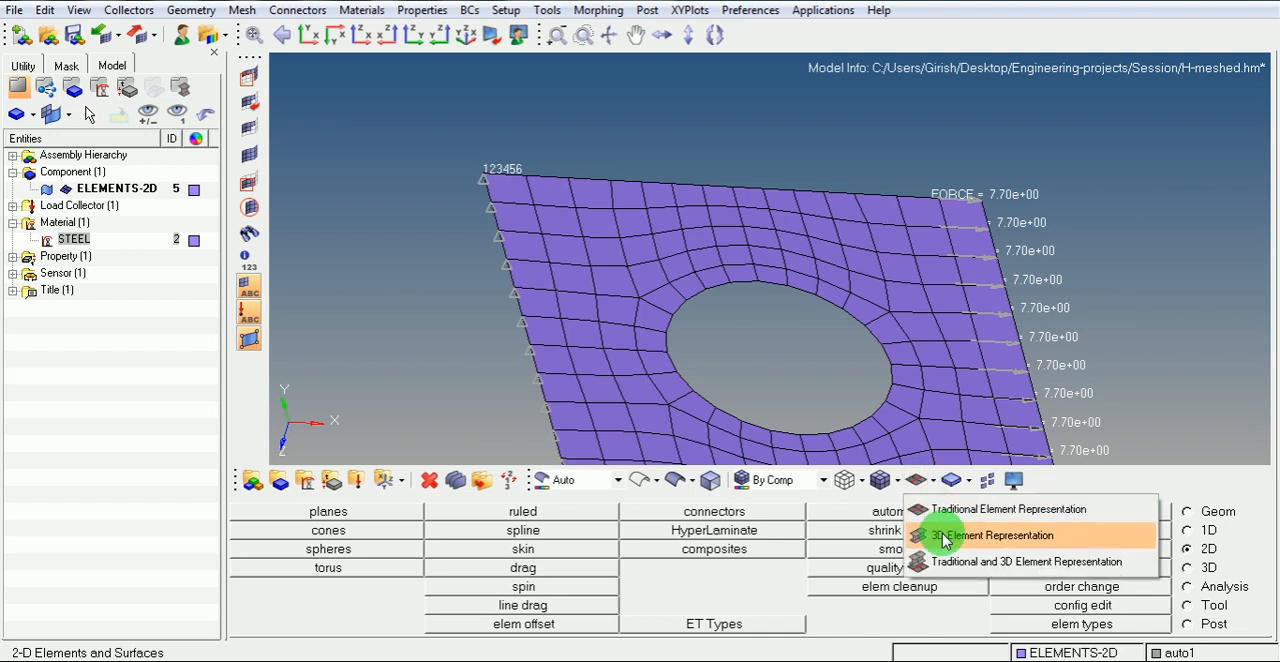
click(992, 536)
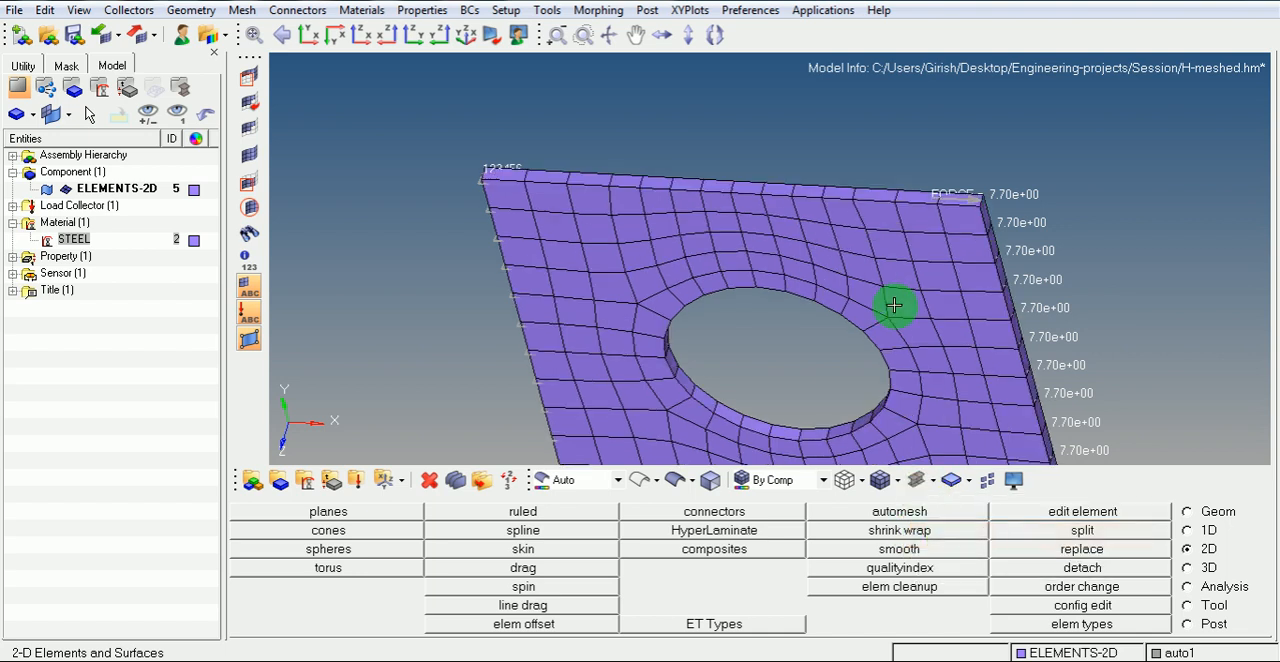
drag(896, 306, 722, 376)
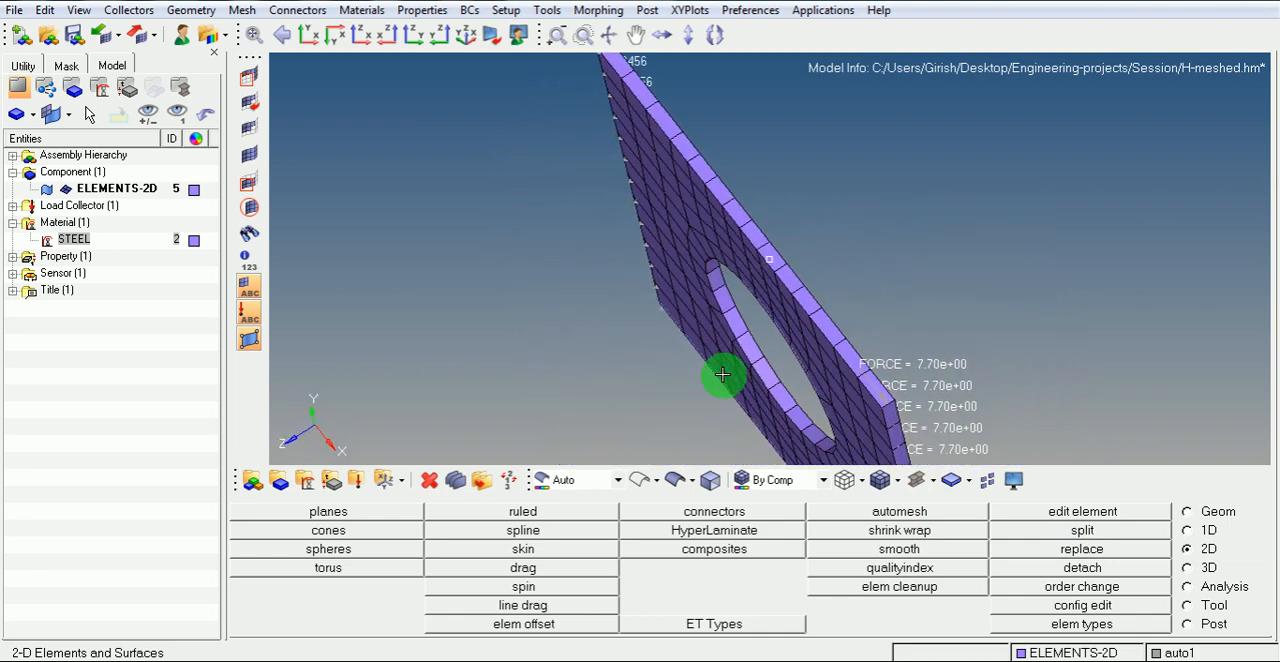
drag(724, 376, 816, 272)
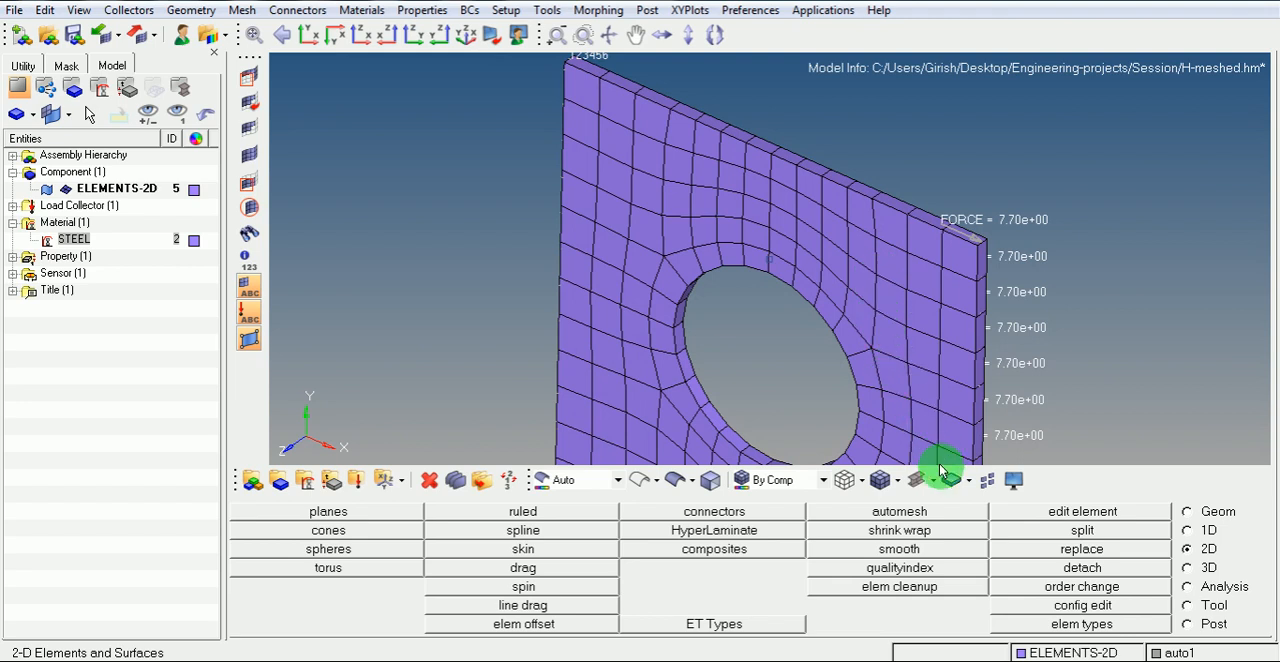
Step: Switch back to traditional flat element representation and view the plate from top, front and an angle
click(952, 480)
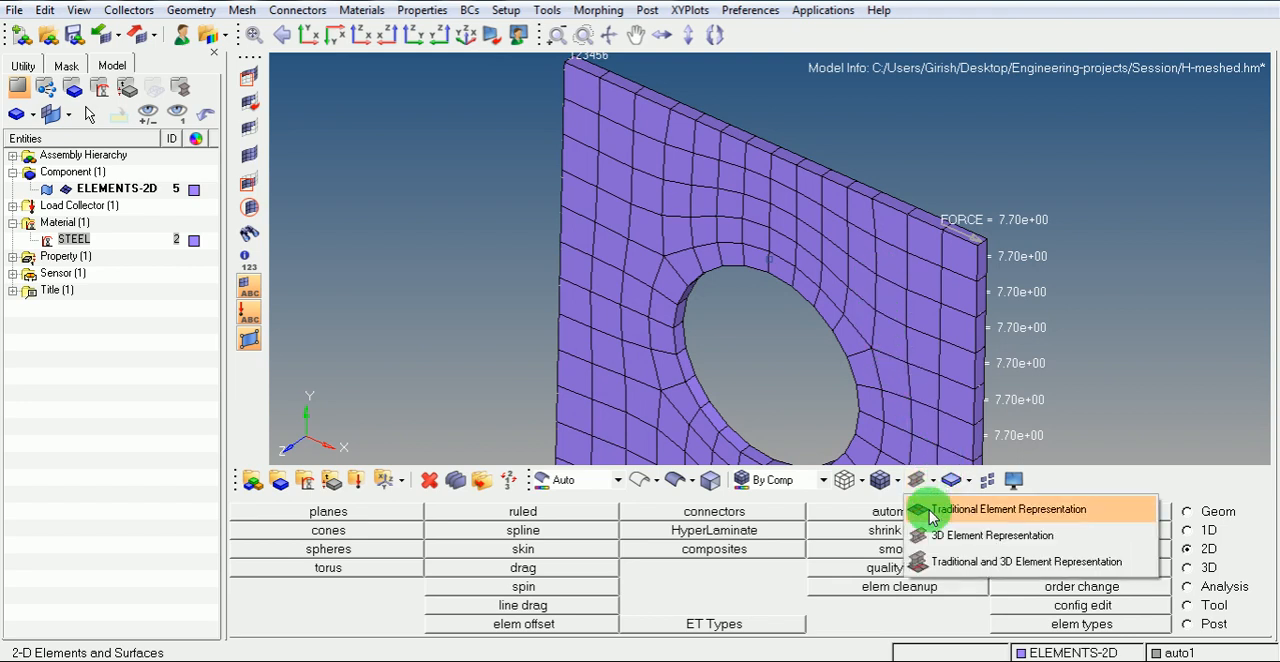
click(1004, 508)
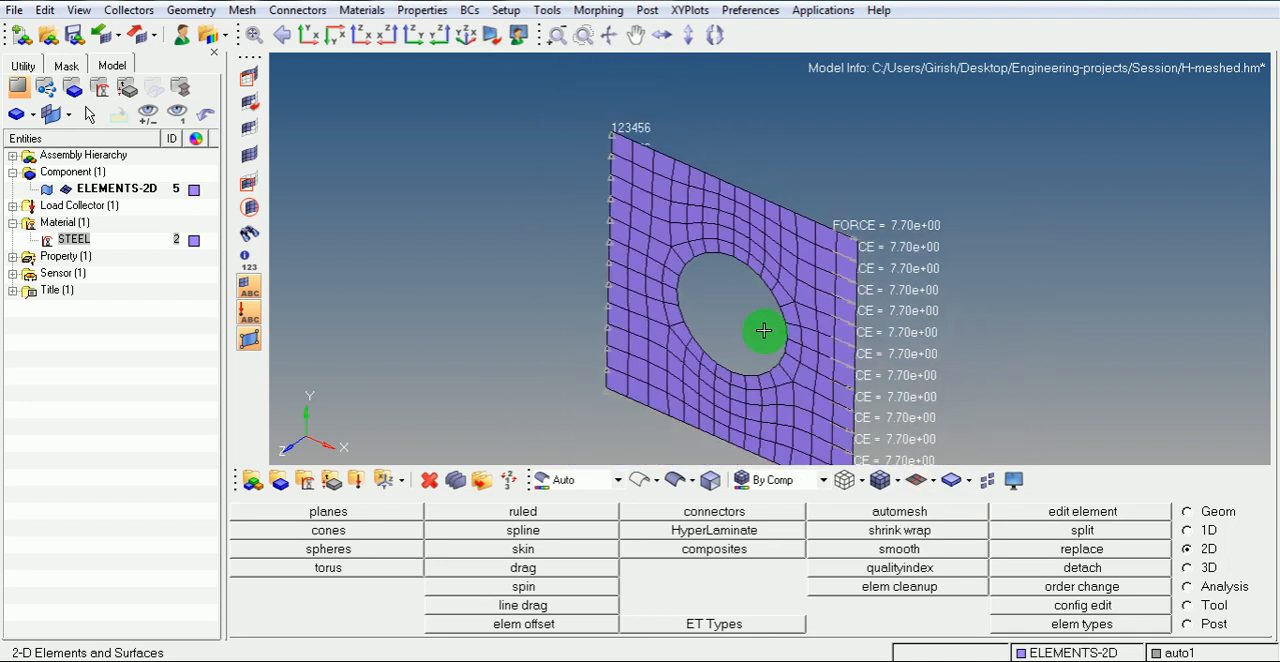
click(308, 36)
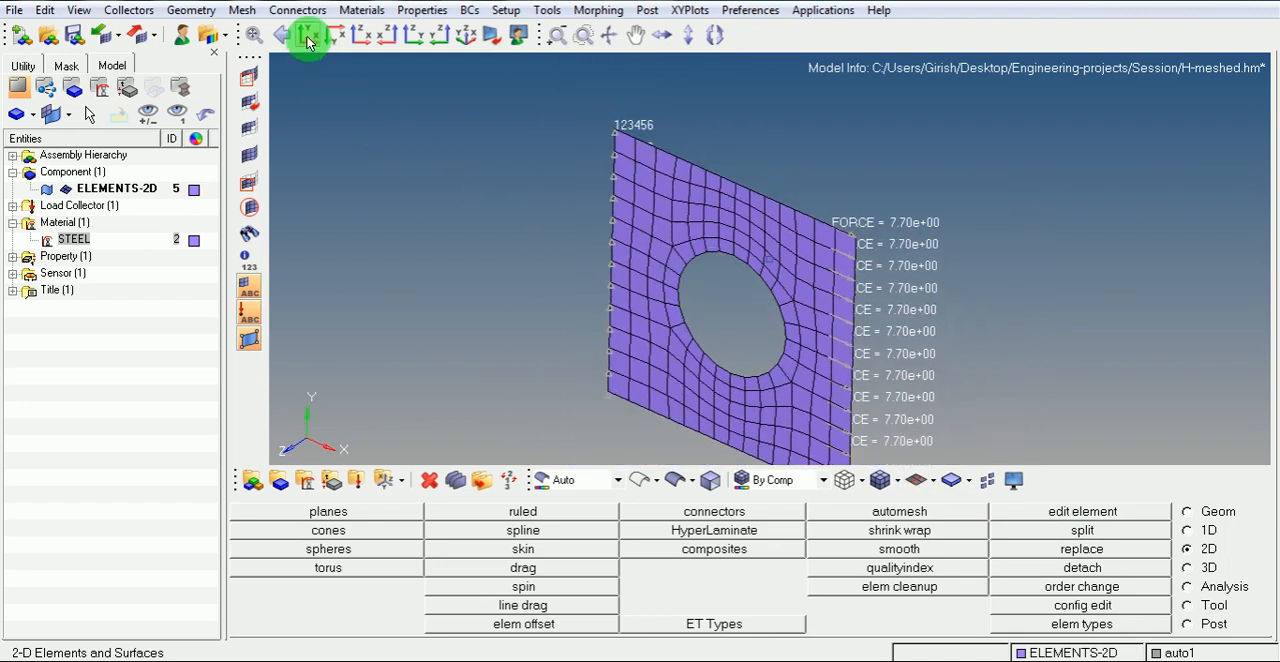
click(476, 36)
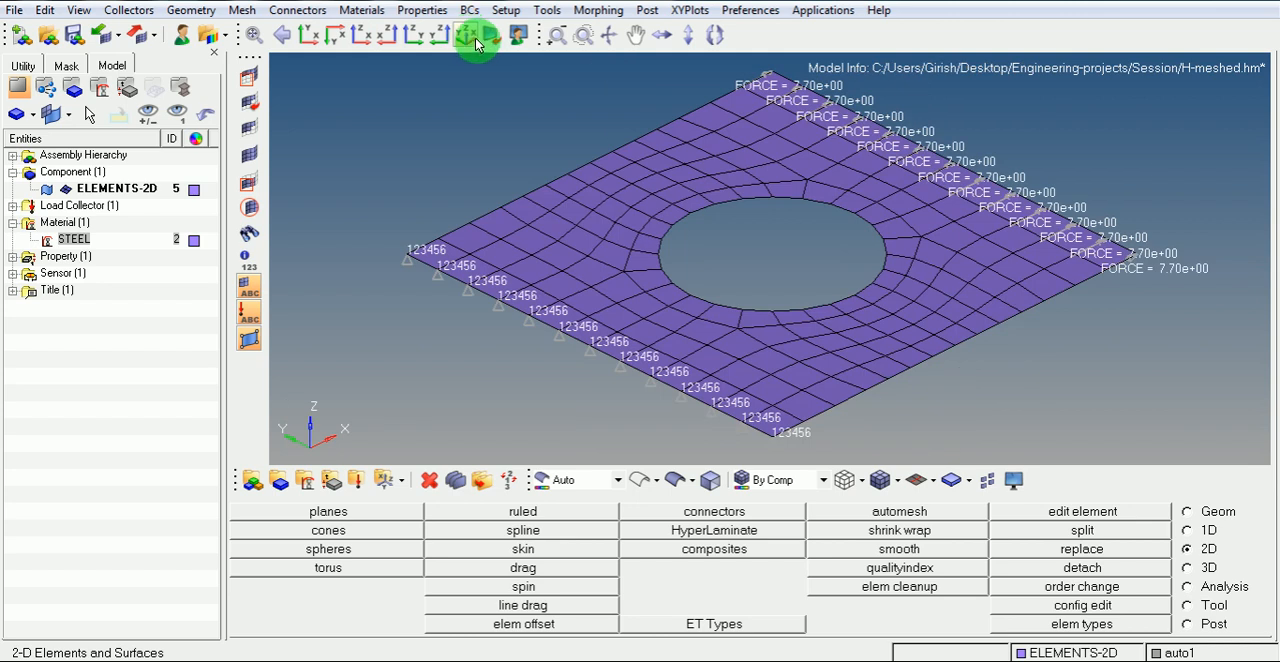
click(322, 36)
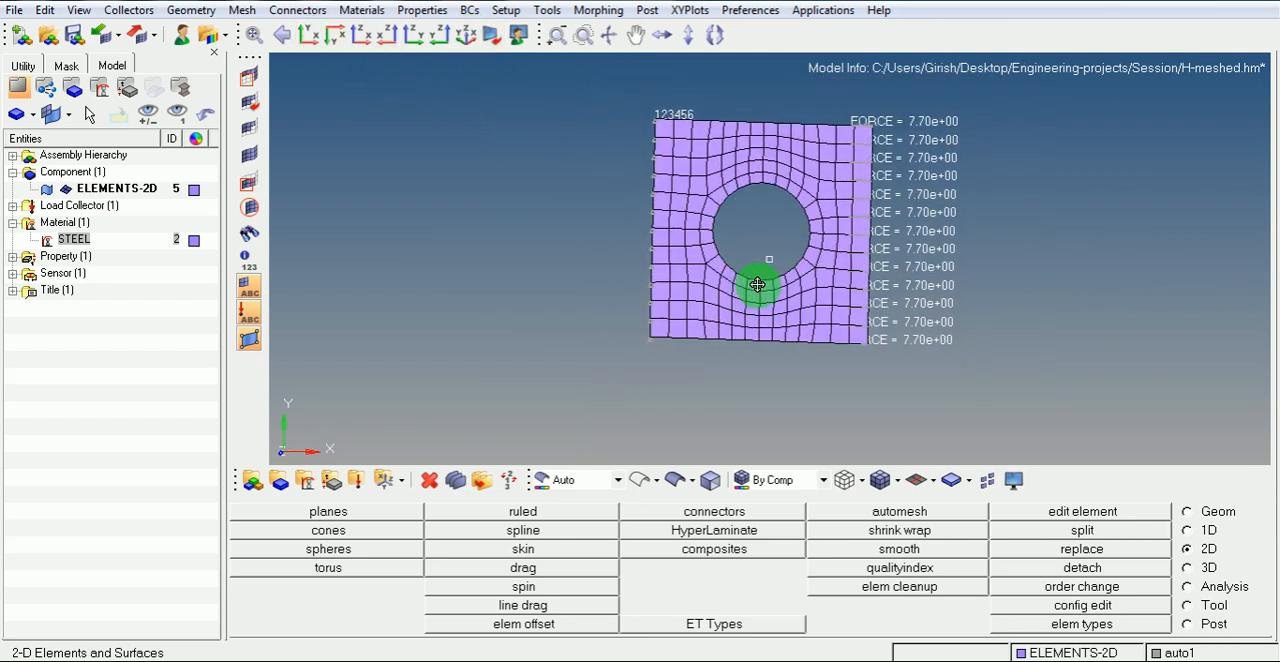
drag(760, 284, 776, 290)
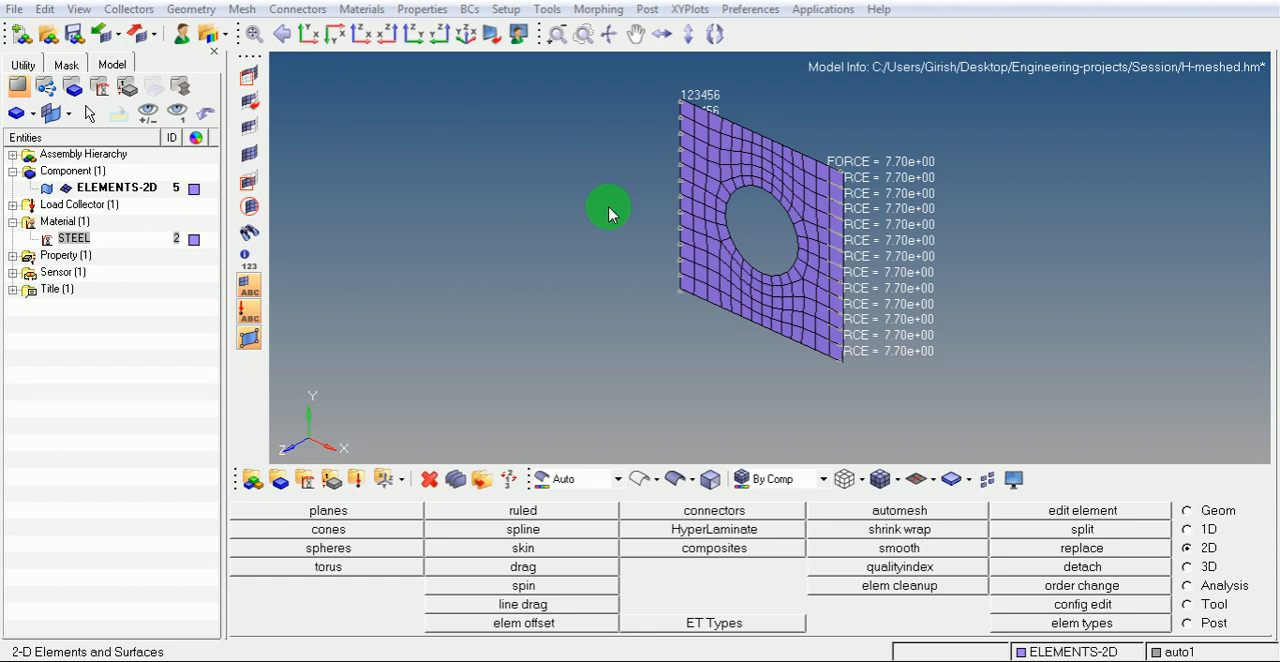
mouse_move(628, 204)
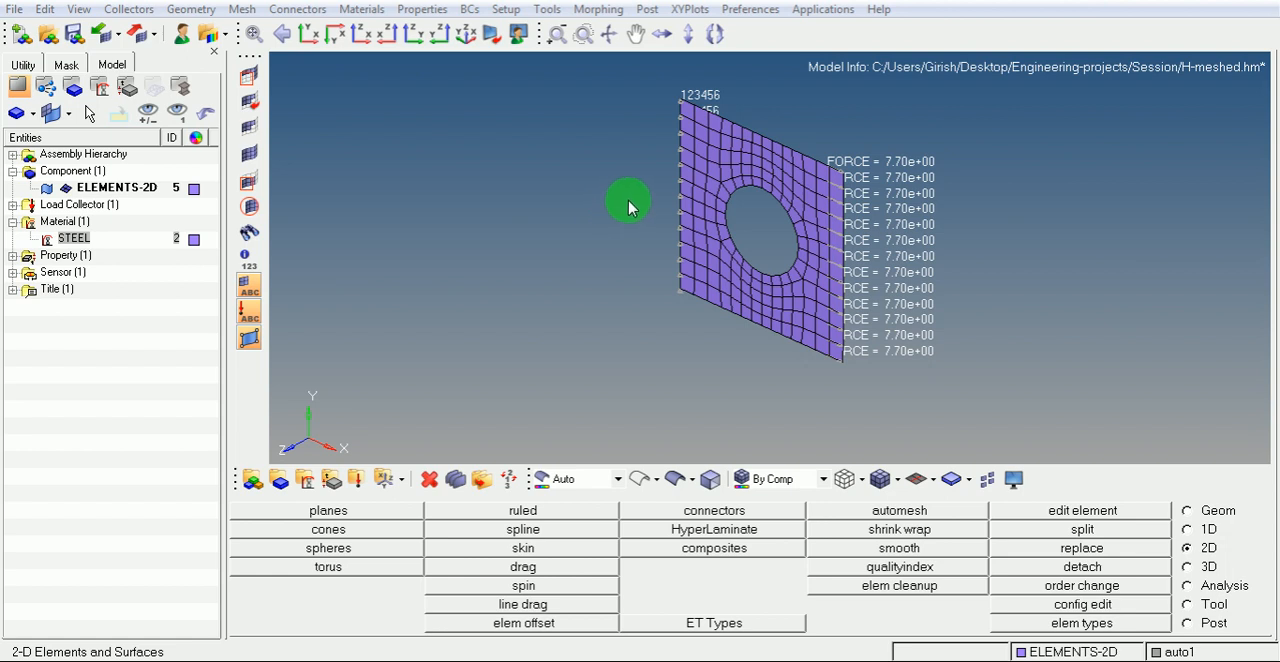
mouse_move(638, 196)
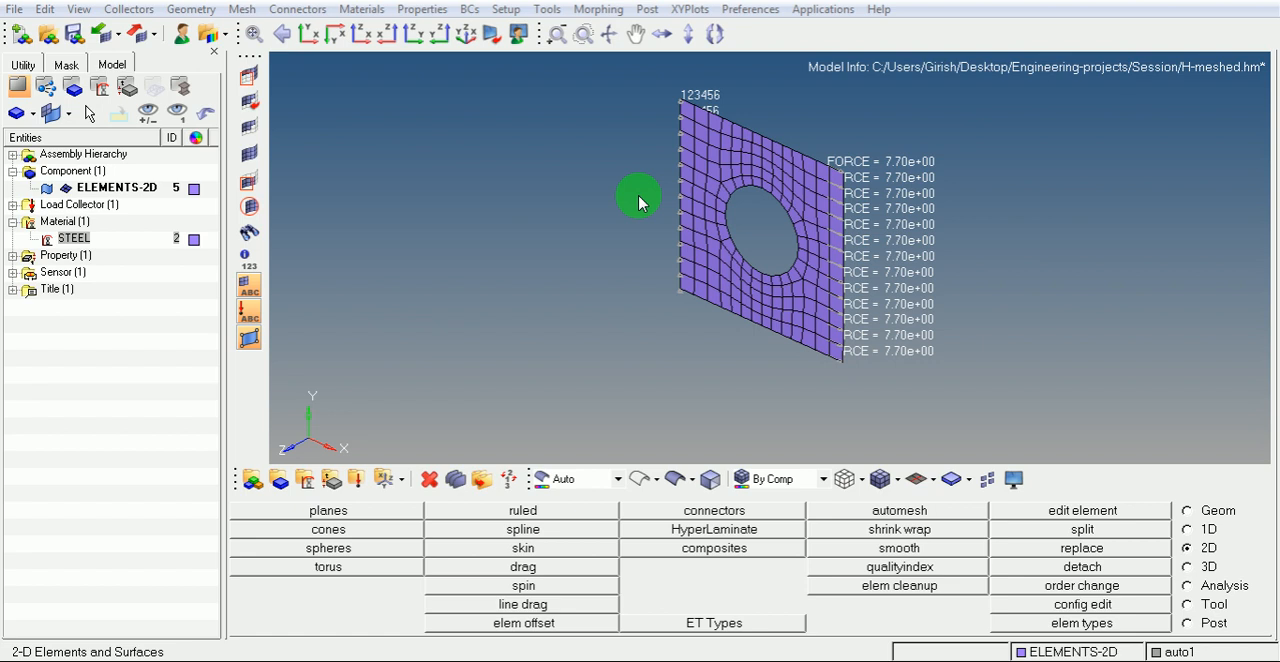
mouse_move(544, 248)
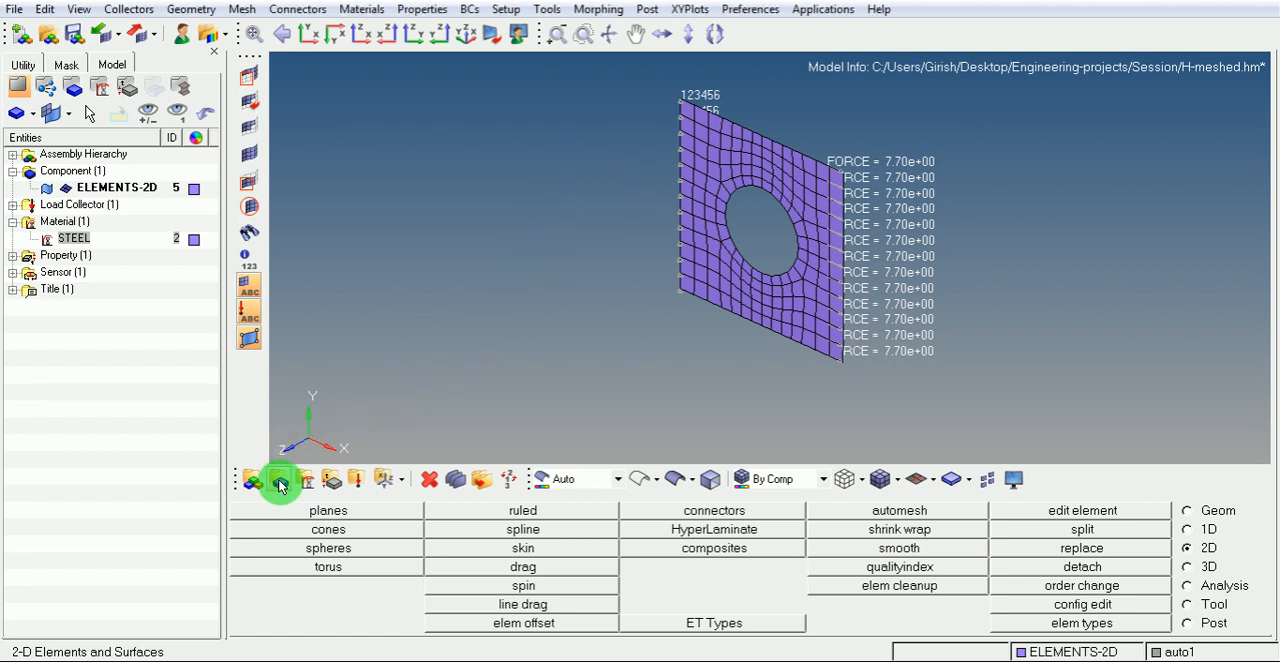
click(280, 480)
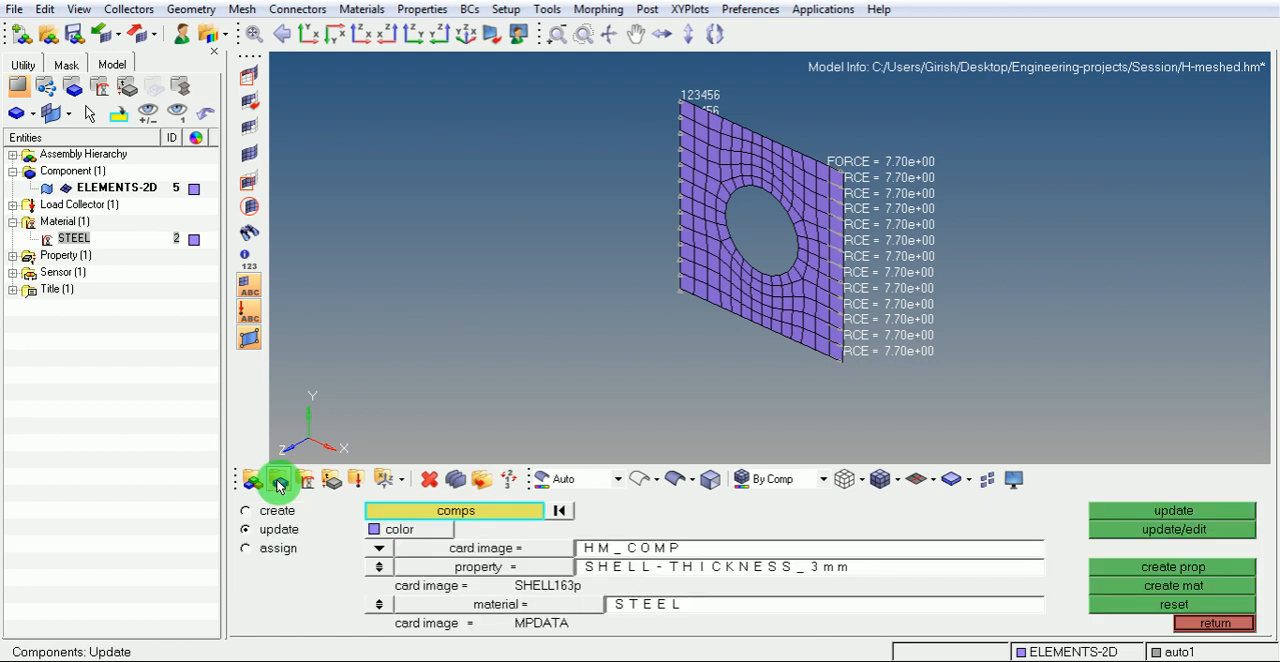
mouse_move(360, 500)
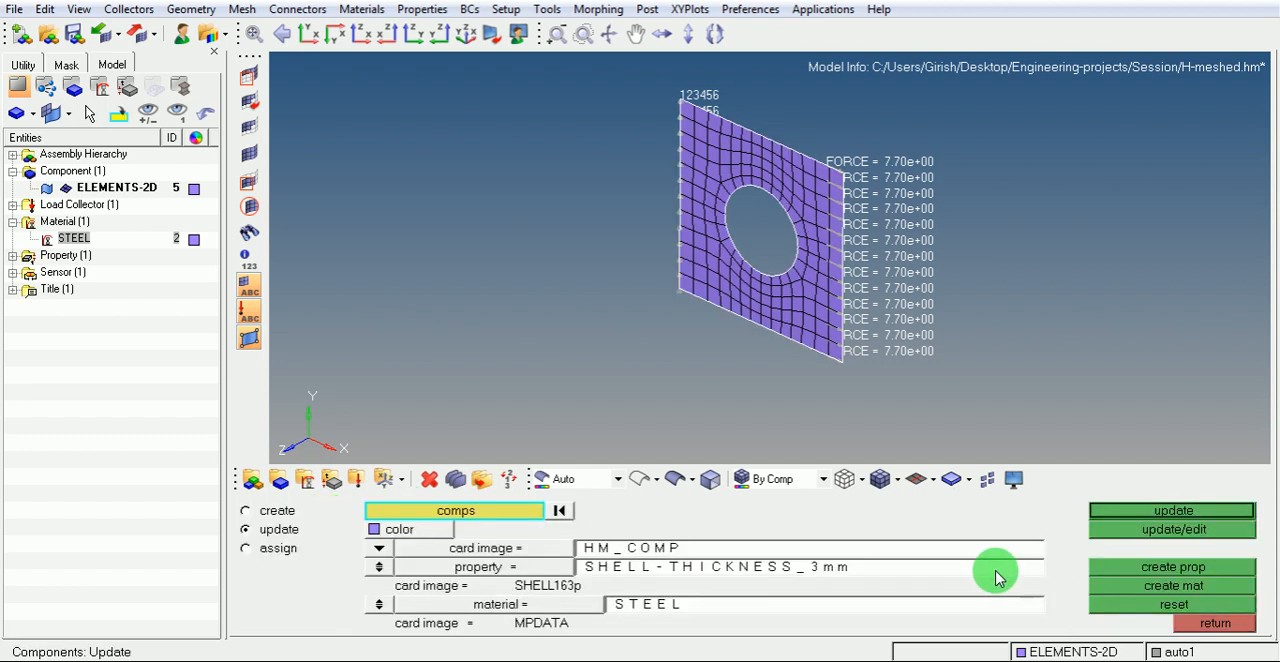
mouse_move(490, 512)
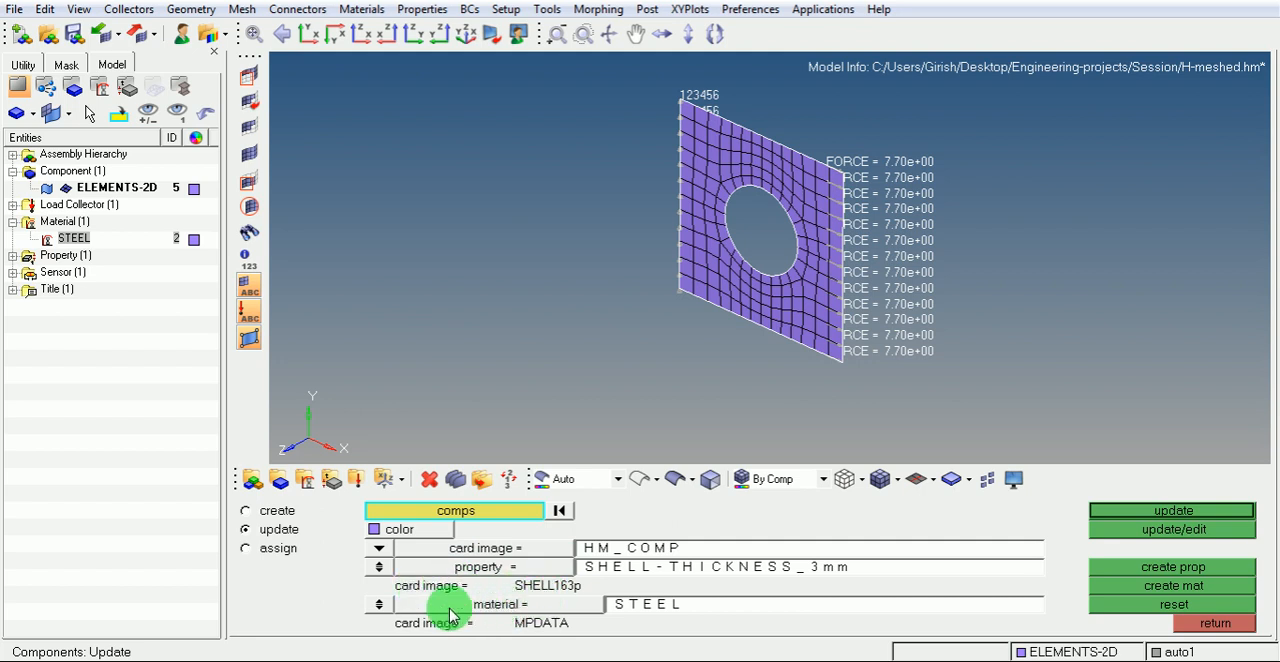
mouse_move(598, 622)
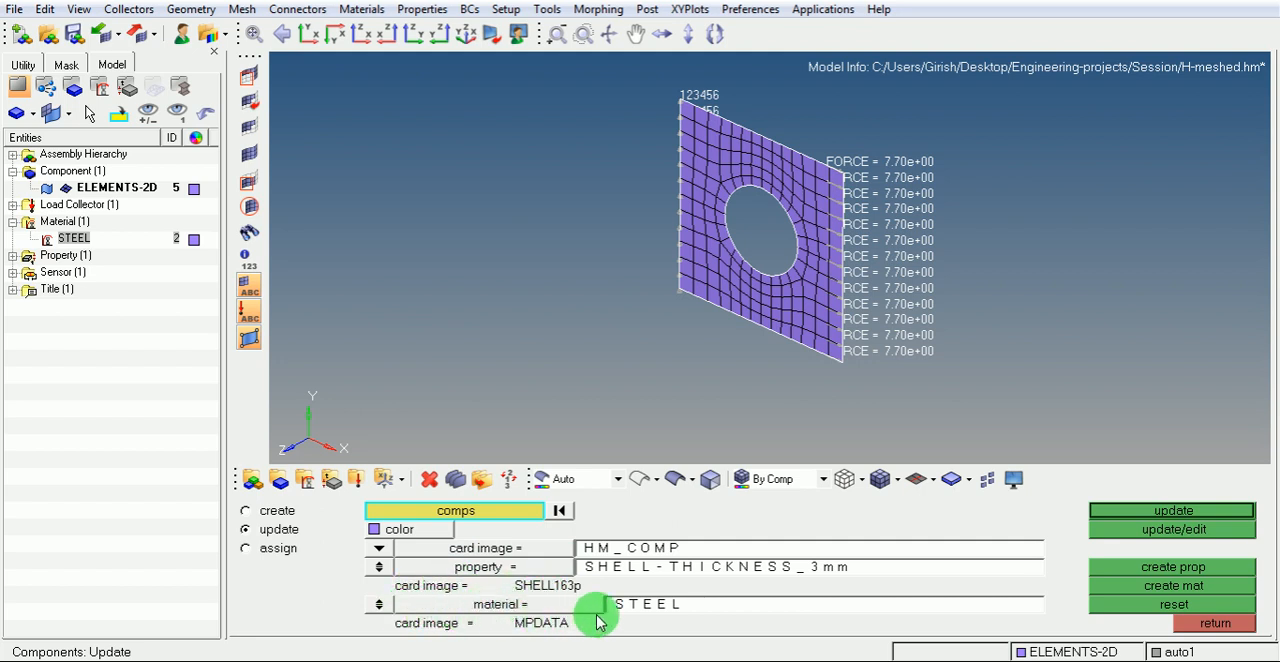
mouse_move(728, 600)
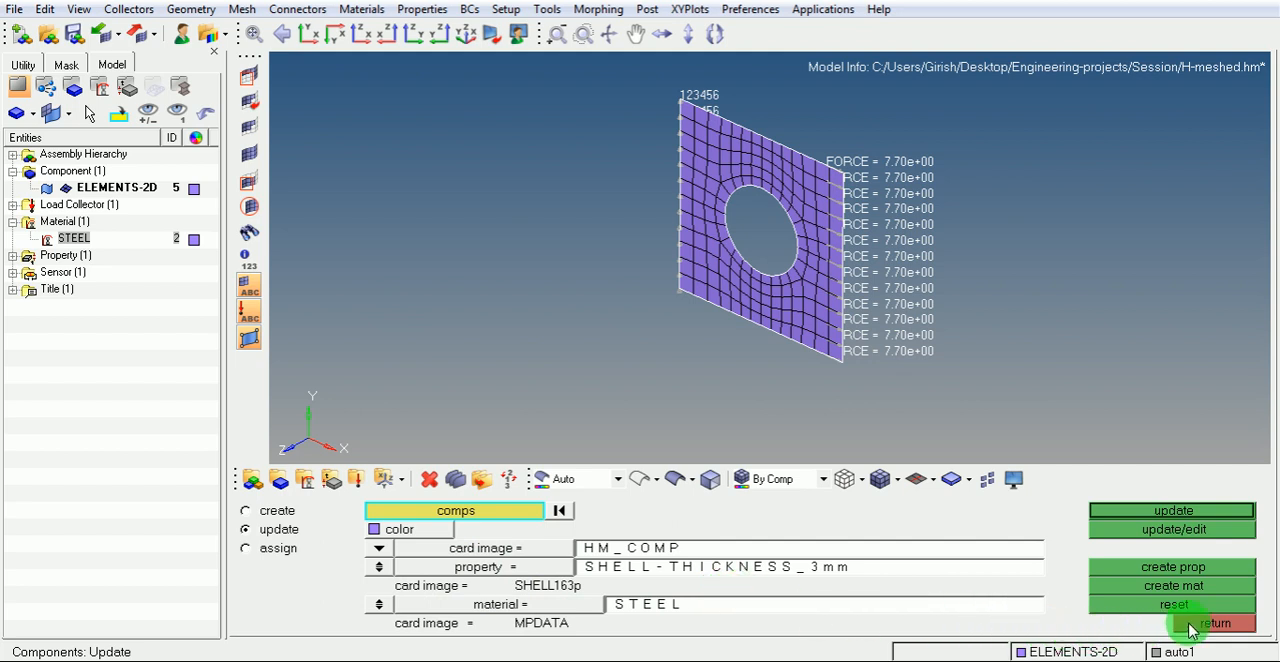
click(1216, 622)
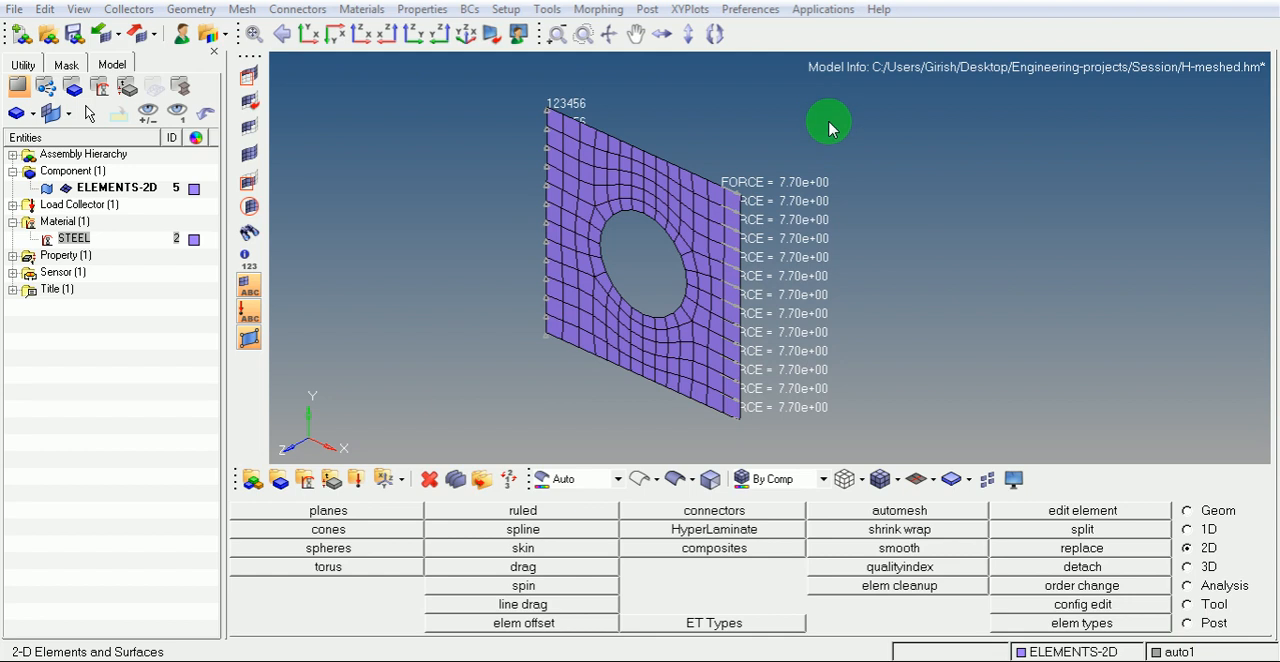
mouse_move(250, 90)
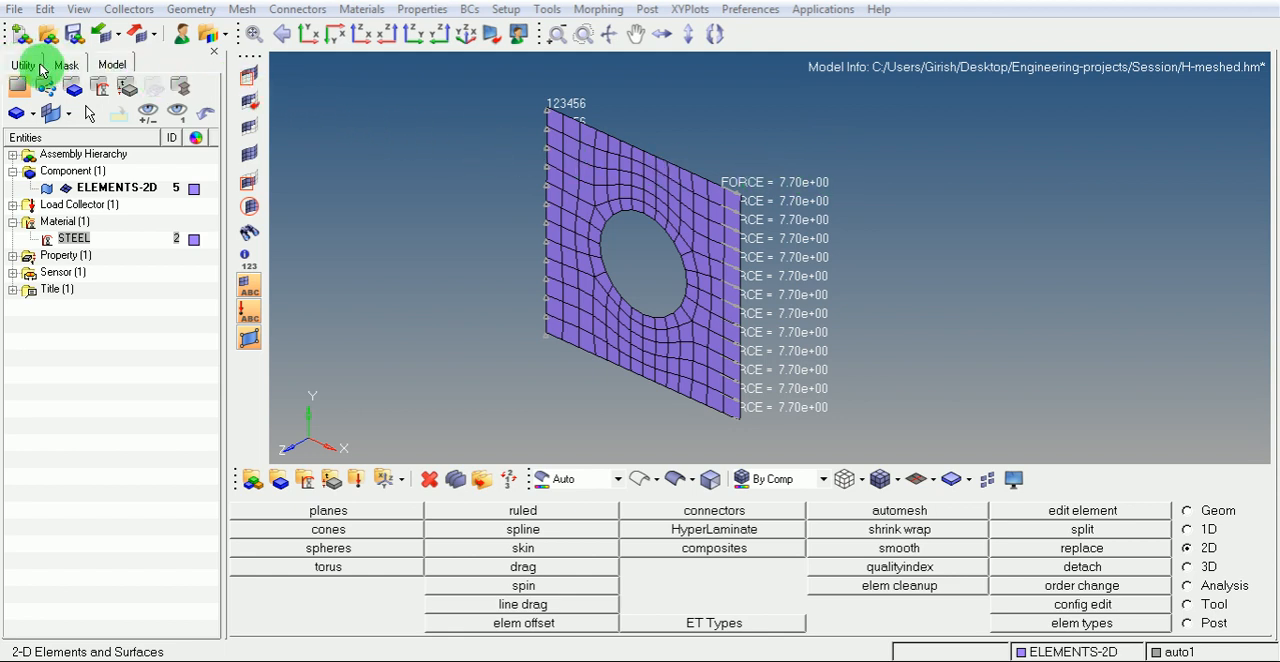
Step: Show the Utility tab with converters, model info and ANSYS tools
click(24, 64)
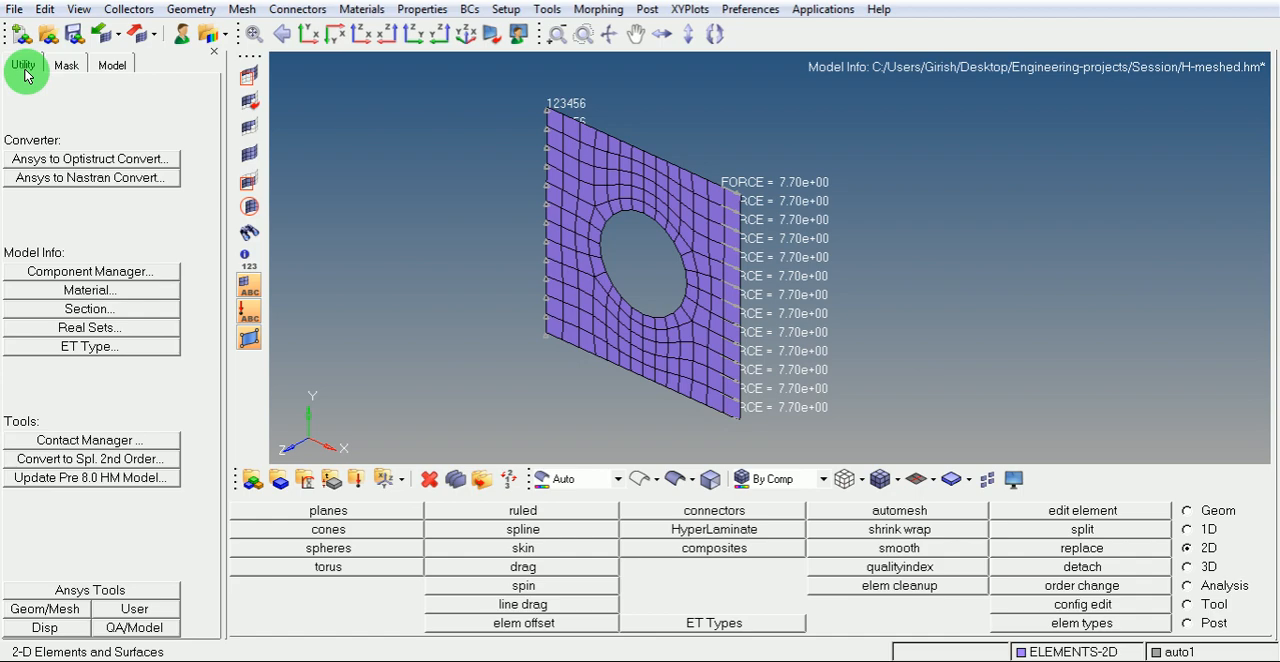
mouse_move(90, 272)
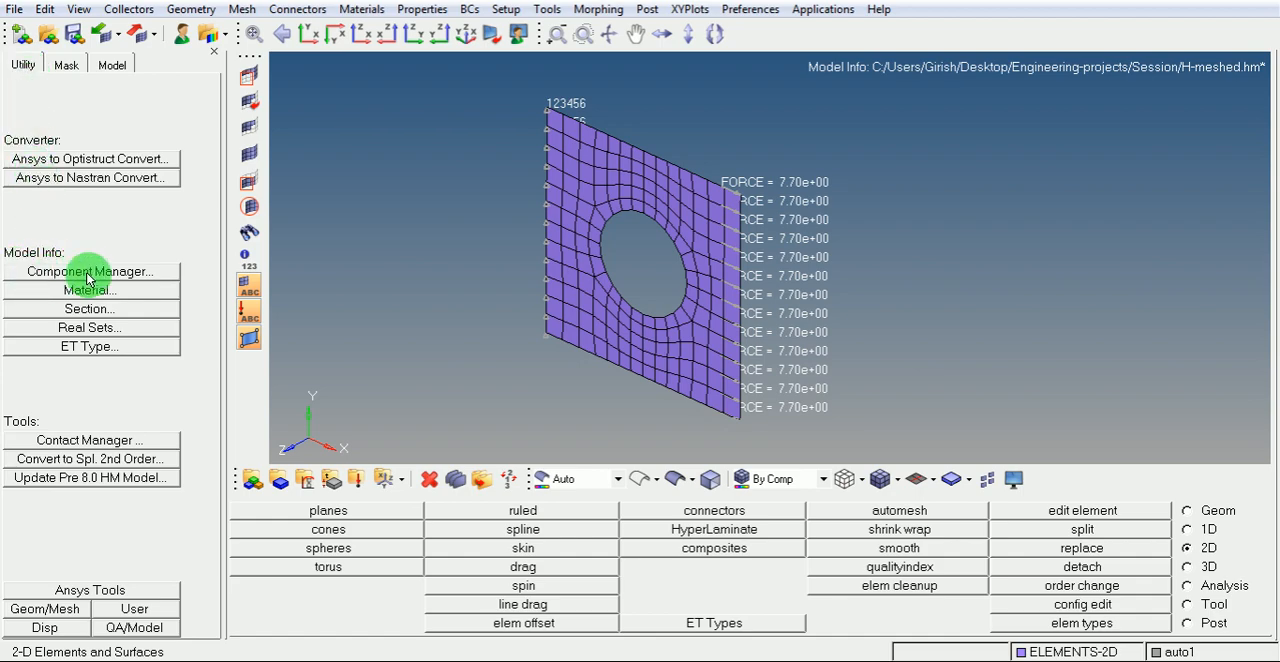
Step: Select the ELEMENTS-2D row flagged red with Element Type NONE in the Component Manager
click(88, 272)
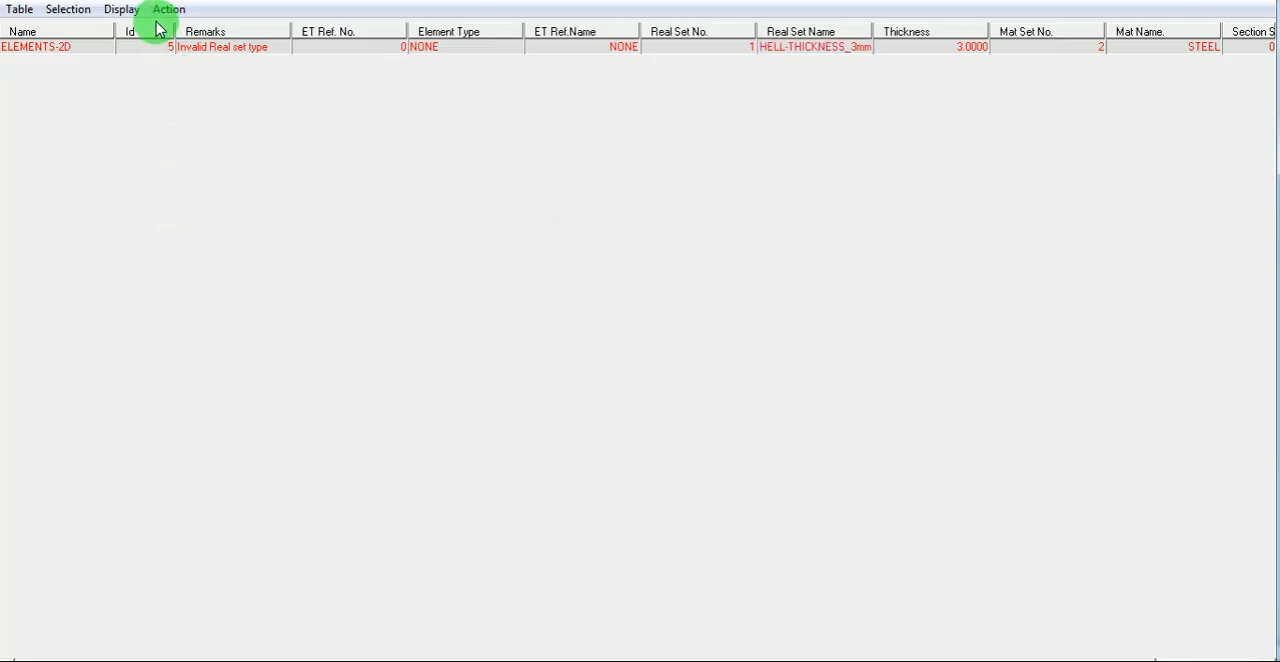
mouse_move(94, 104)
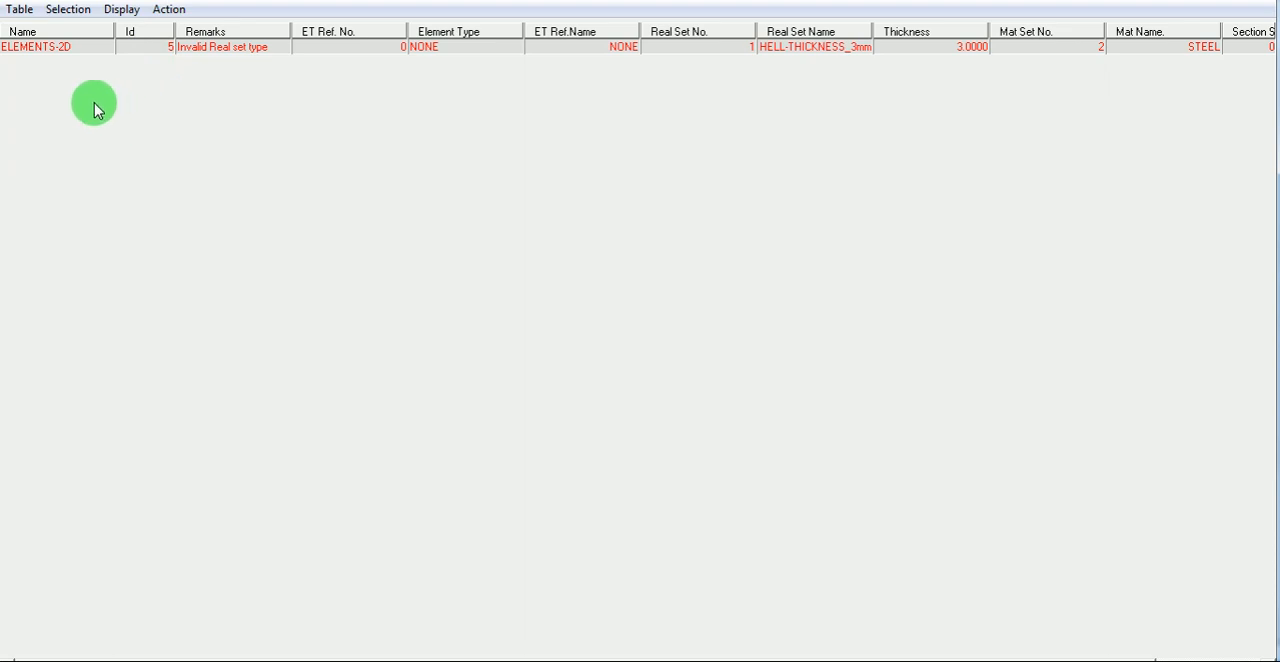
mouse_move(98, 64)
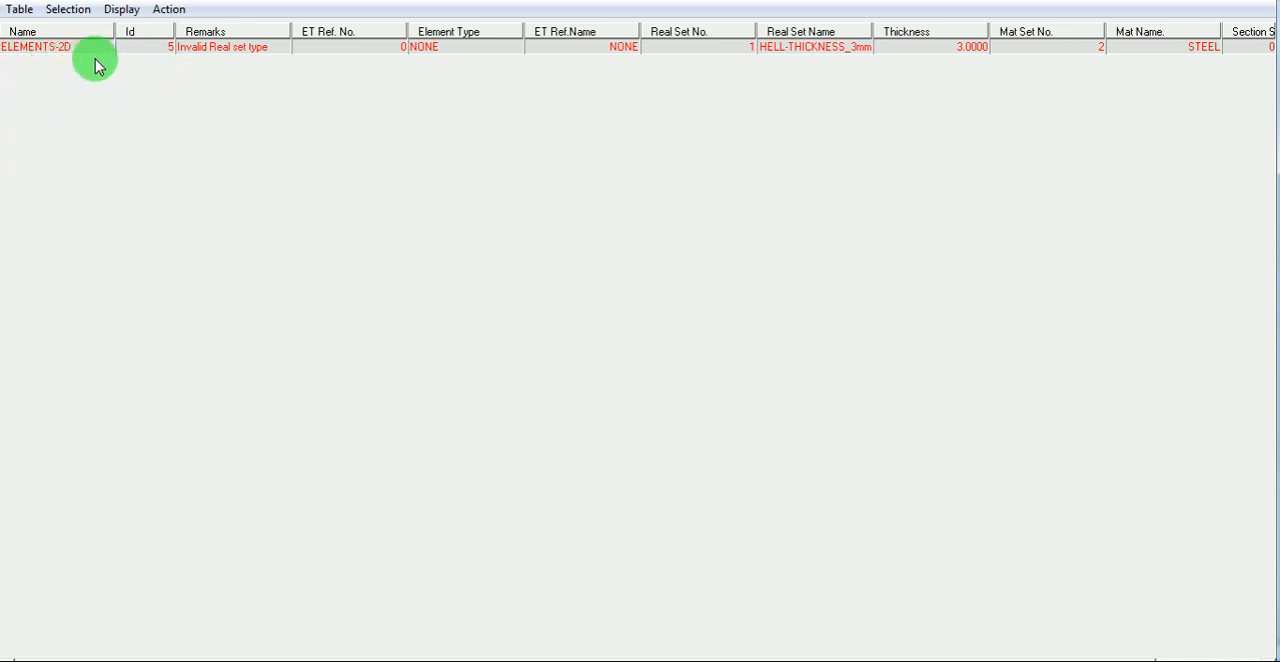
mouse_move(610, 56)
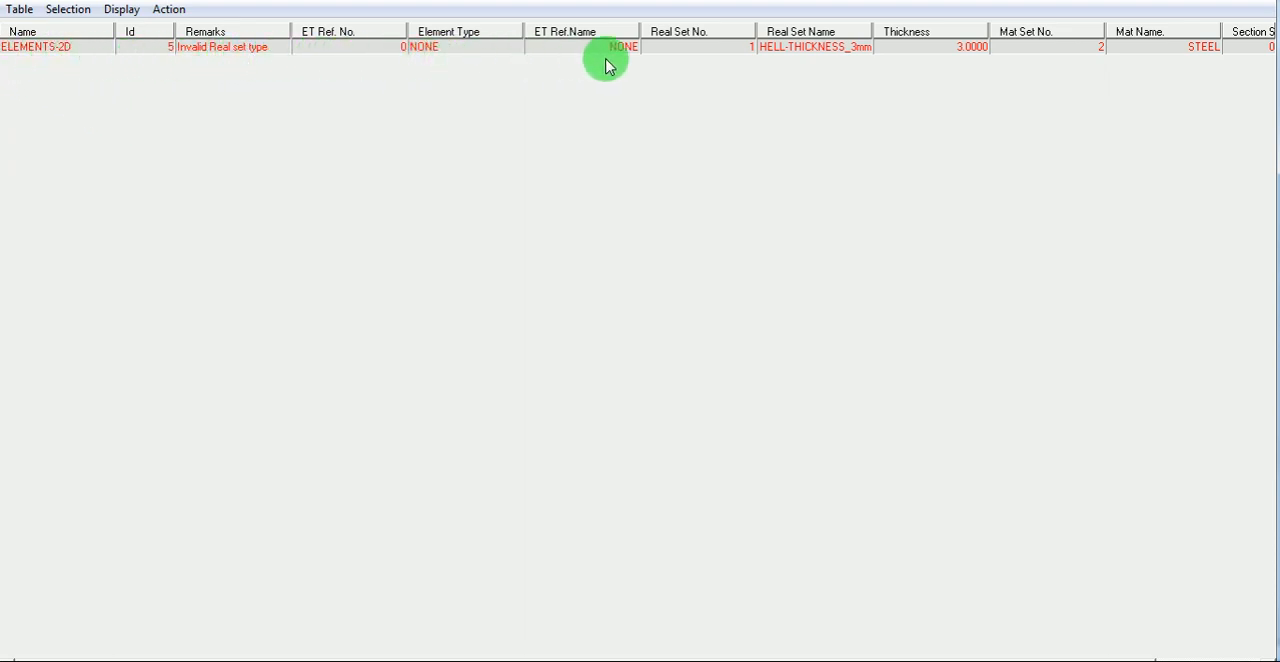
mouse_move(1220, 50)
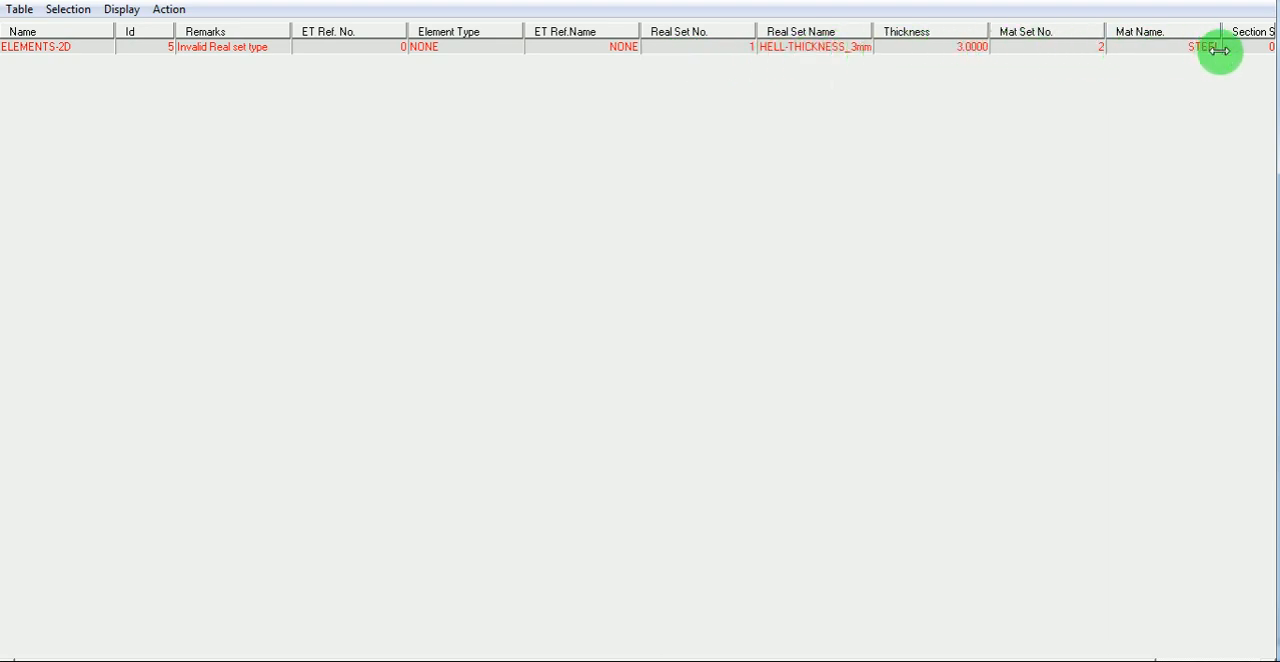
mouse_move(148, 72)
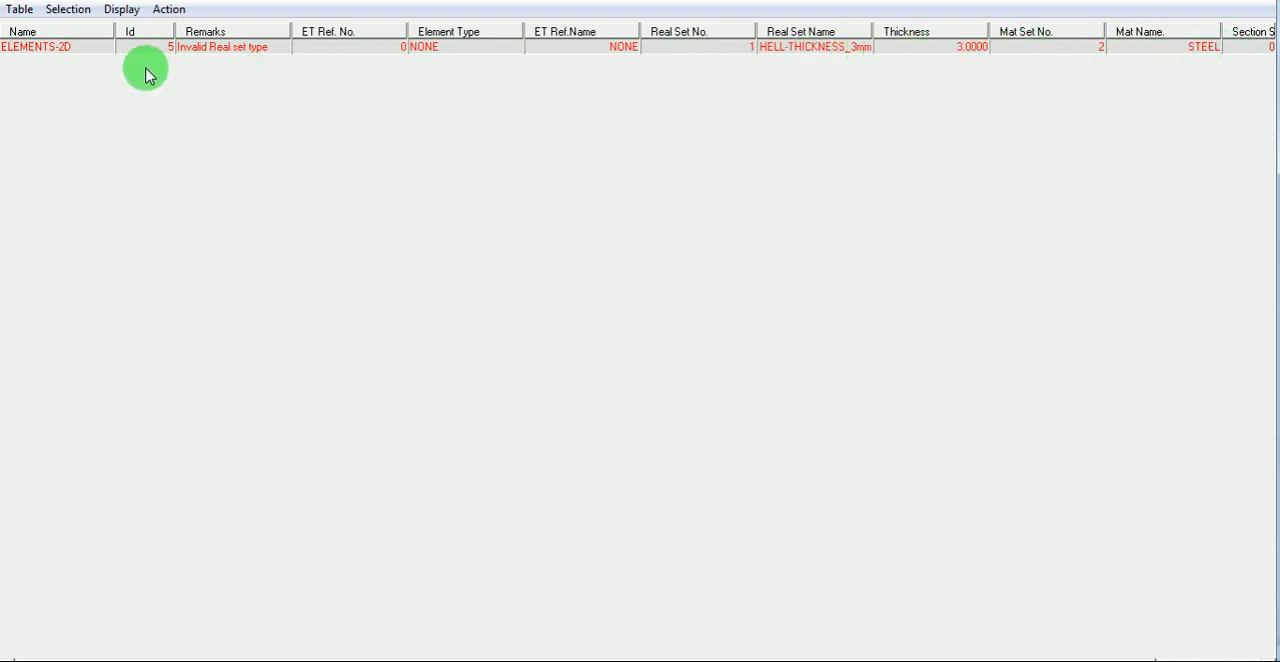
mouse_move(78, 64)
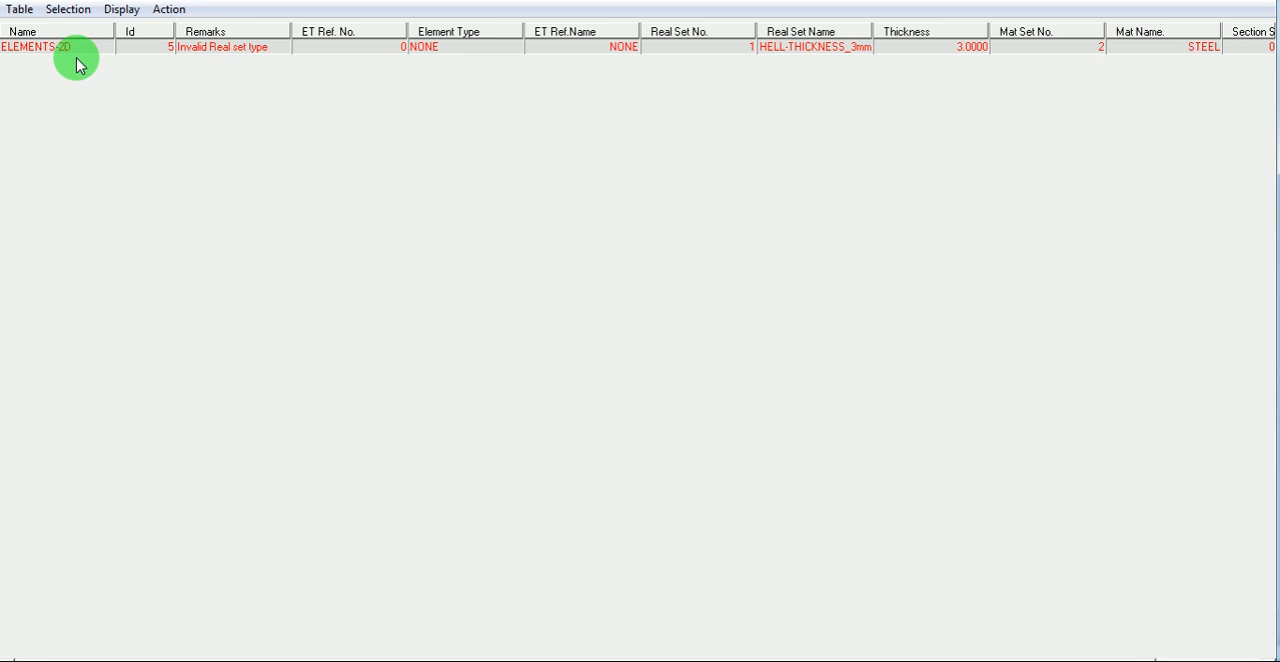
click(40, 48)
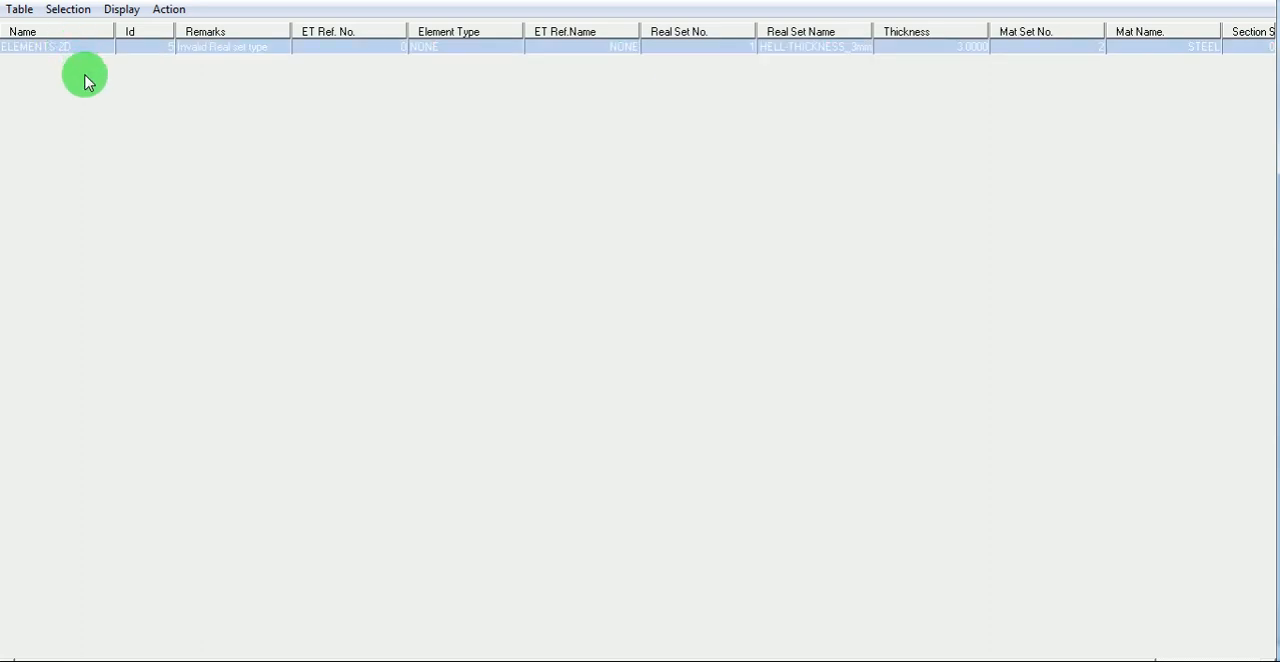
mouse_move(92, 80)
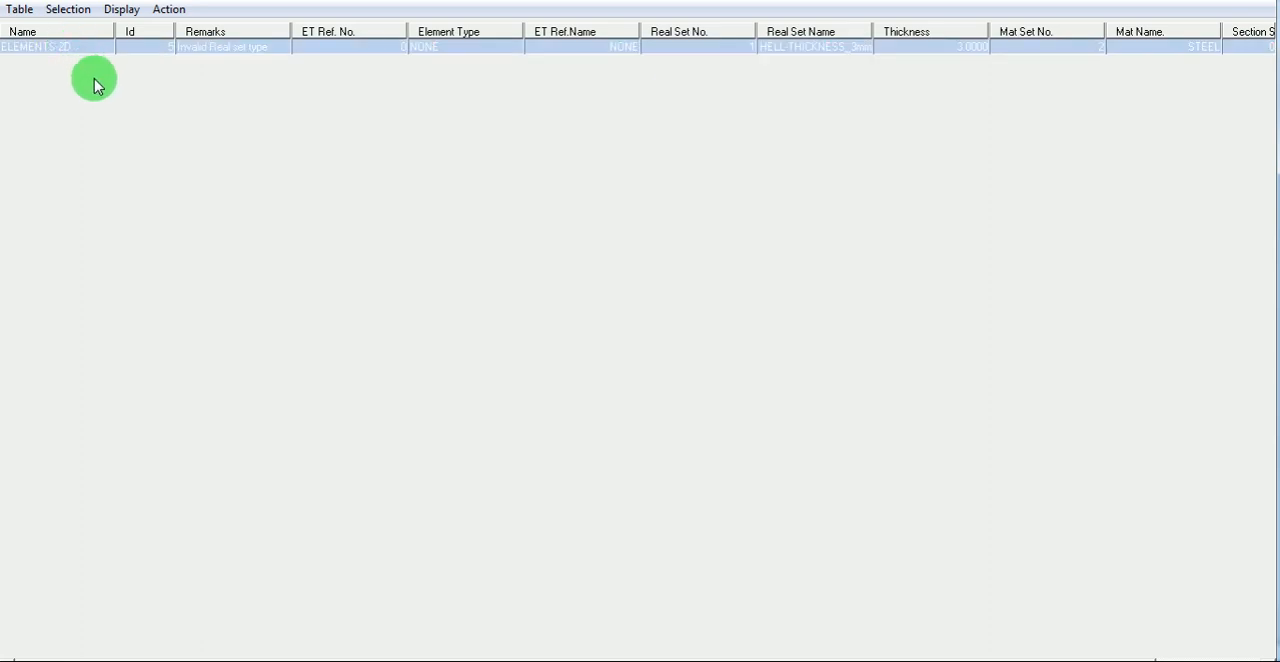
Step: Assign ET Ref. No. 1-(ET_1)SHELL163 to ELEMENTS-2D via the editable component table and Set it
right_click(90, 50)
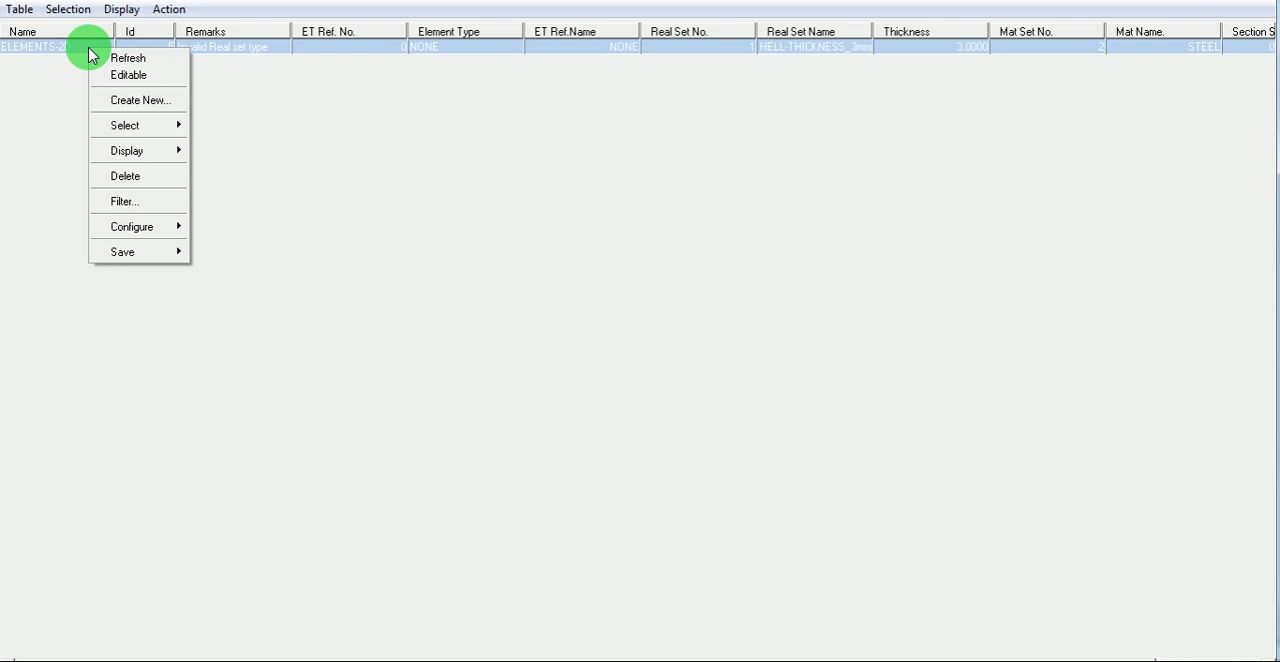
mouse_move(138, 76)
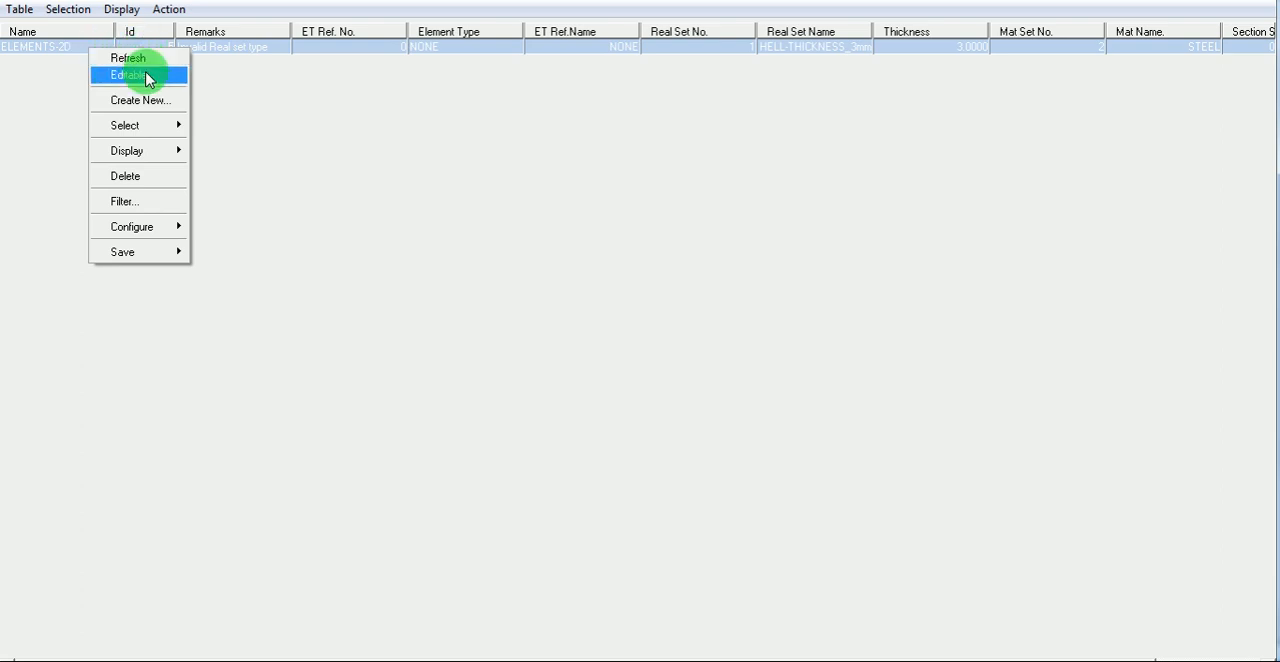
click(130, 76)
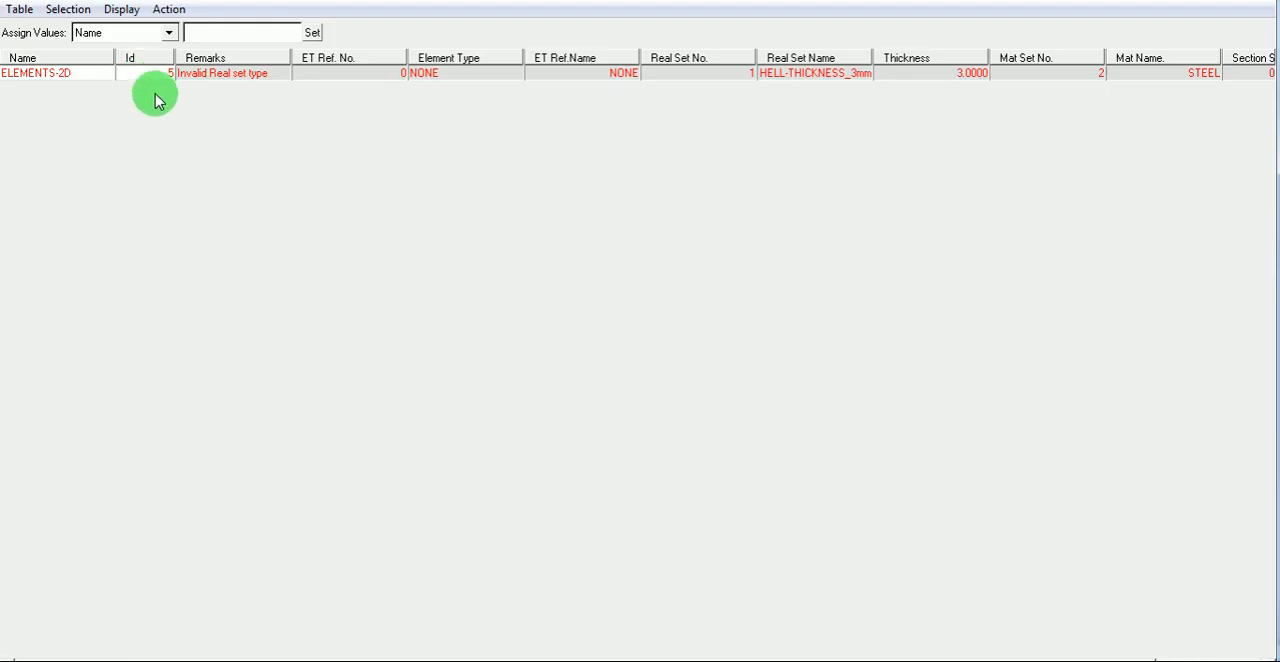
click(40, 72)
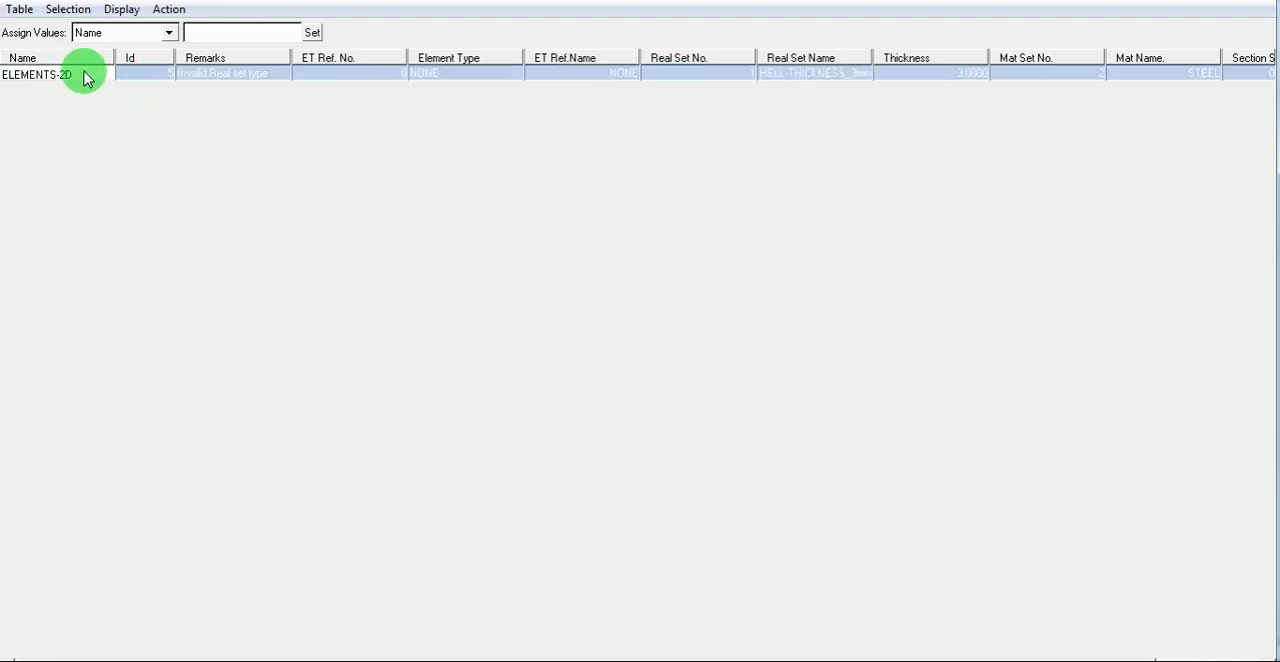
click(168, 32)
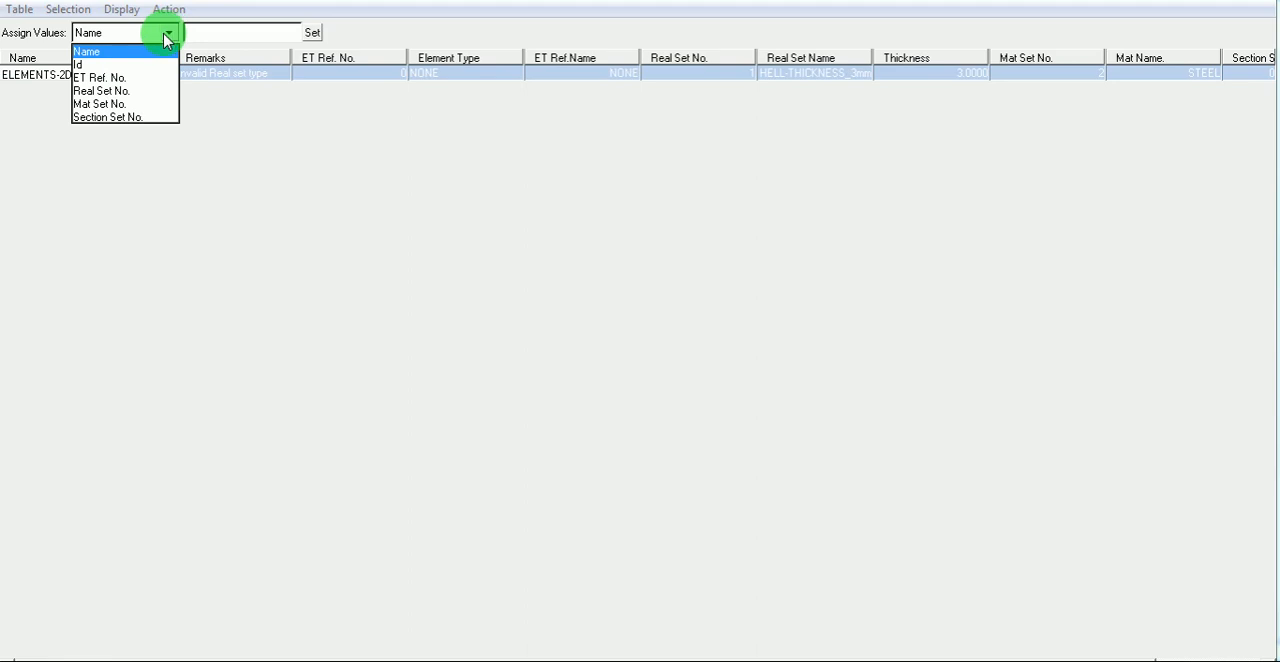
mouse_move(120, 78)
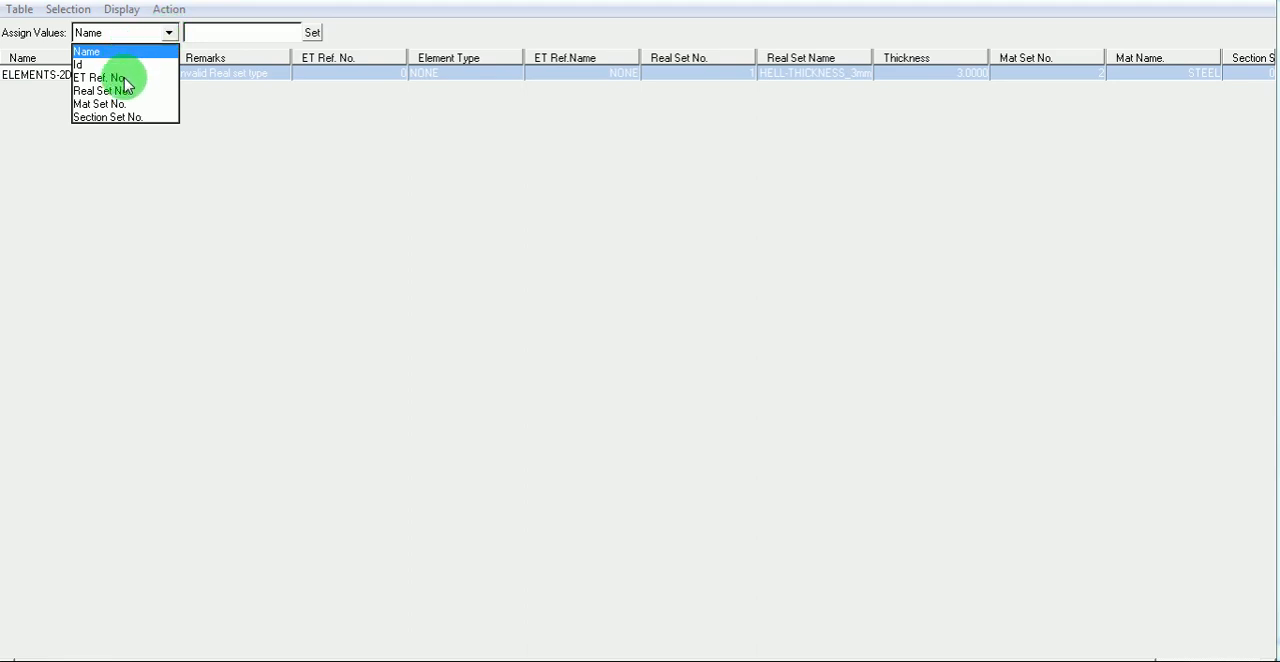
click(96, 76)
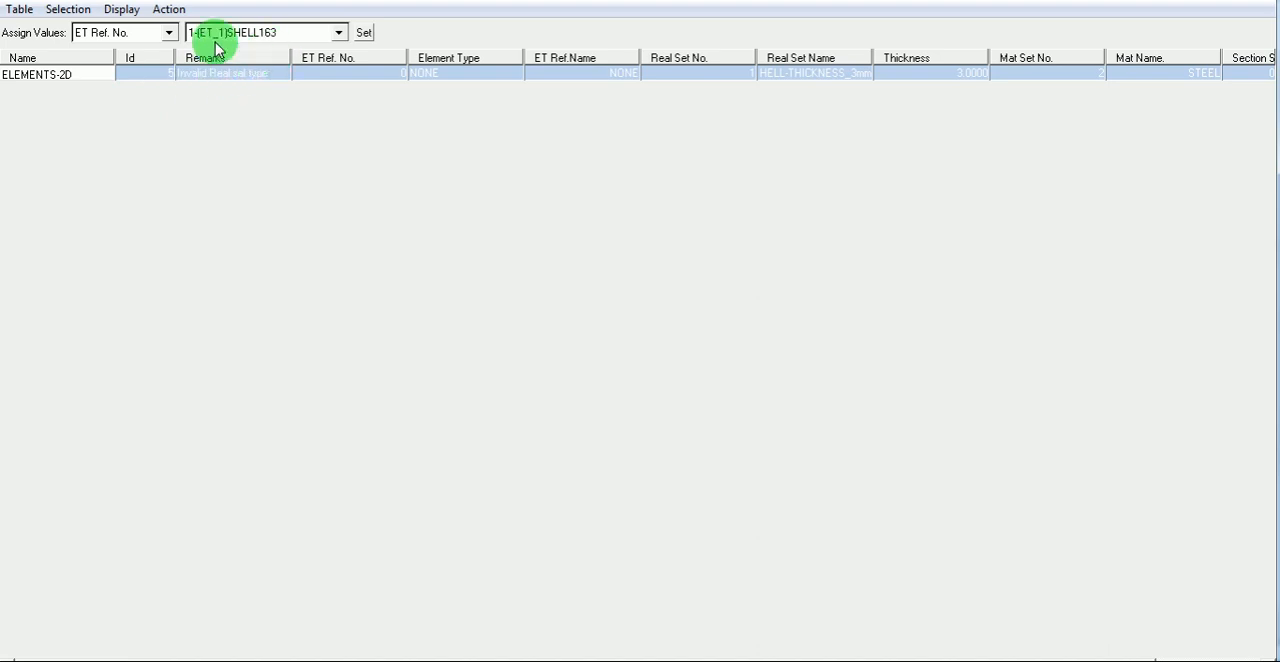
mouse_move(200, 36)
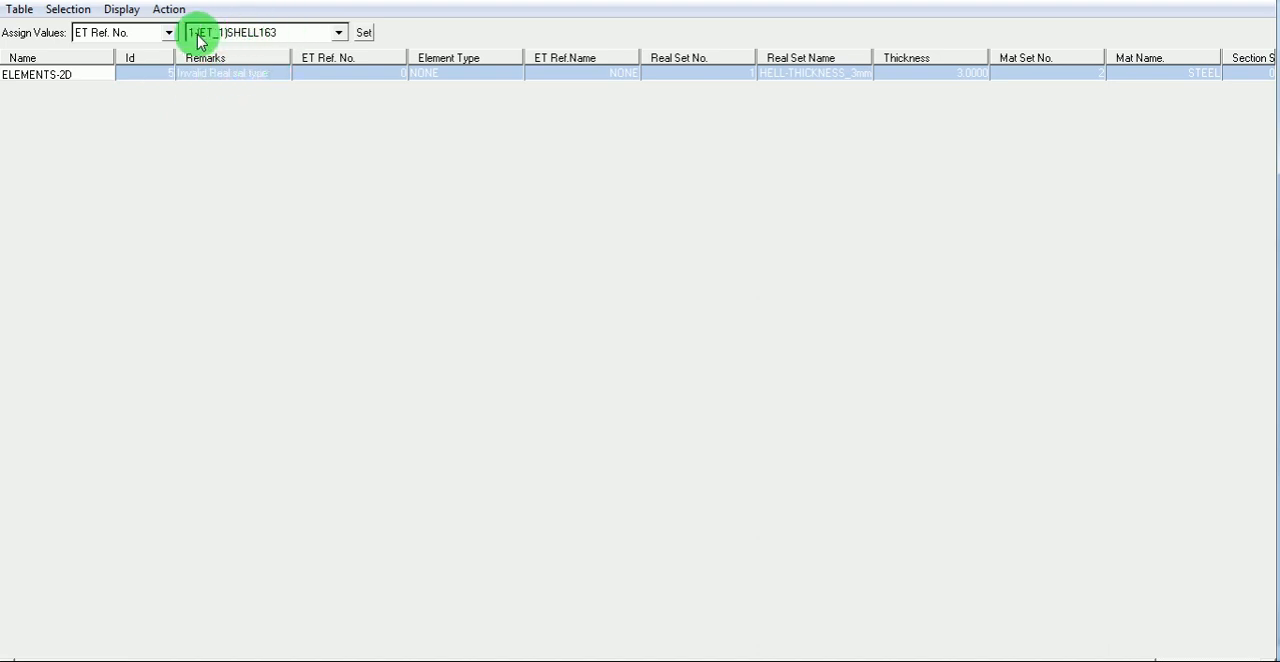
mouse_move(362, 32)
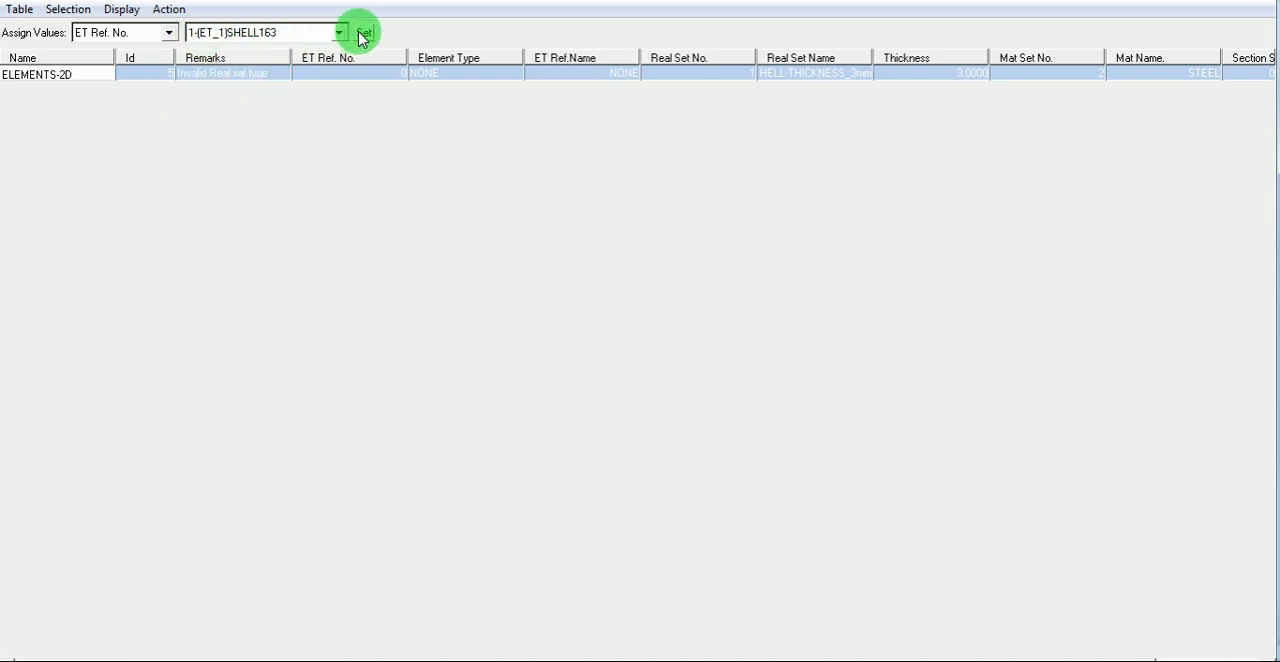
click(364, 32)
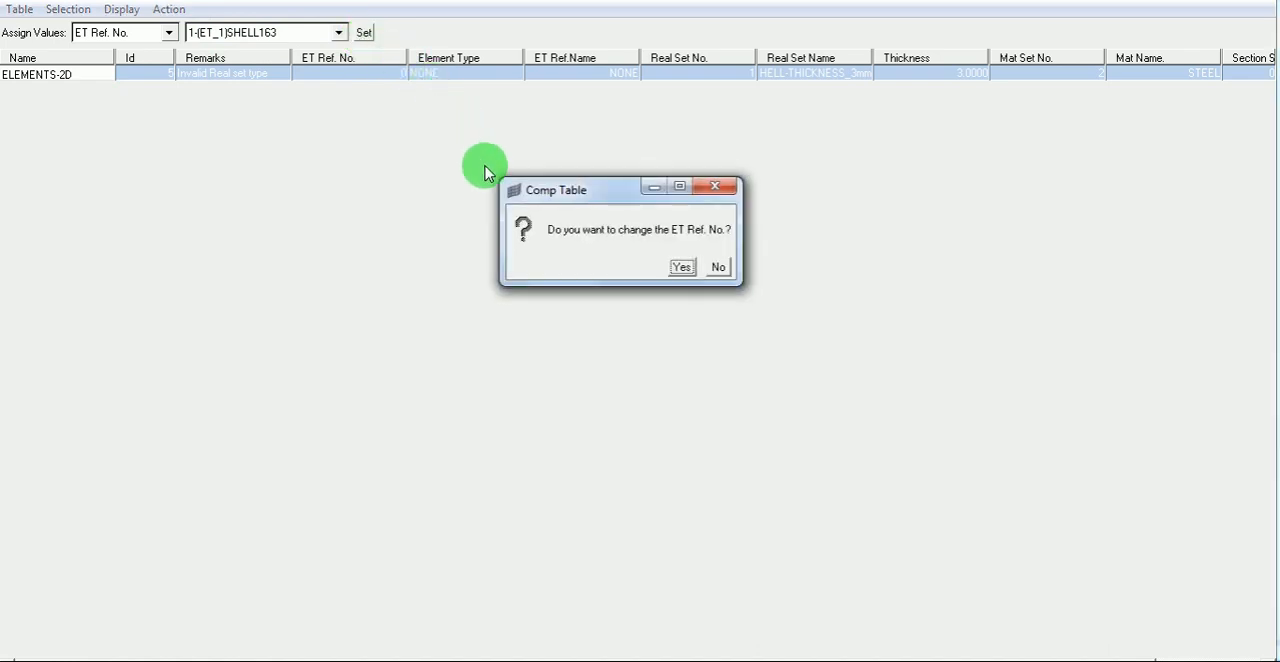
Step: Confirm Yes to change ELEMENTS-2D's element type reference to ET_1 (SHELL163)
drag(556, 190, 452, 174)
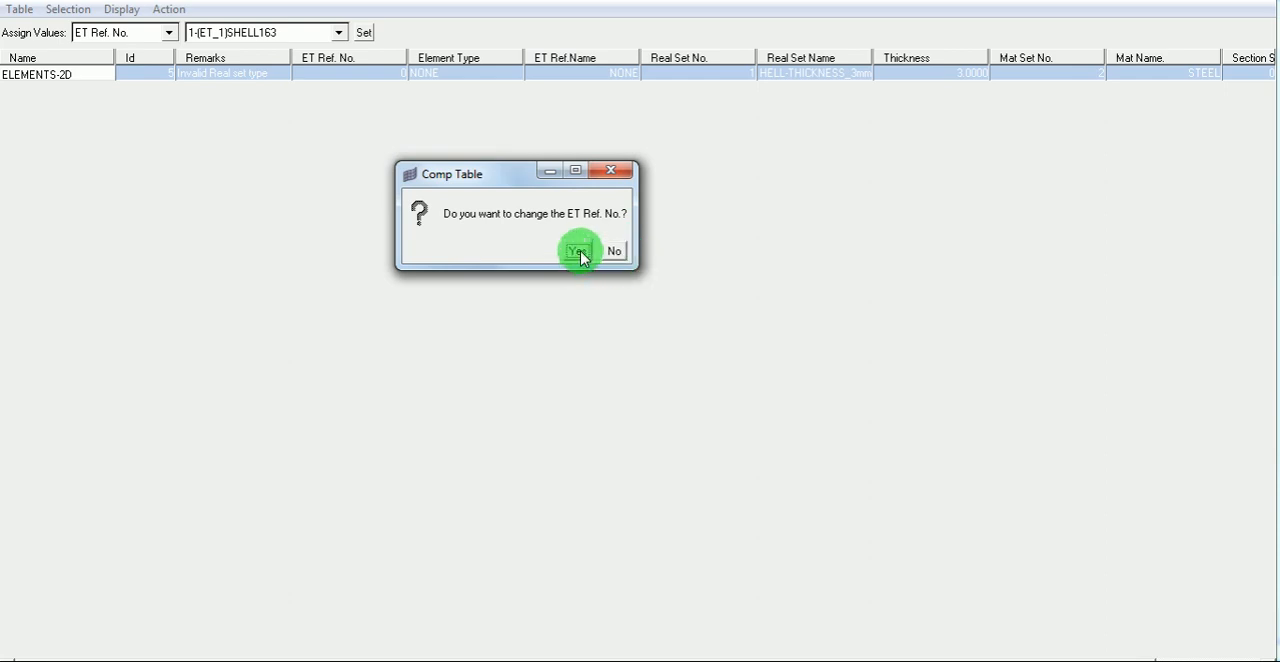
click(576, 250)
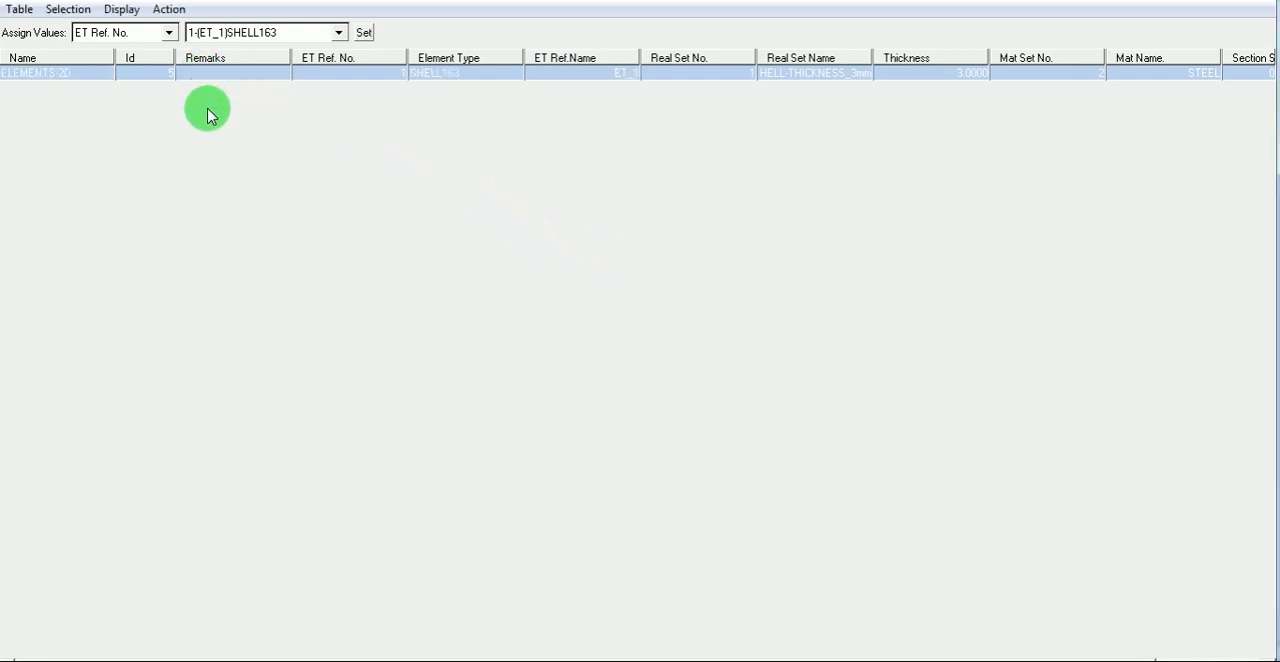
mouse_move(222, 136)
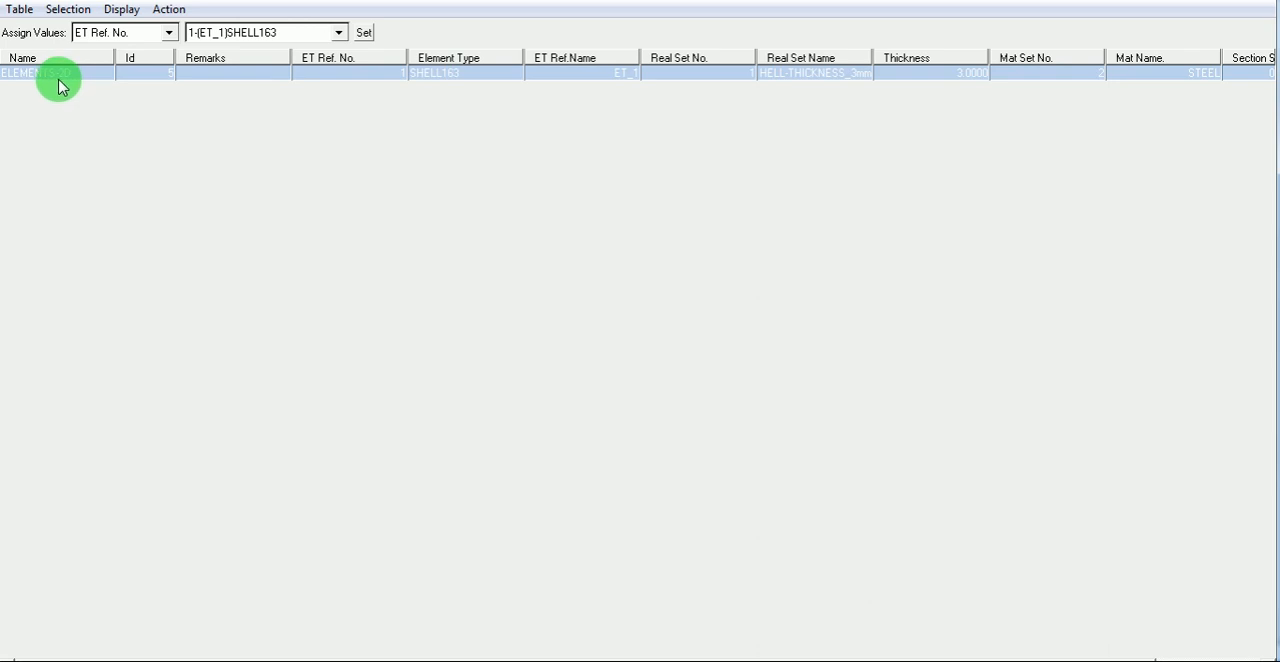
mouse_move(576, 88)
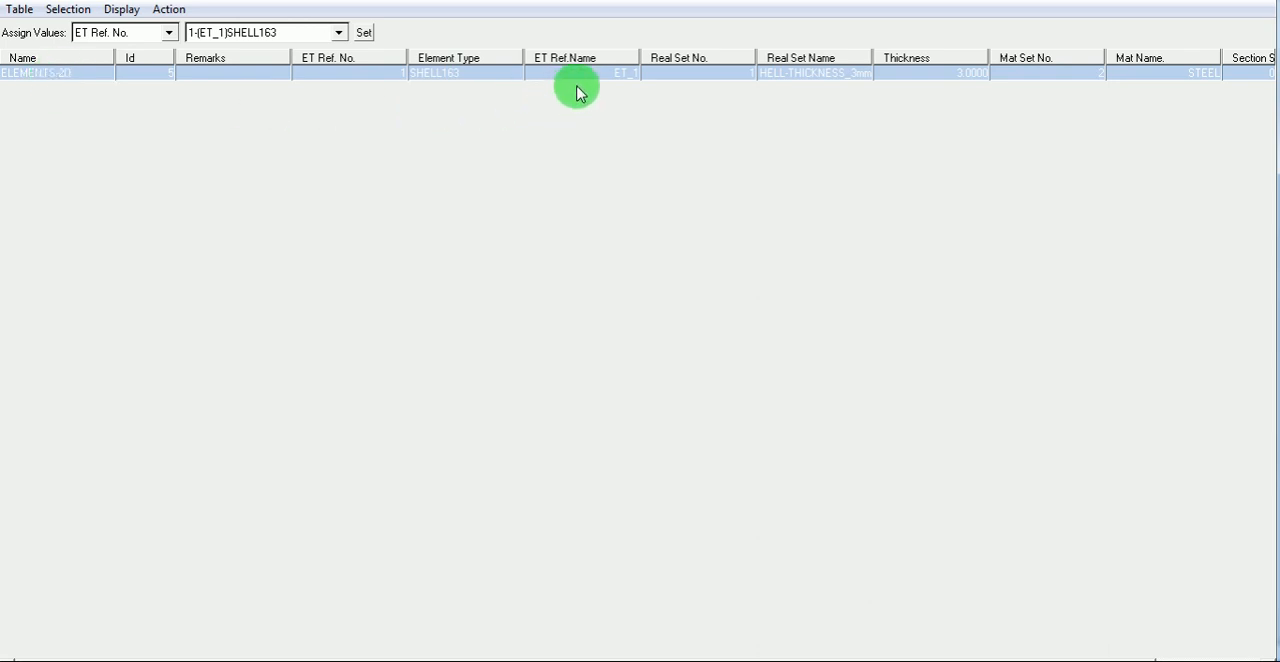
mouse_move(608, 78)
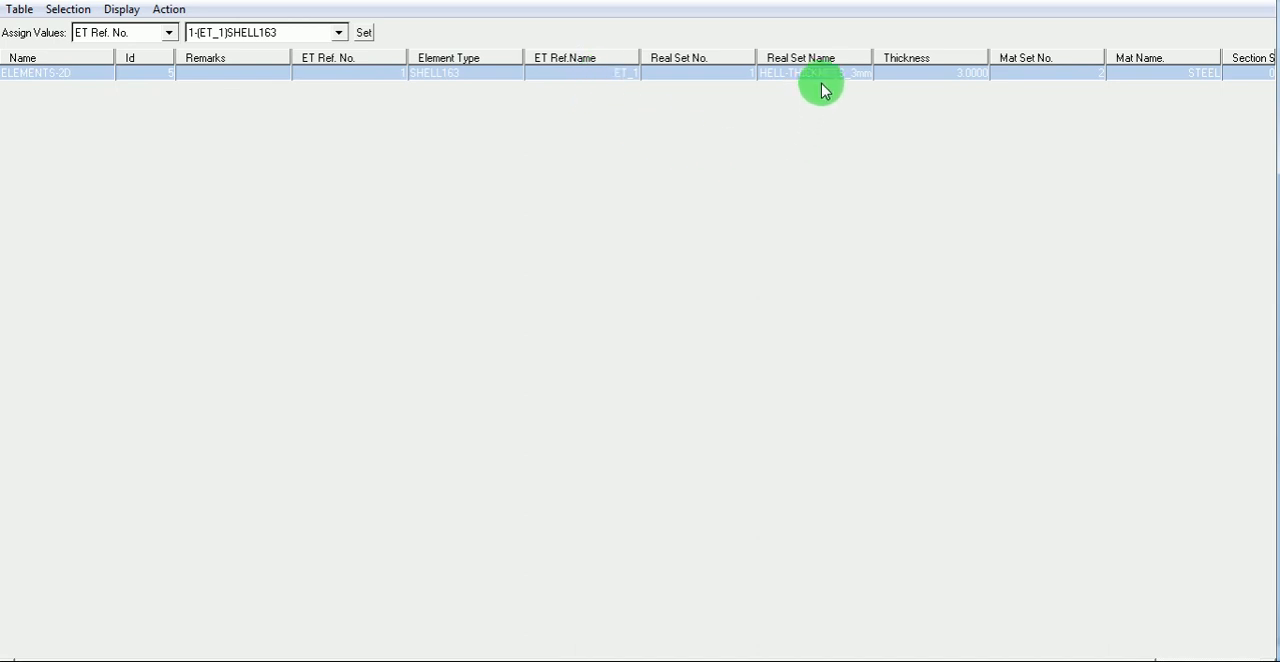
mouse_move(910, 90)
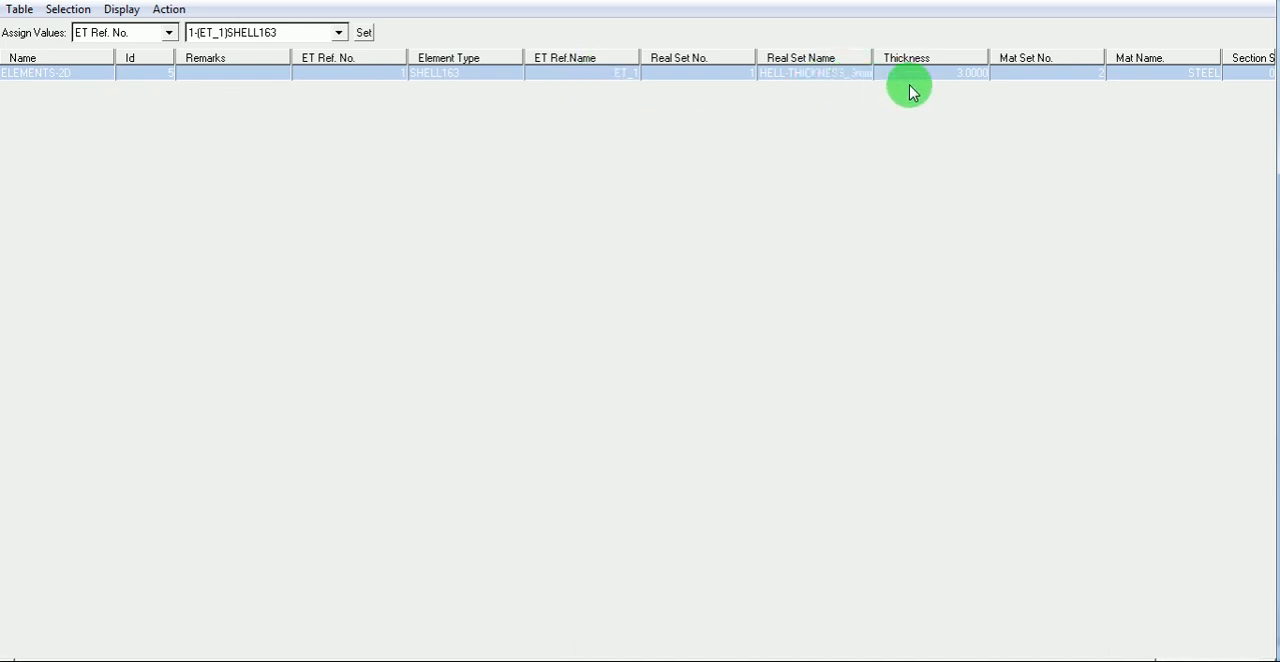
mouse_move(964, 76)
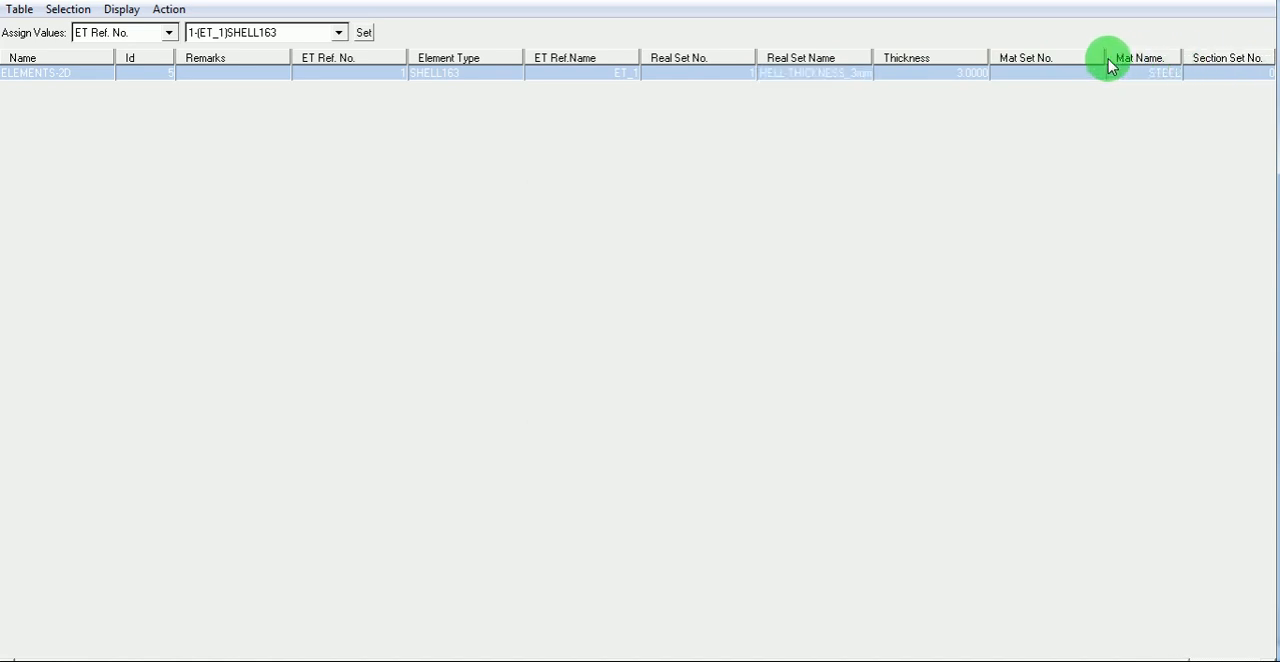
Step: Verify ELEMENTS-2D shows SHELL163, 3.0000 thickness, STEEL, then close the Comp Table
click(124, 32)
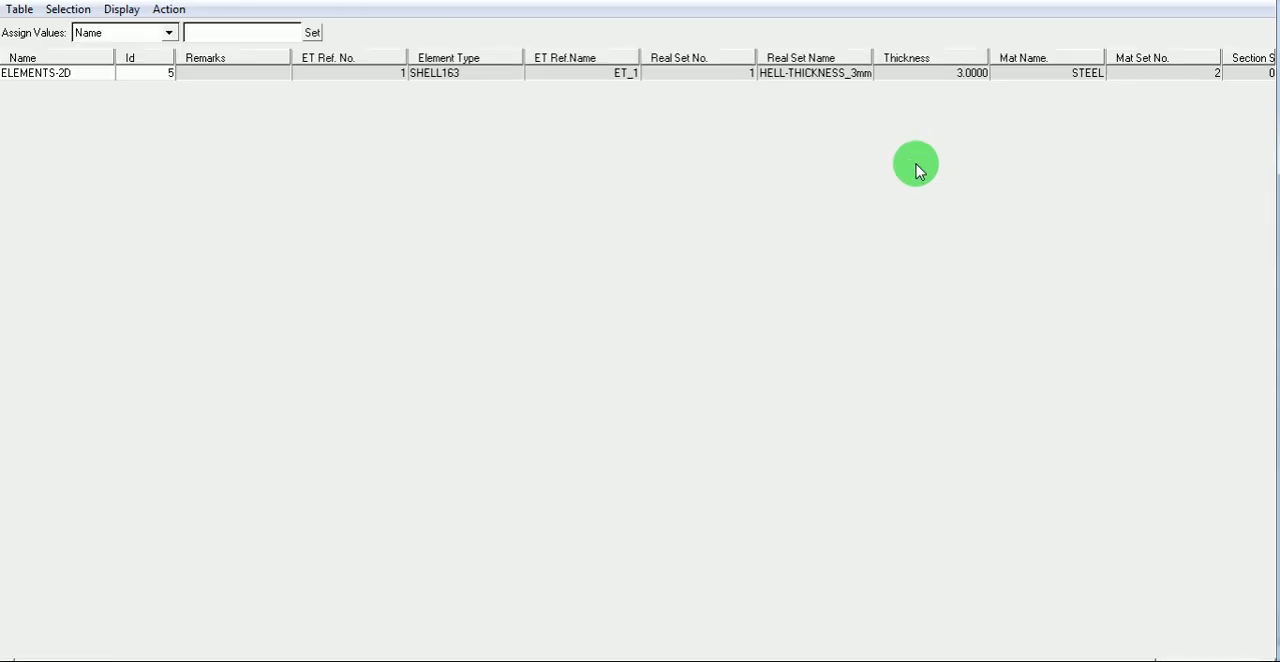
mouse_move(836, 178)
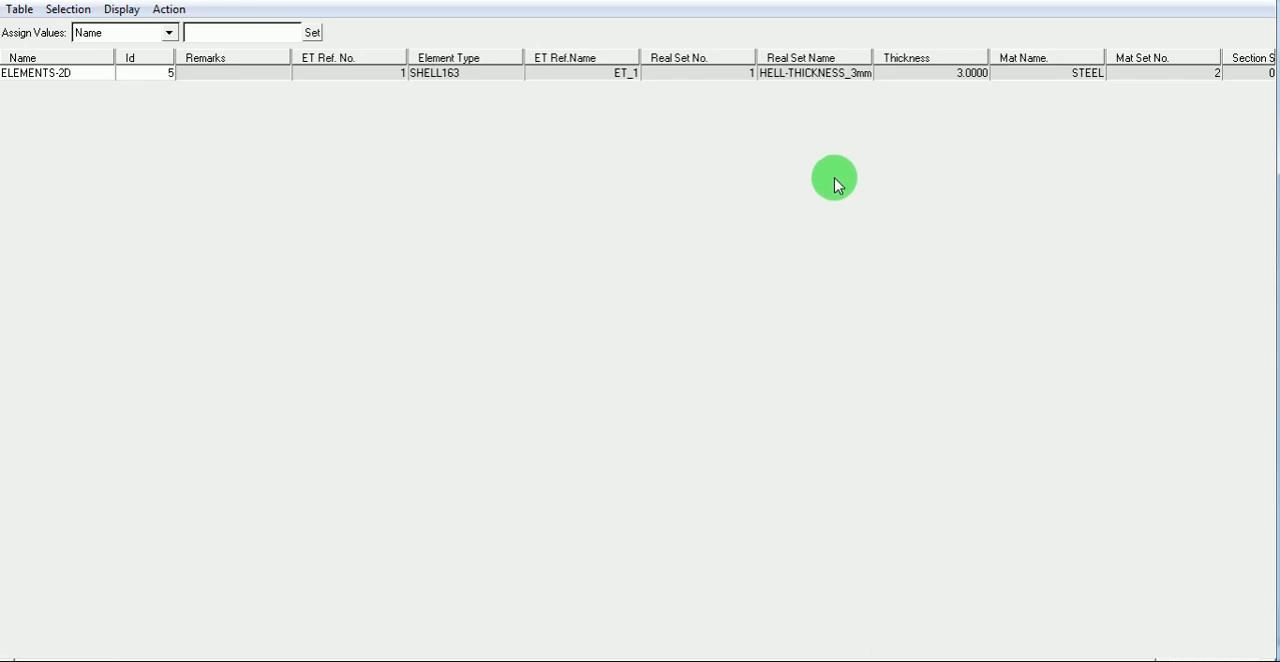
mouse_move(706, 192)
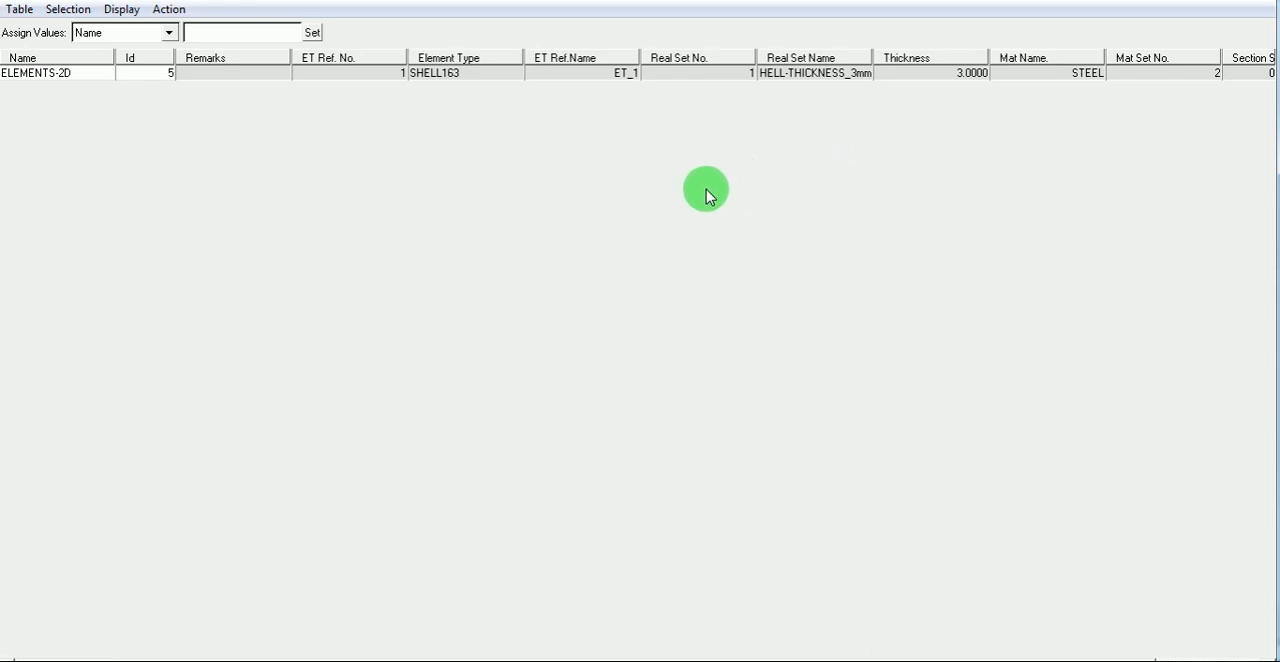
mouse_move(456, 478)
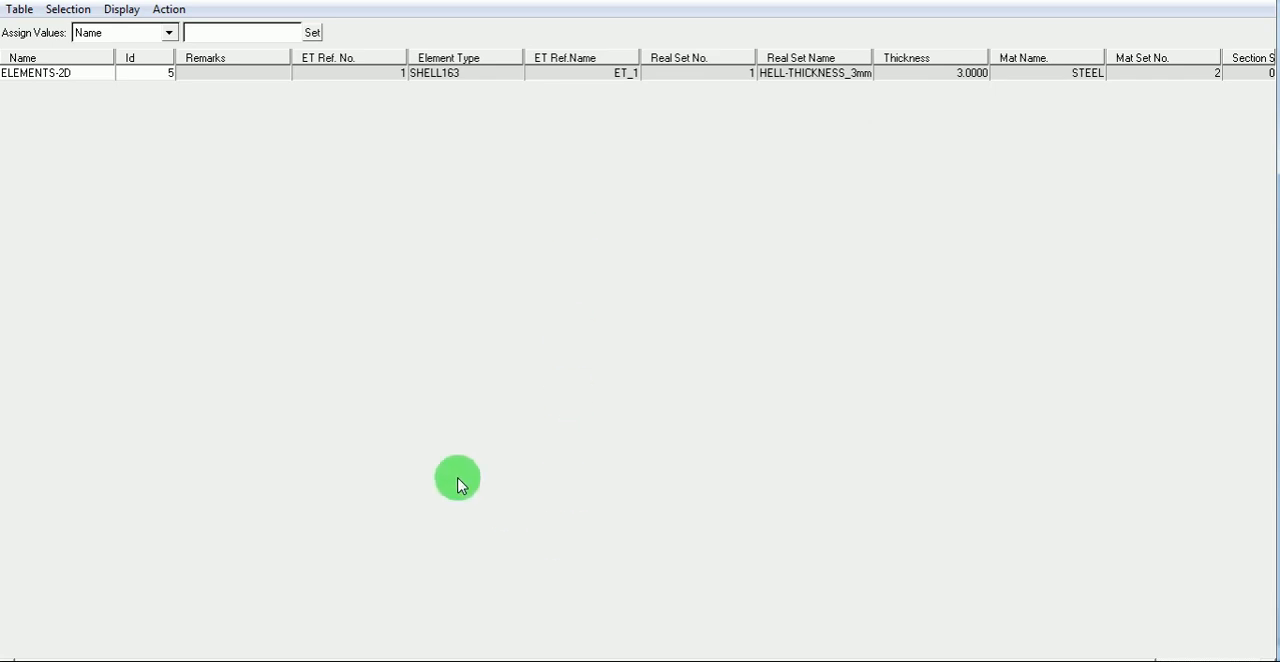
click(18, 8)
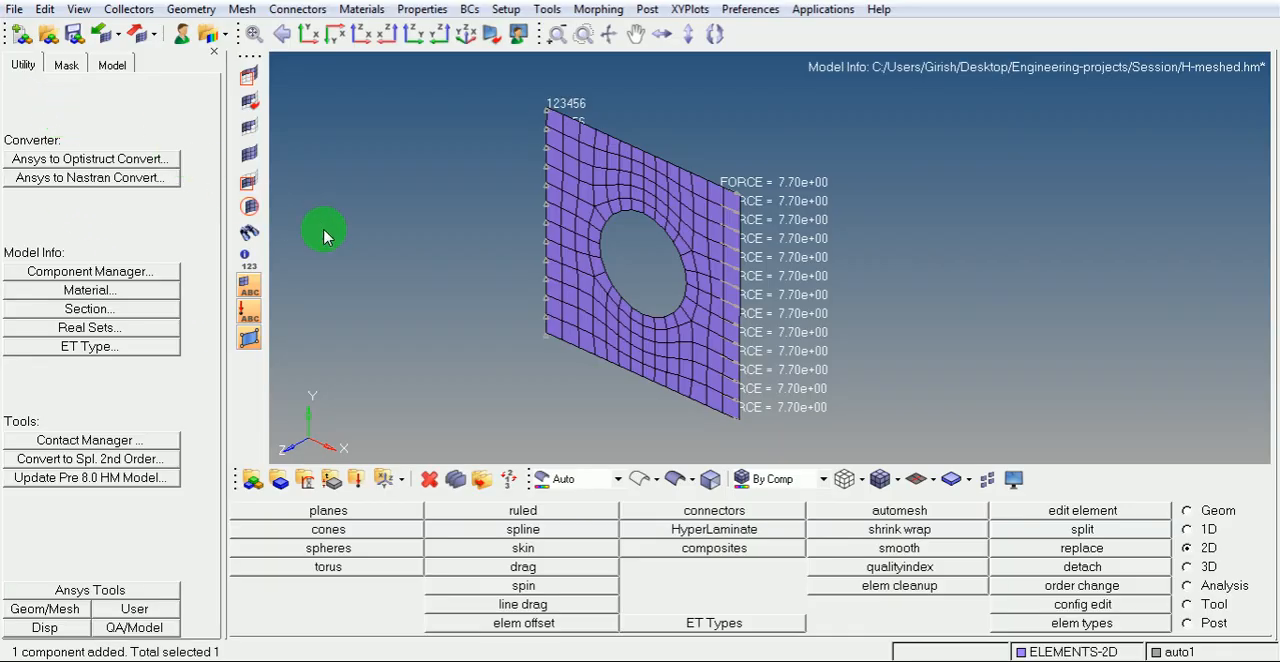
mouse_move(184, 290)
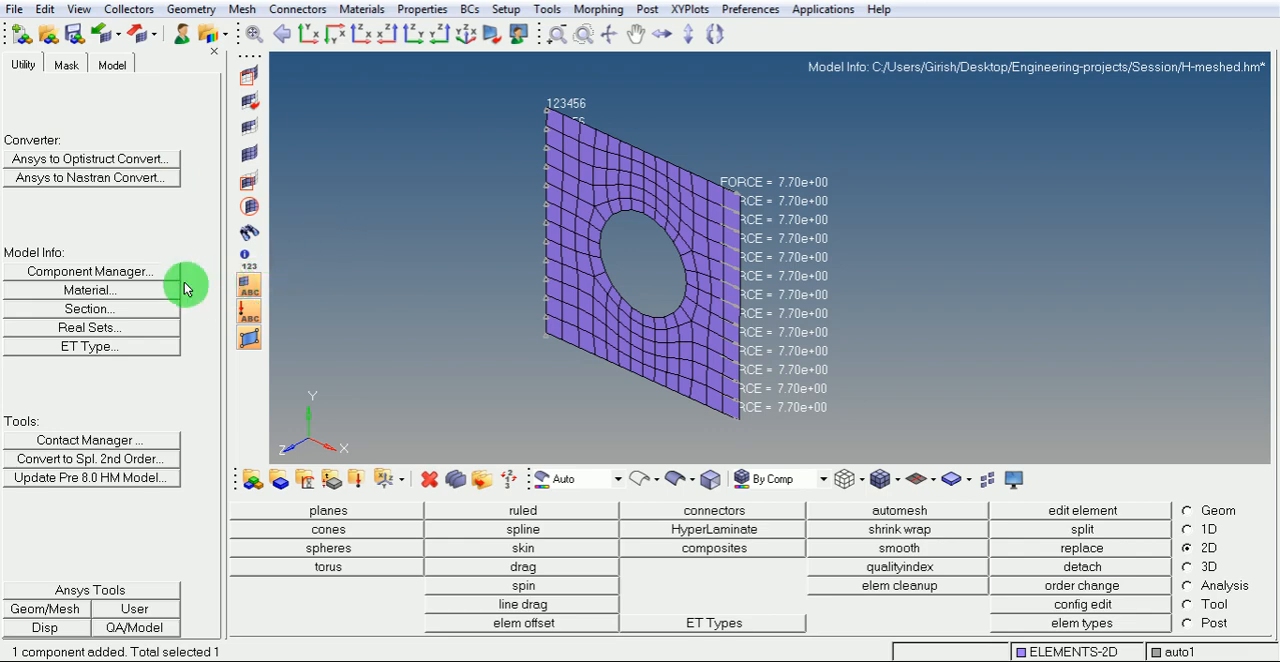
click(92, 272)
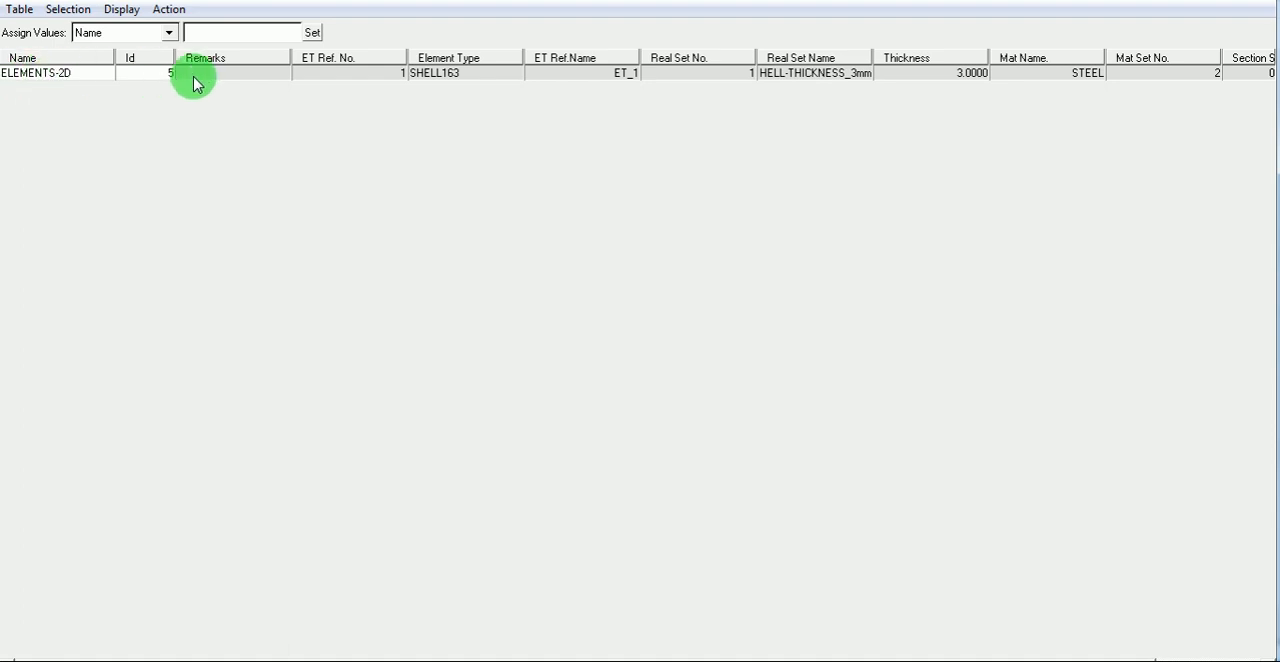
mouse_move(1124, 84)
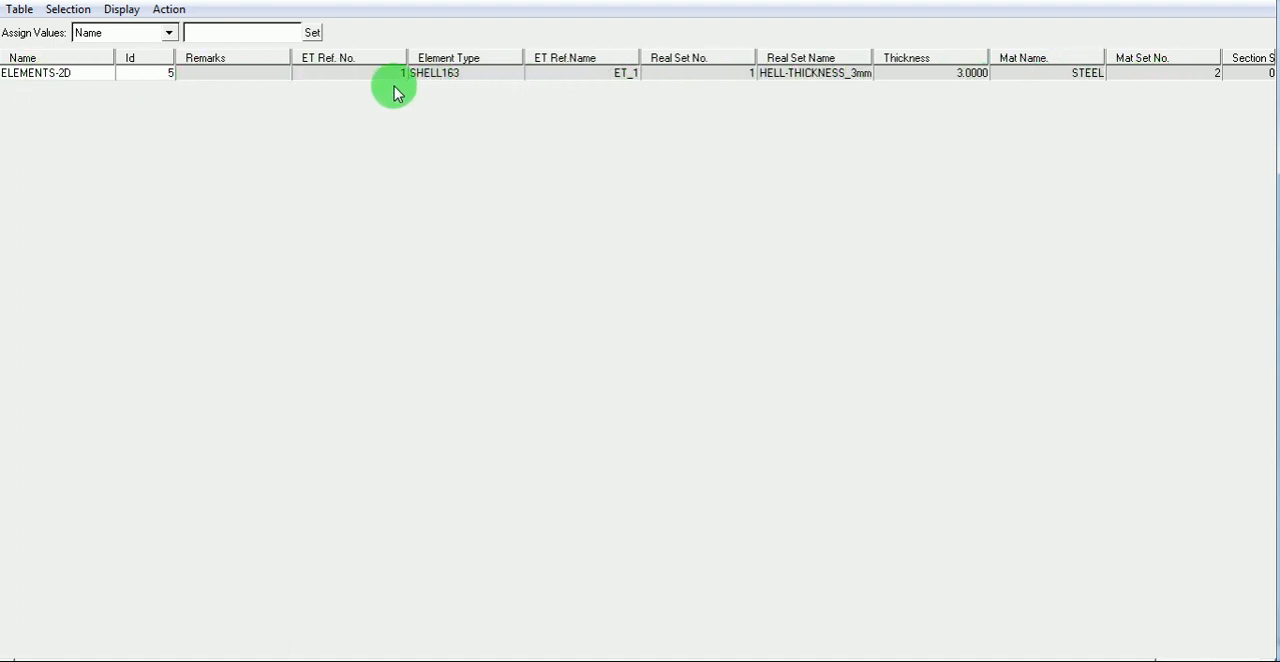
click(18, 8)
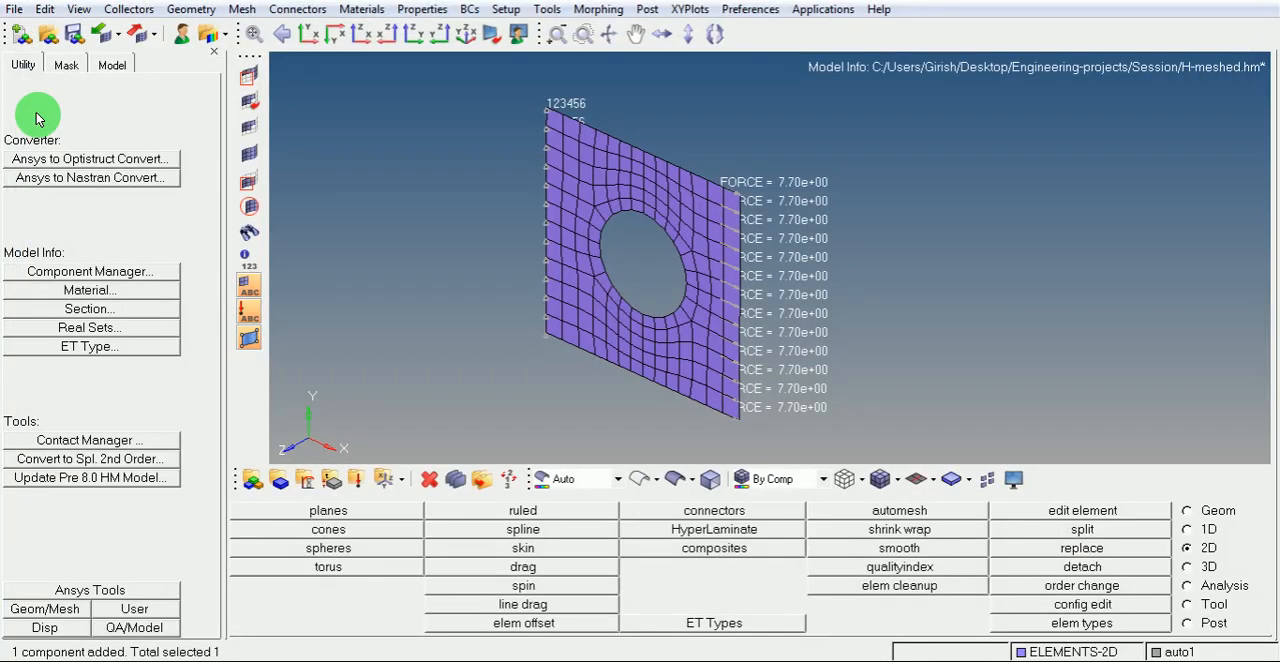
mouse_move(380, 236)
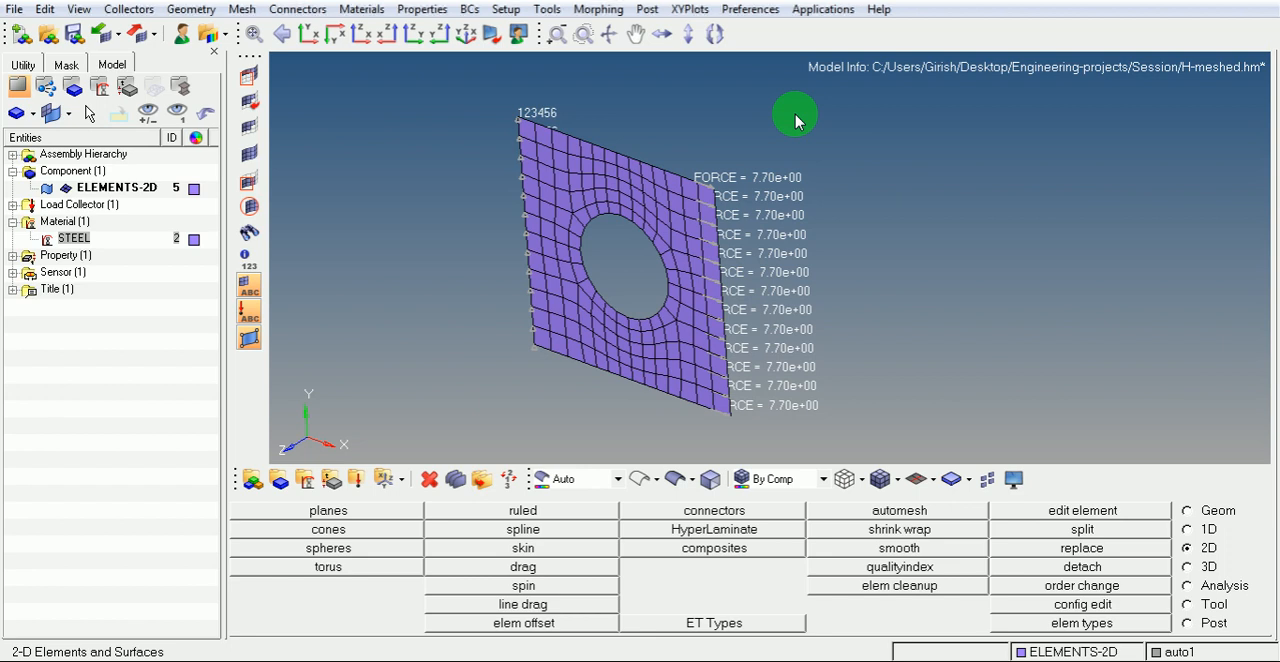
mouse_move(696, 144)
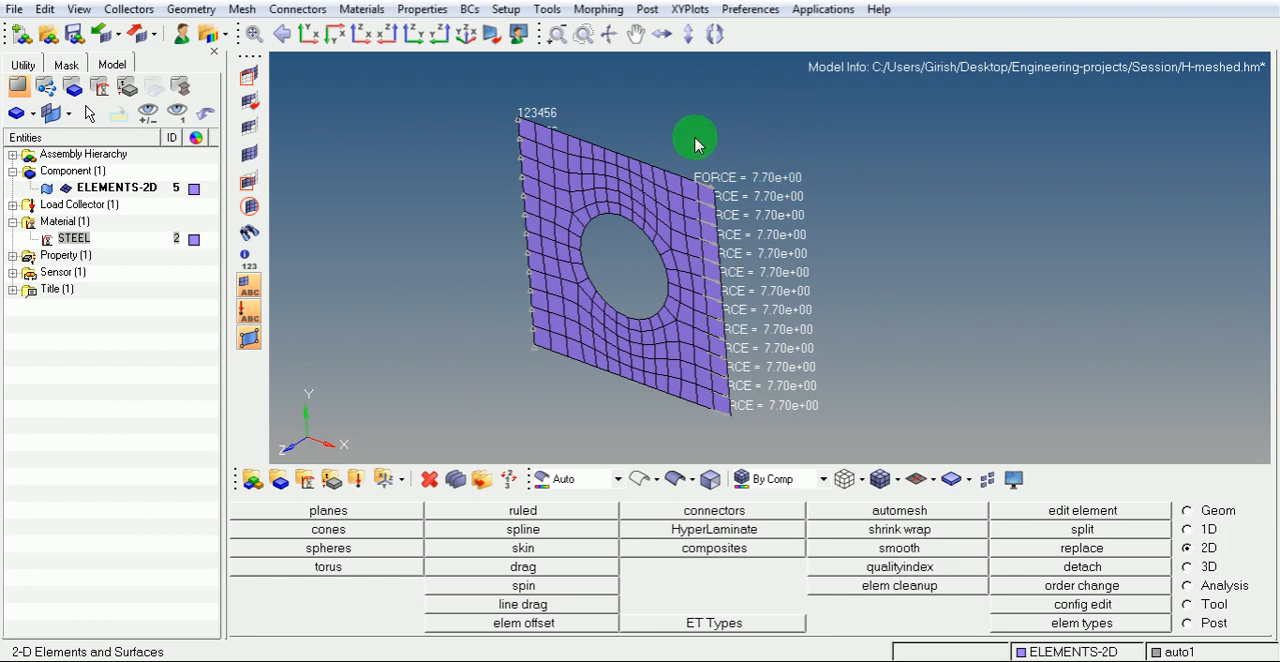
mouse_move(850, 352)
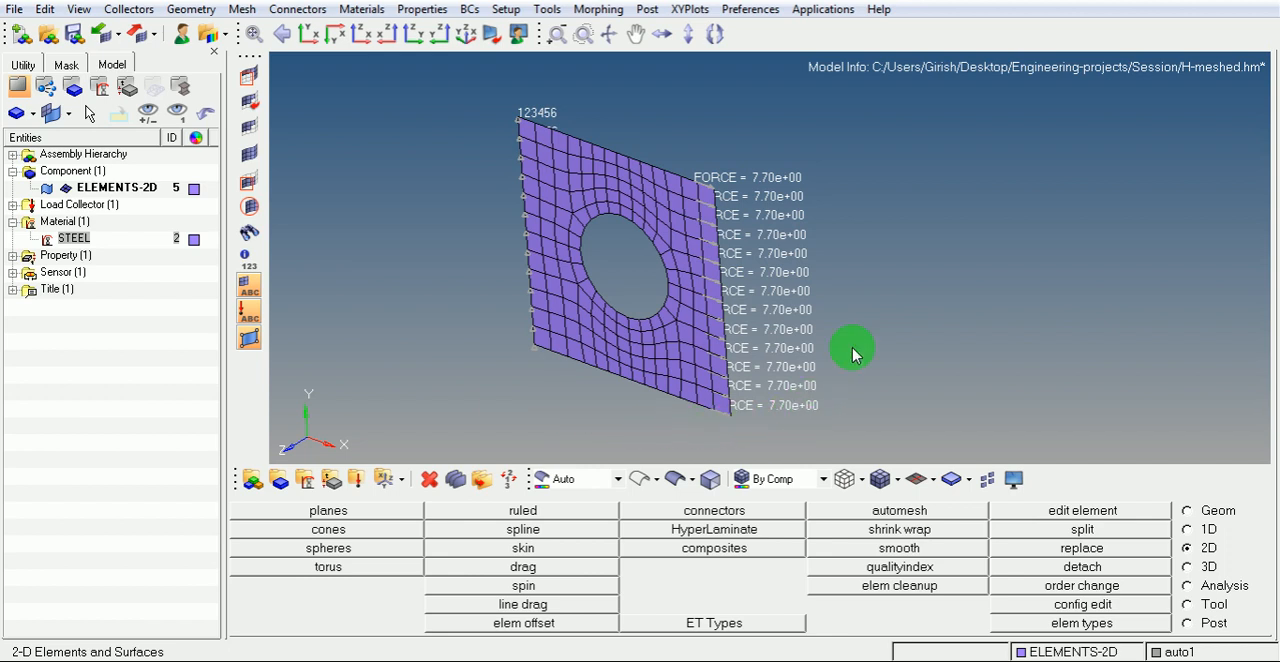
mouse_move(476, 318)
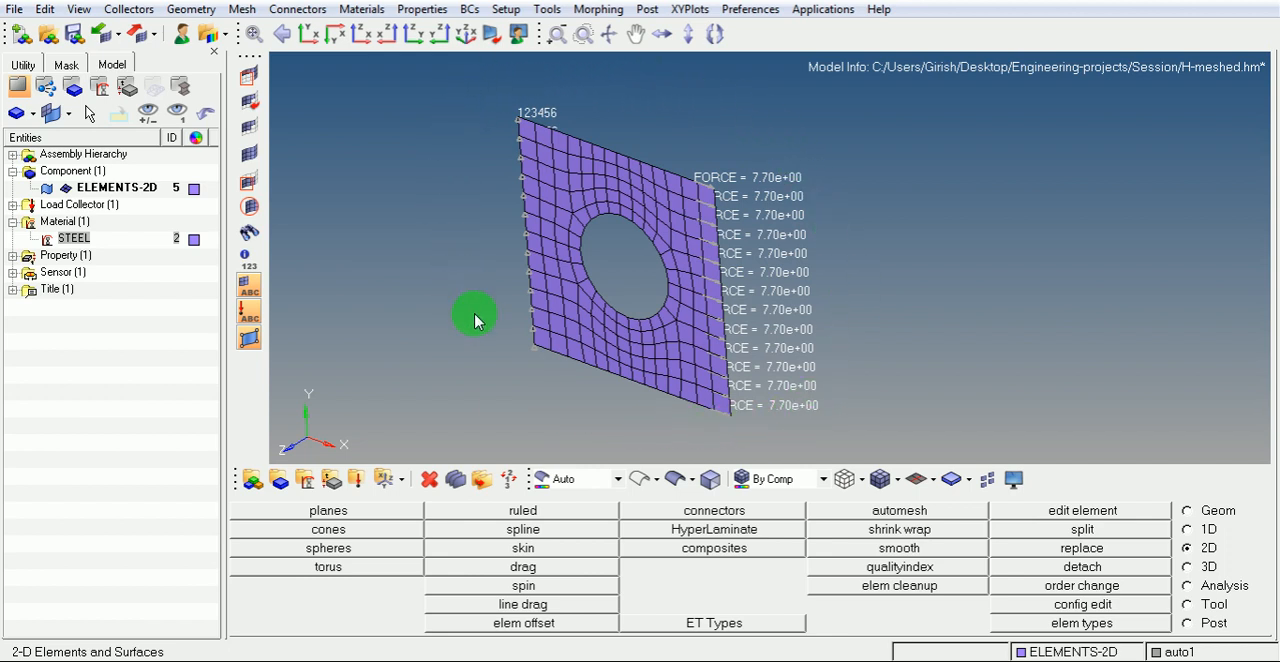
mouse_move(552, 406)
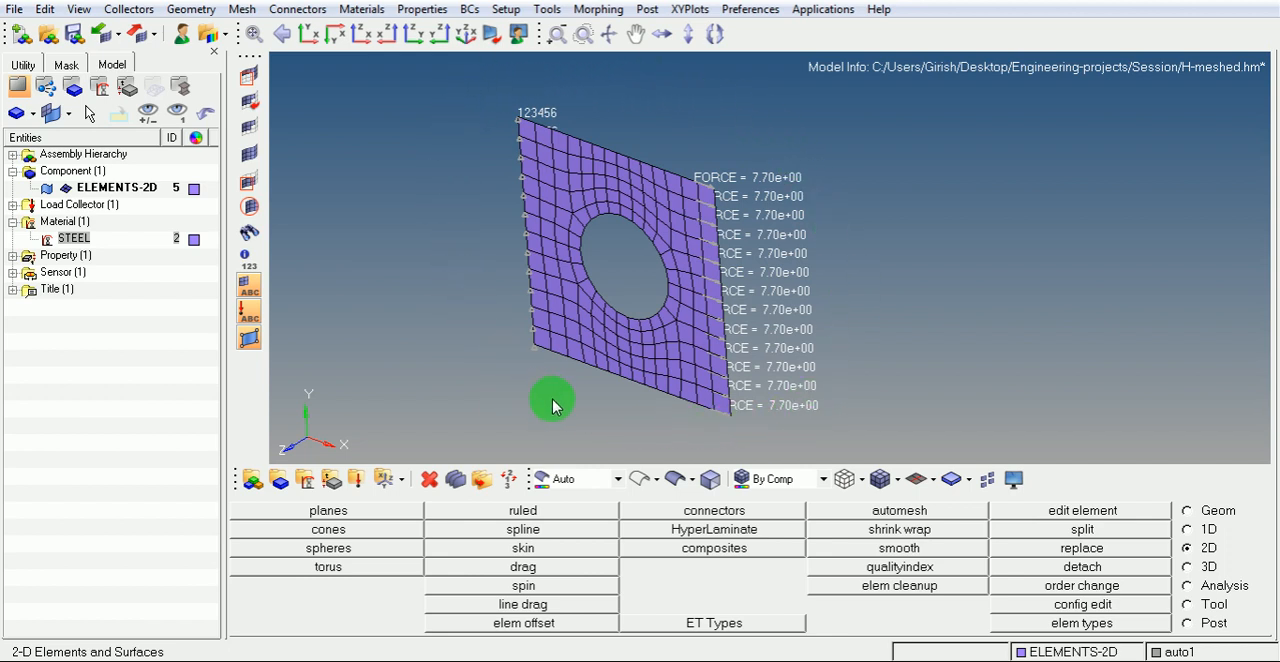